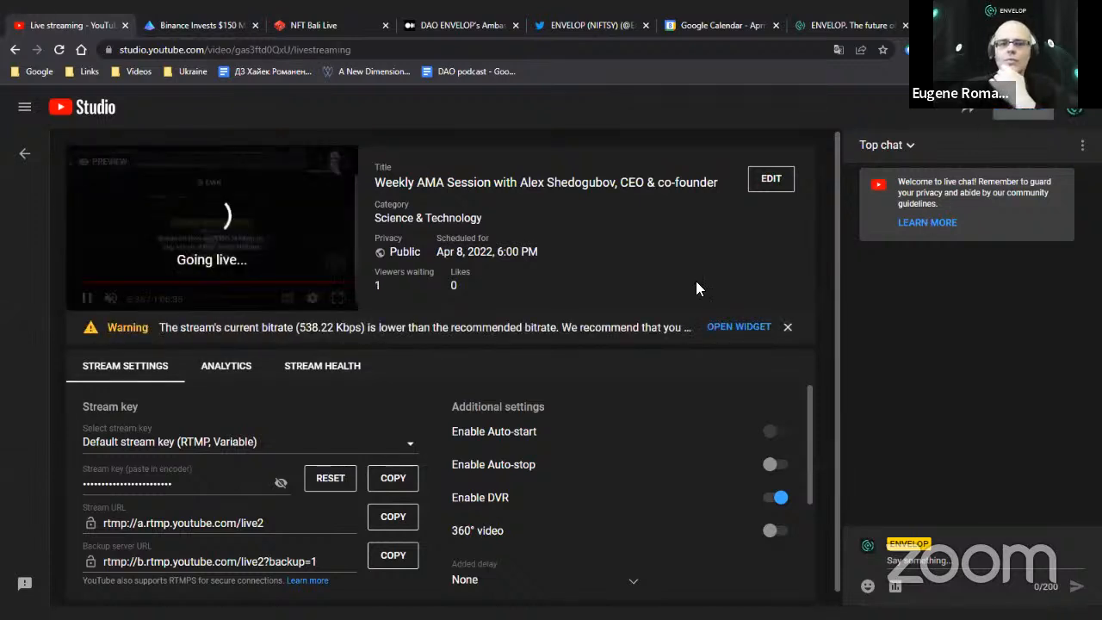
mouse_move(600, 306)
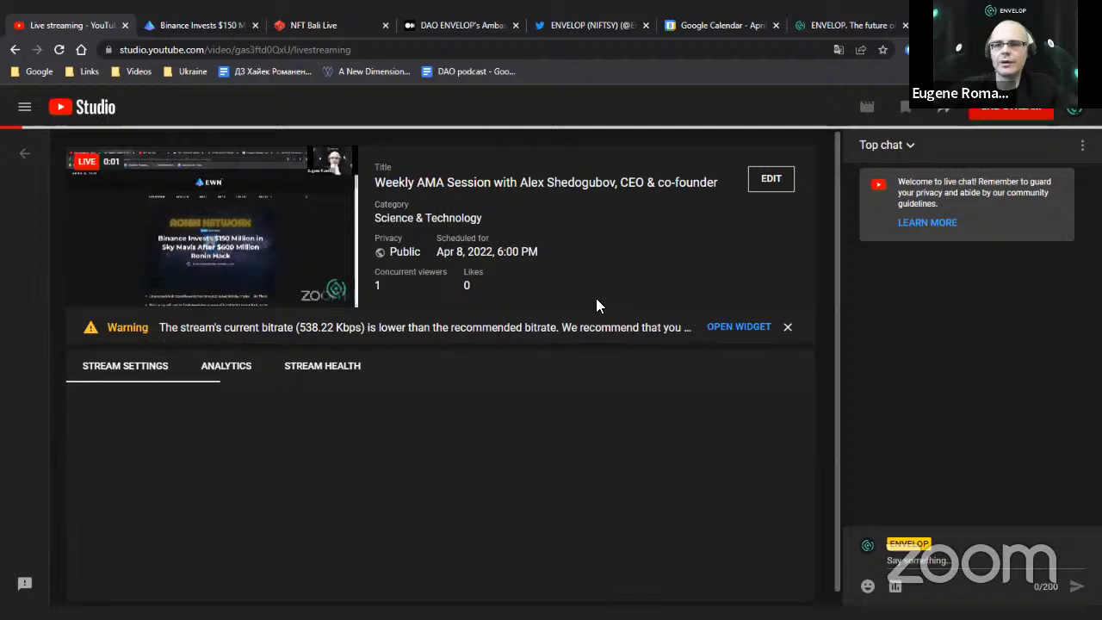
Show the Weekly AMA Session analytics: two concurrent viewers and one view.
click(225, 365)
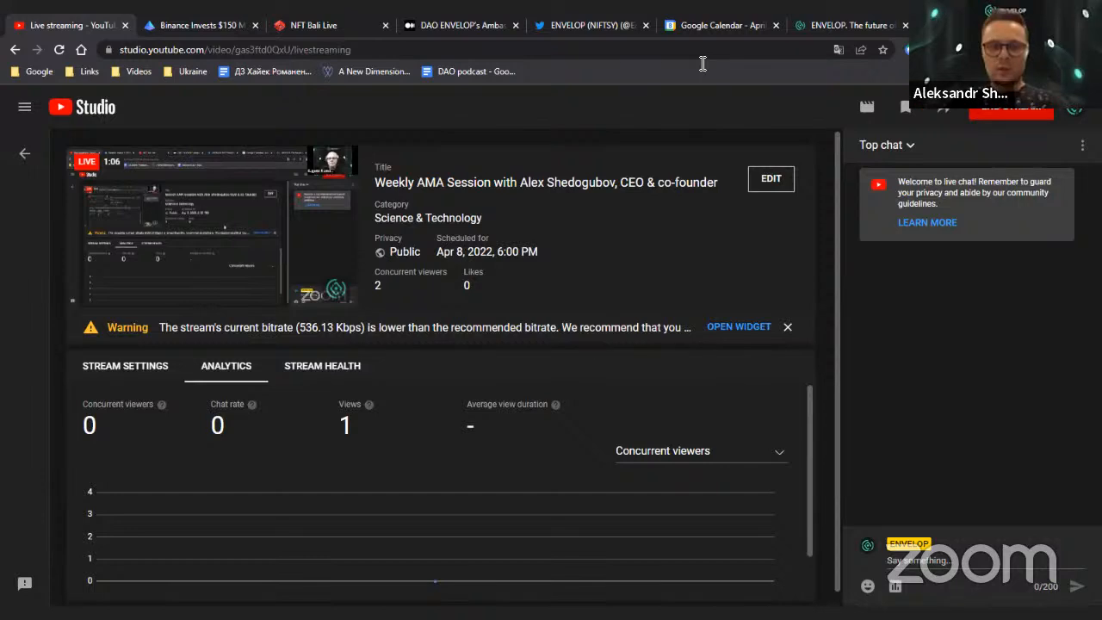
Glance at the NFT Bali Live page, then show ENVELOP (NIFTSY)'s 40.5K-follower Twitter profile.
click(321, 25)
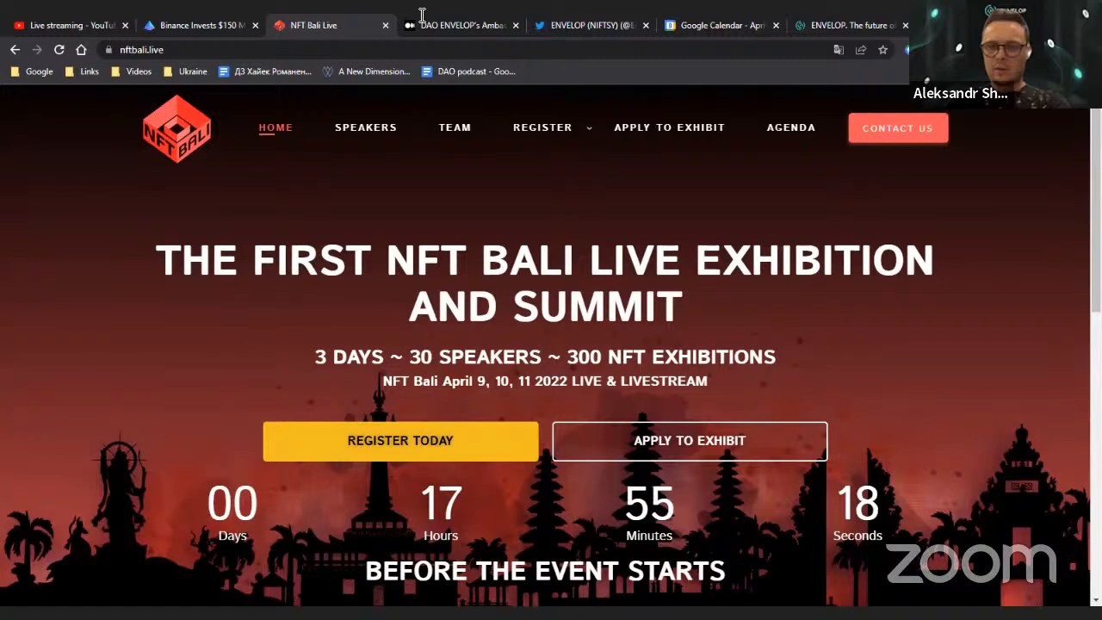
click(200, 24)
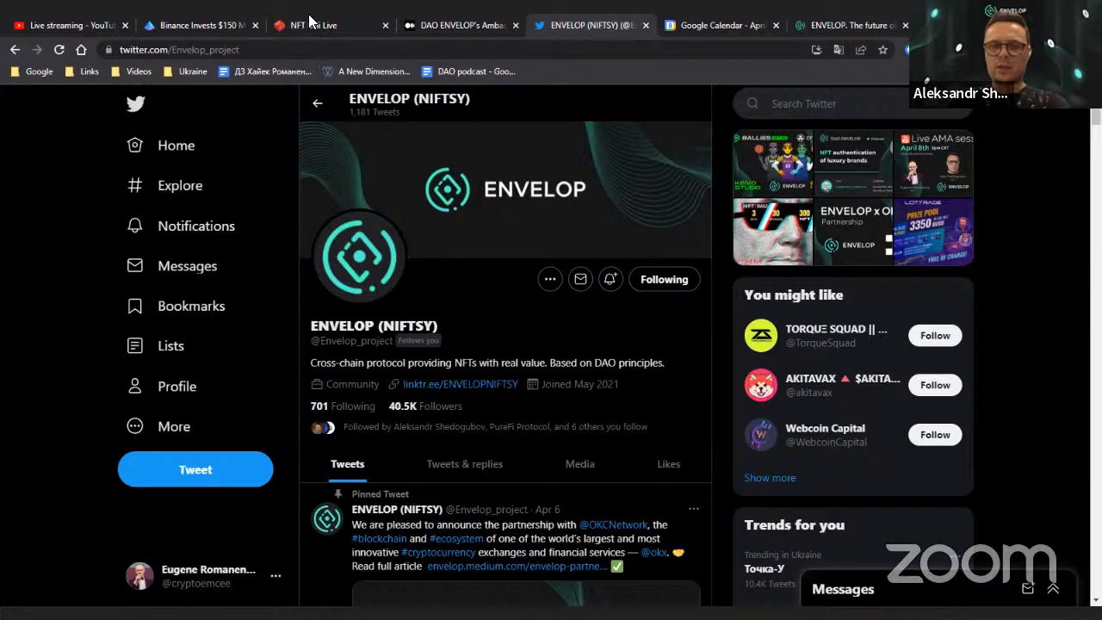
mouse_move(31, 110)
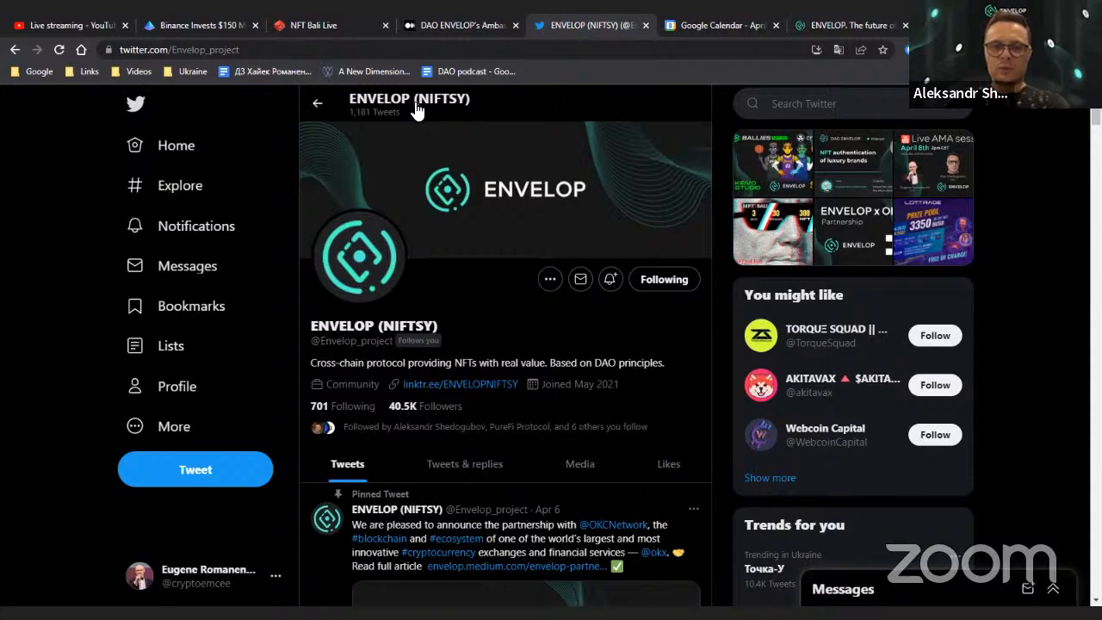
mouse_move(911, 418)
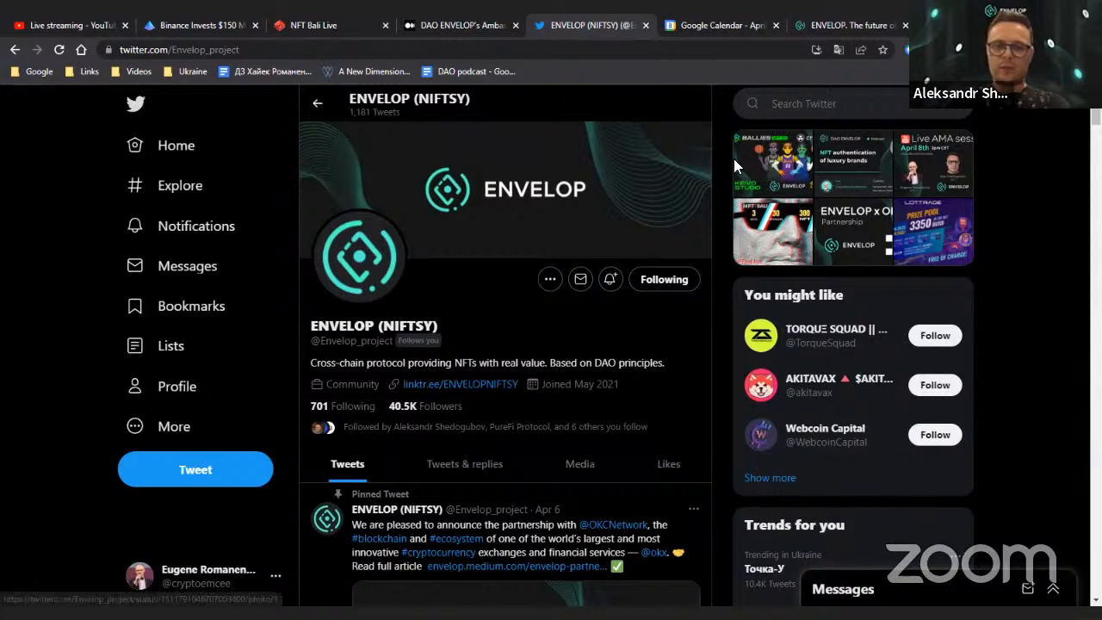
mouse_move(35, 187)
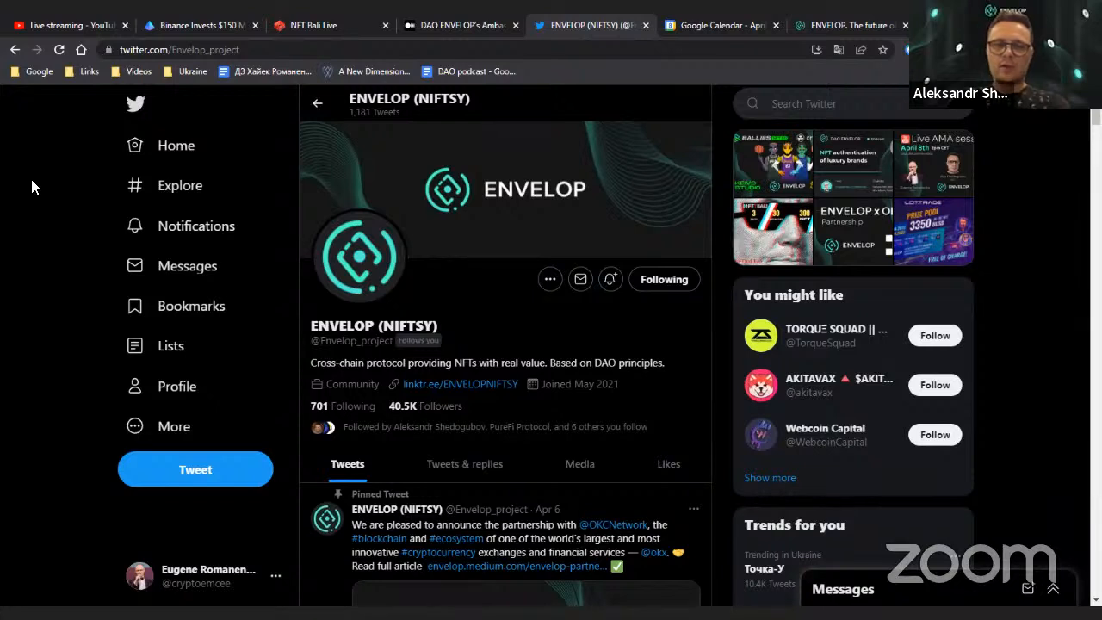
scroll(down, 3)
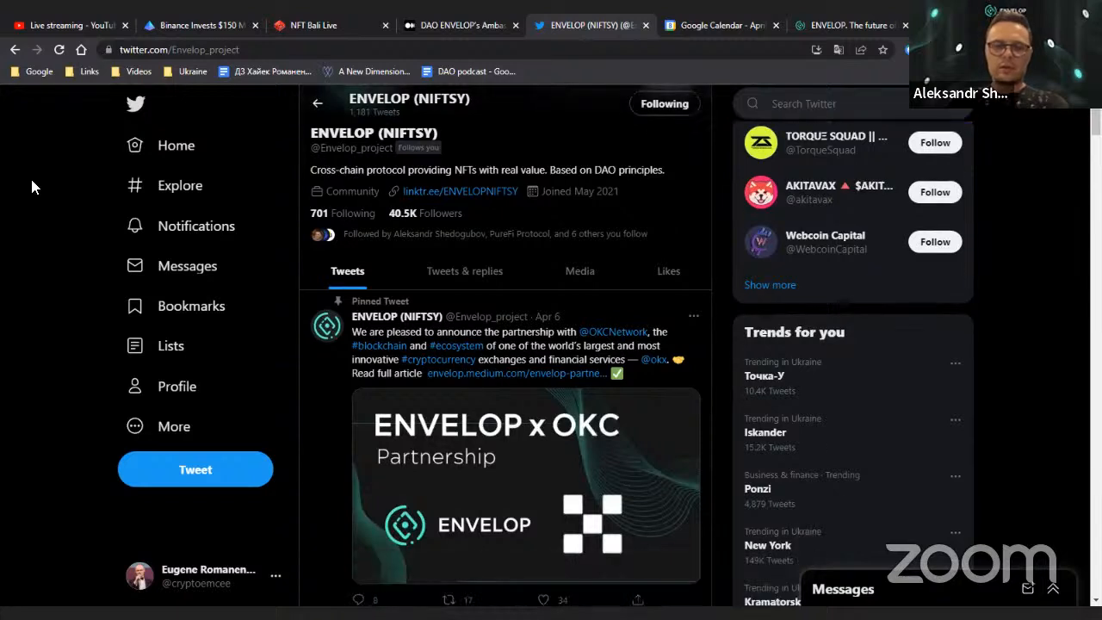
scroll(down, 3)
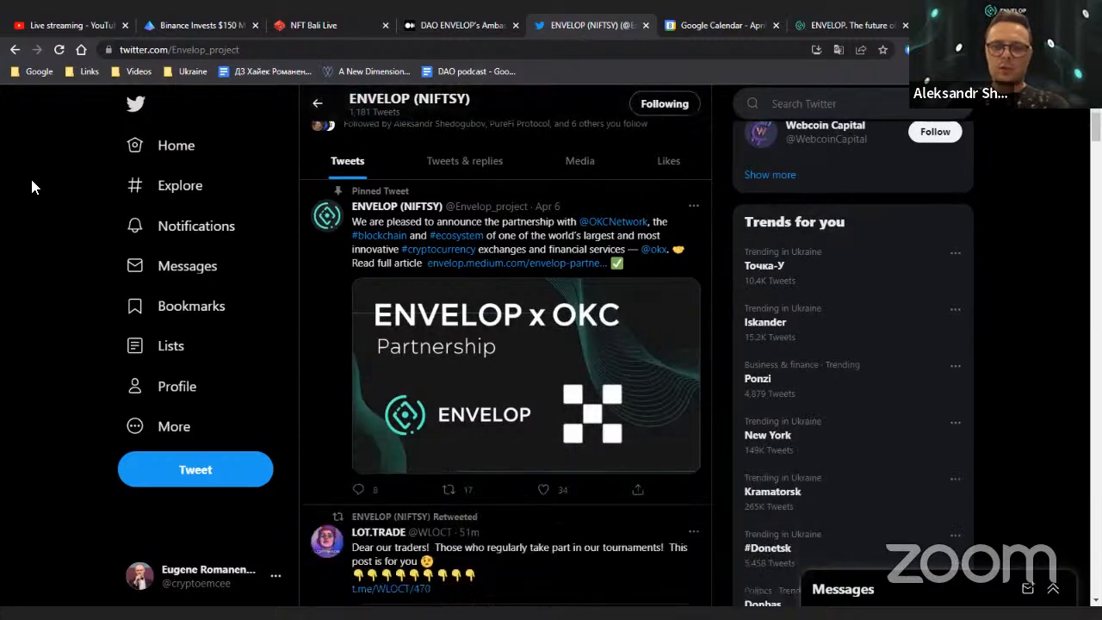
scroll(down, 3)
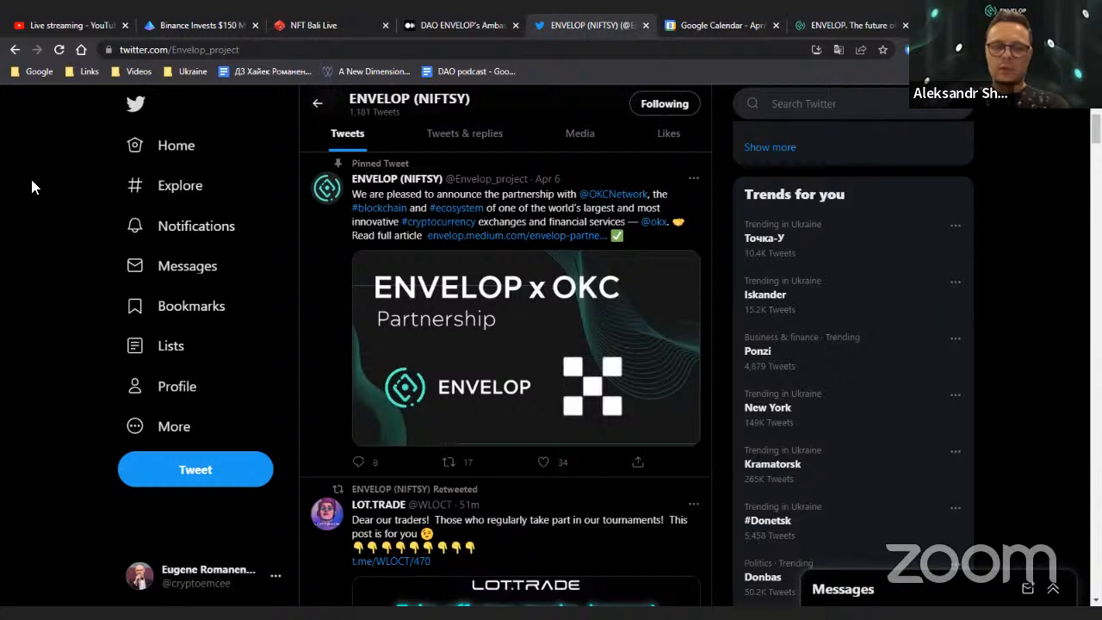
scroll(down, 3)
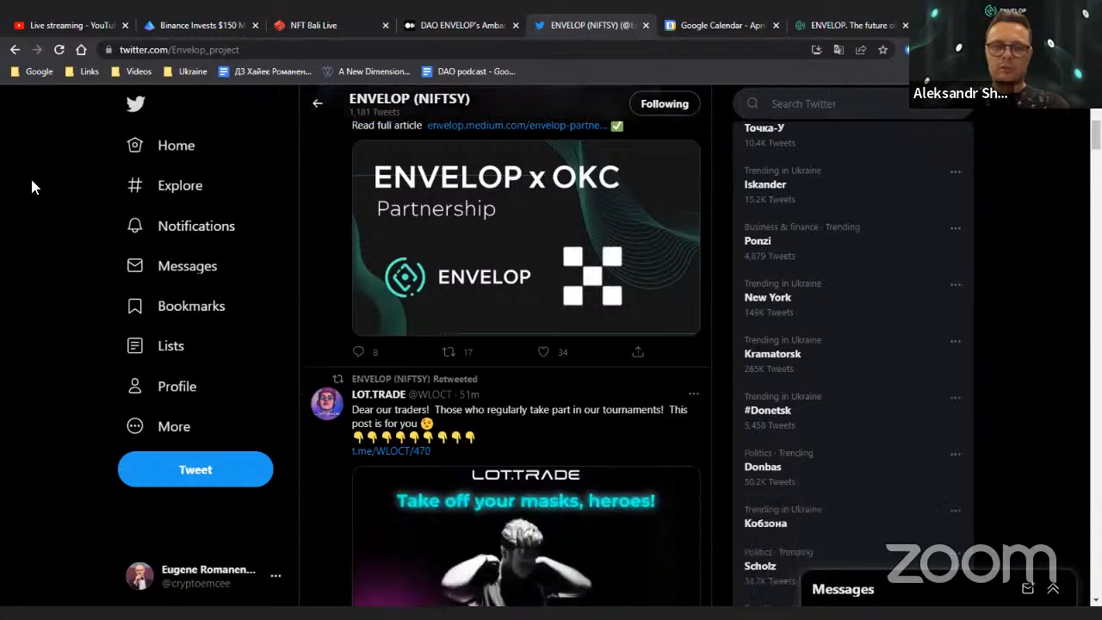
scroll(down, 3)
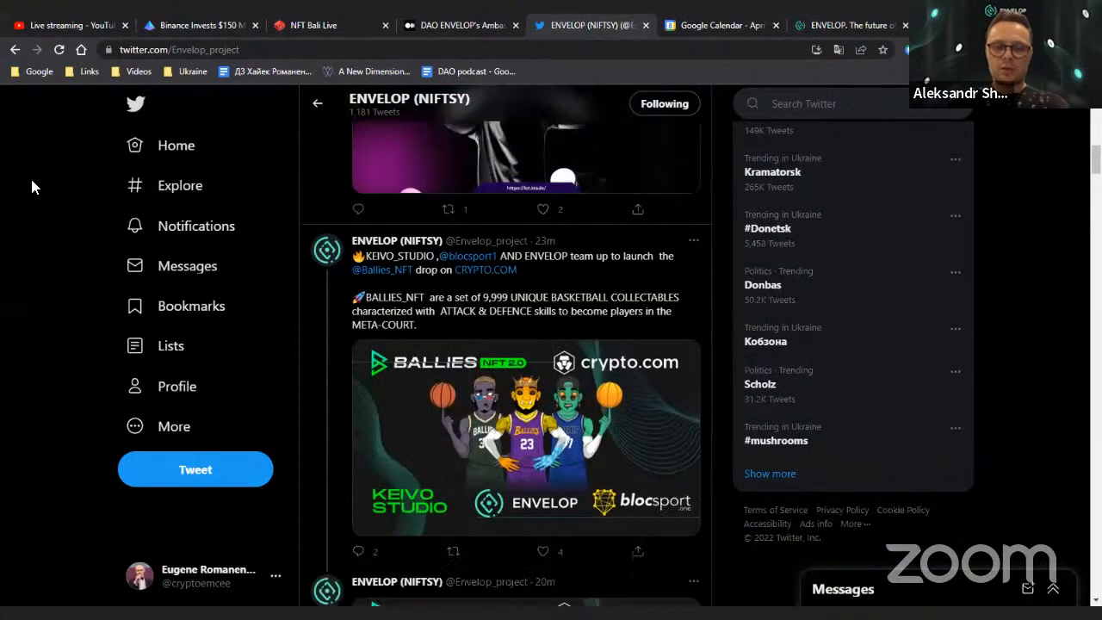
scroll(down, 3)
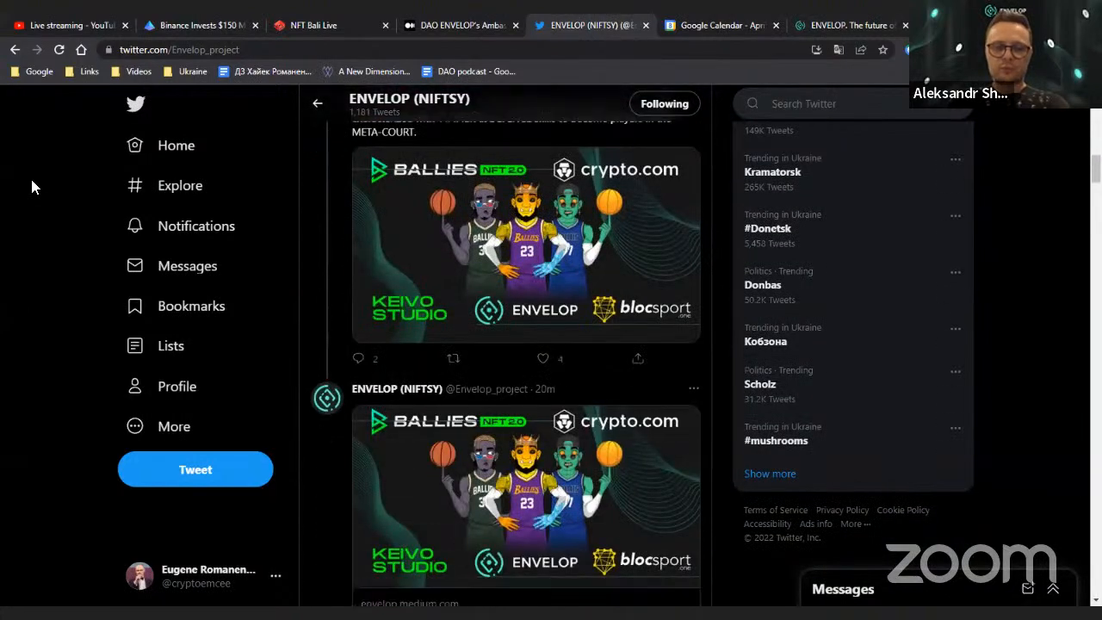
scroll(down, 3)
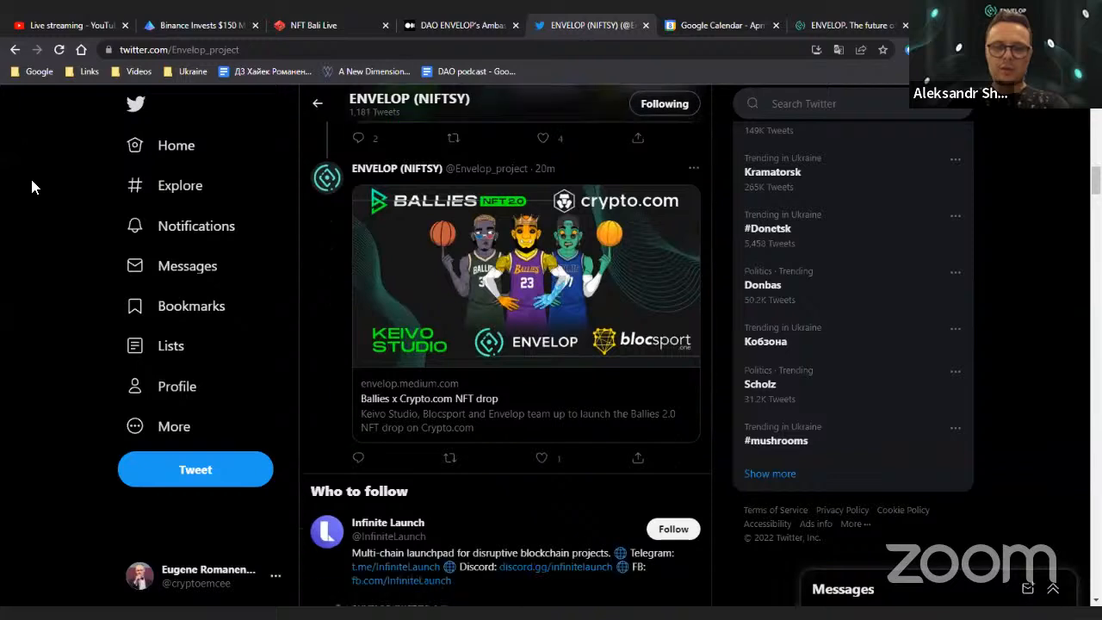
scroll(down, 3)
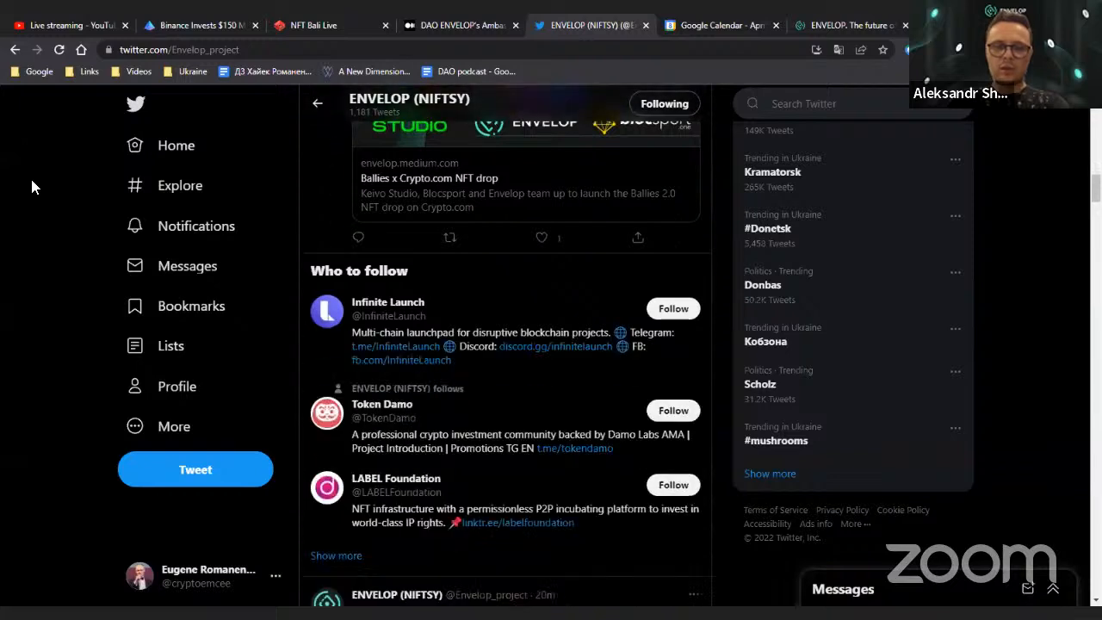
scroll(down, 3)
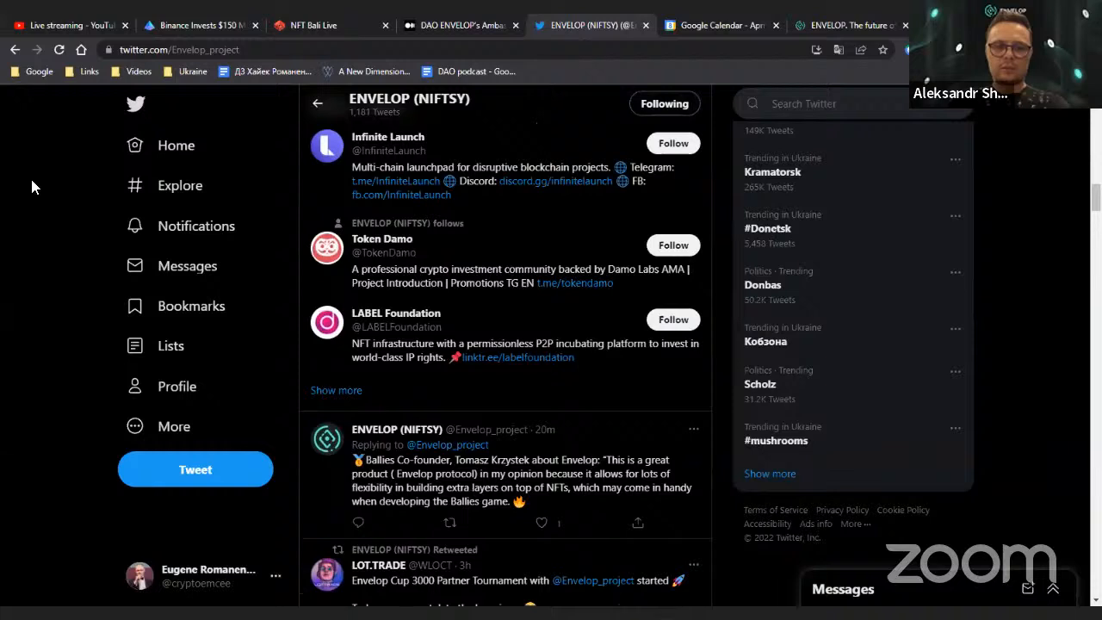
scroll(down, 3)
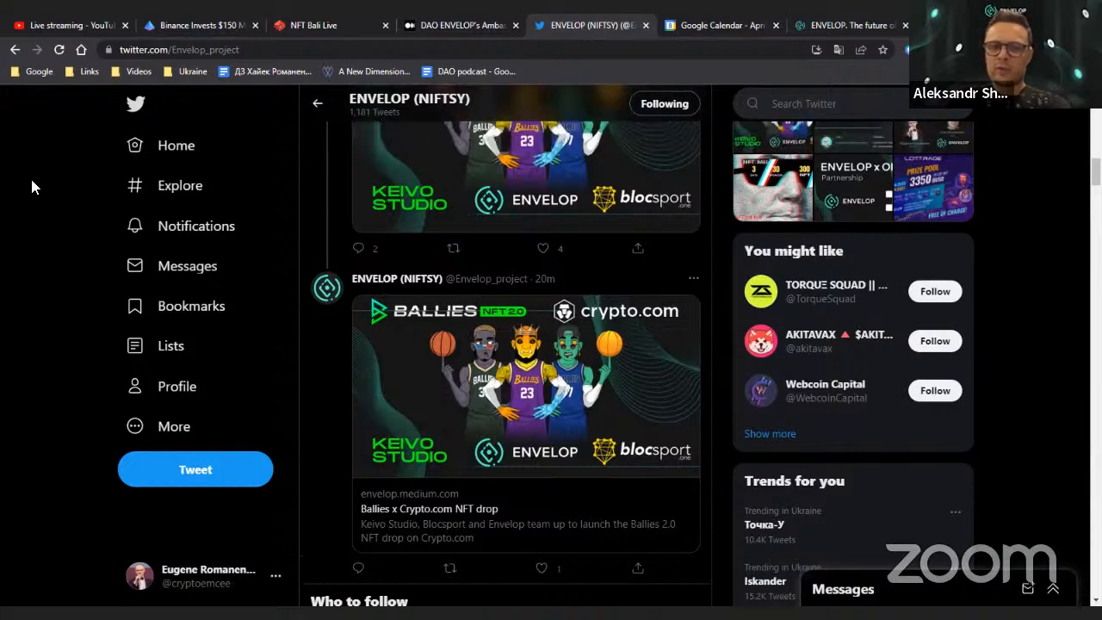
scroll(down, 3)
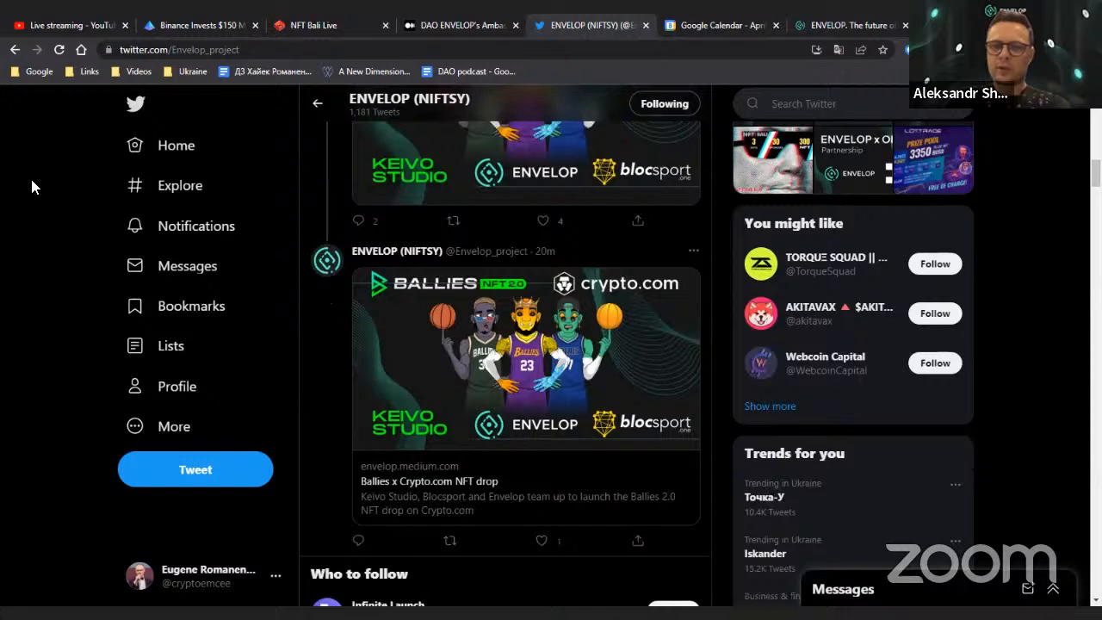
scroll(down, 3)
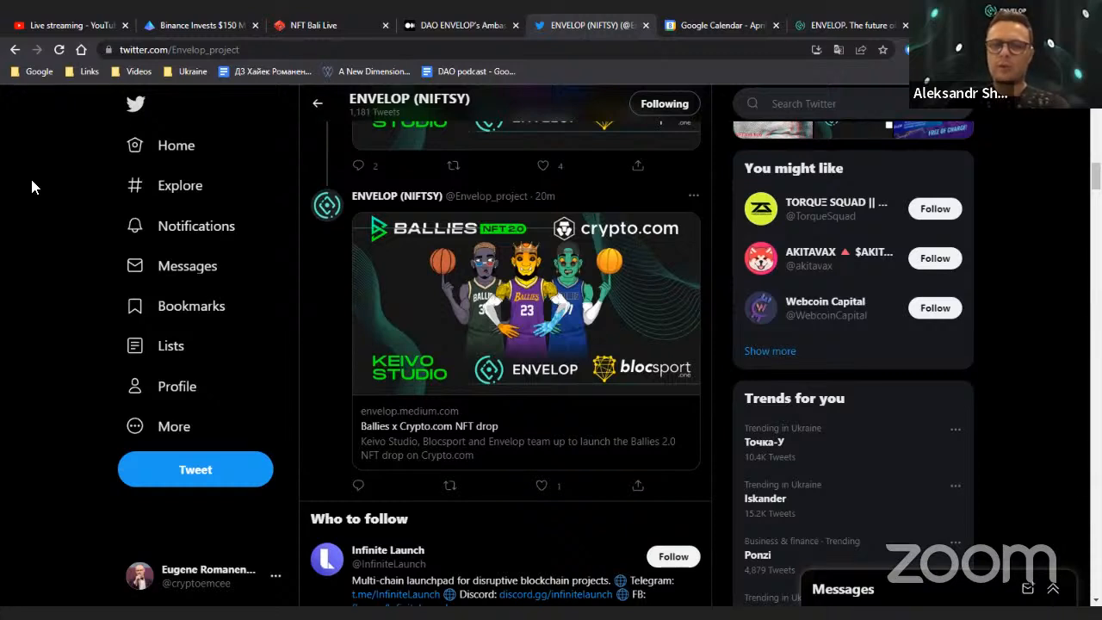
mouse_move(301, 278)
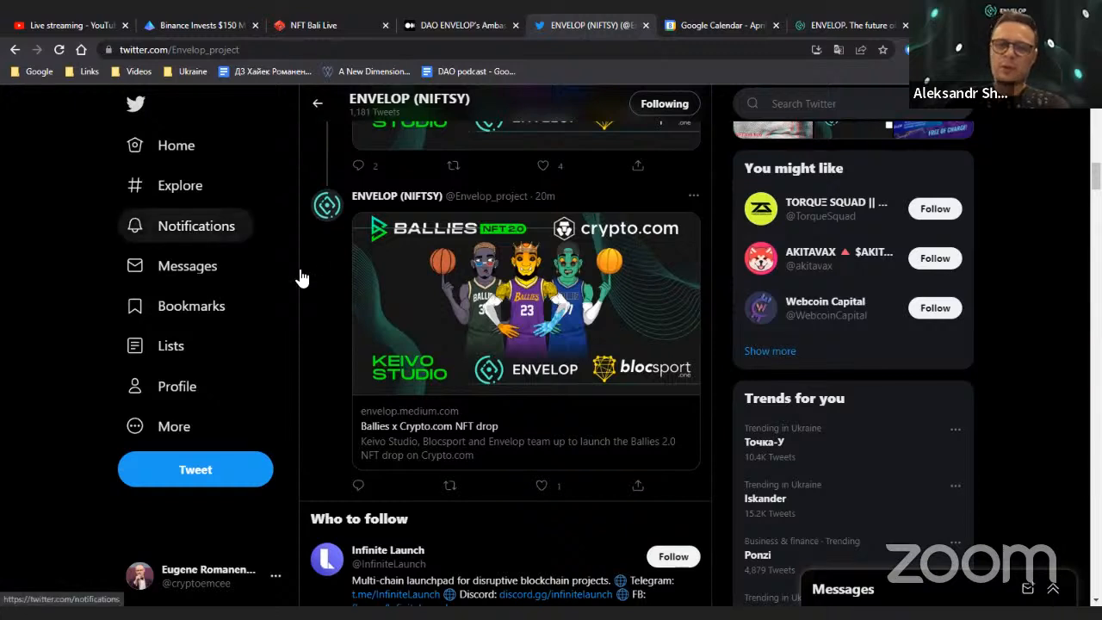
mouse_move(5, 310)
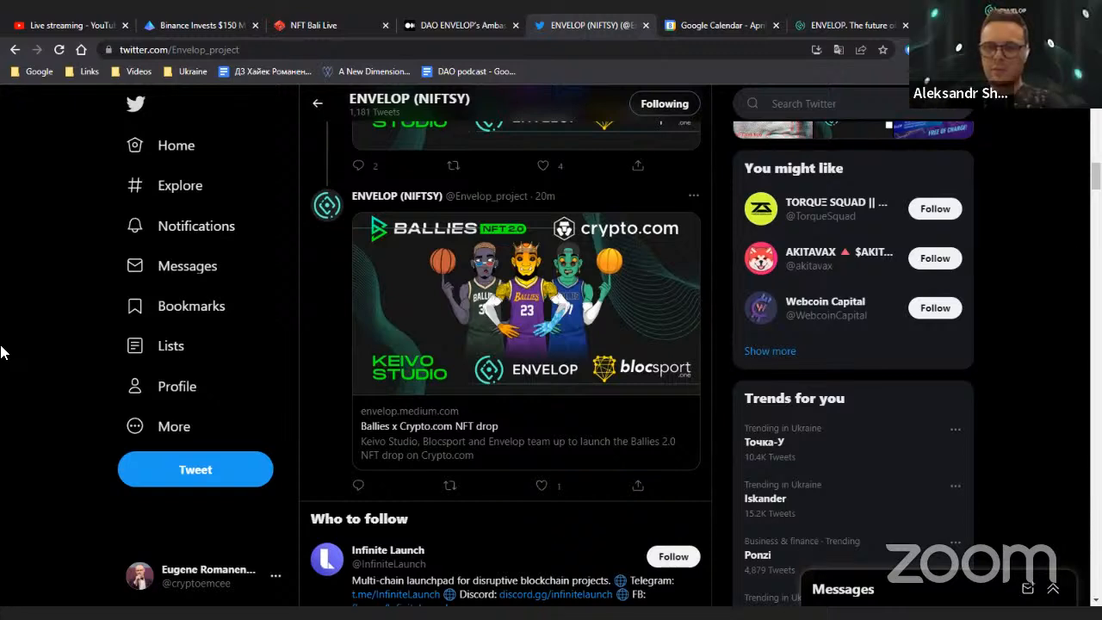
mouse_move(915, 280)
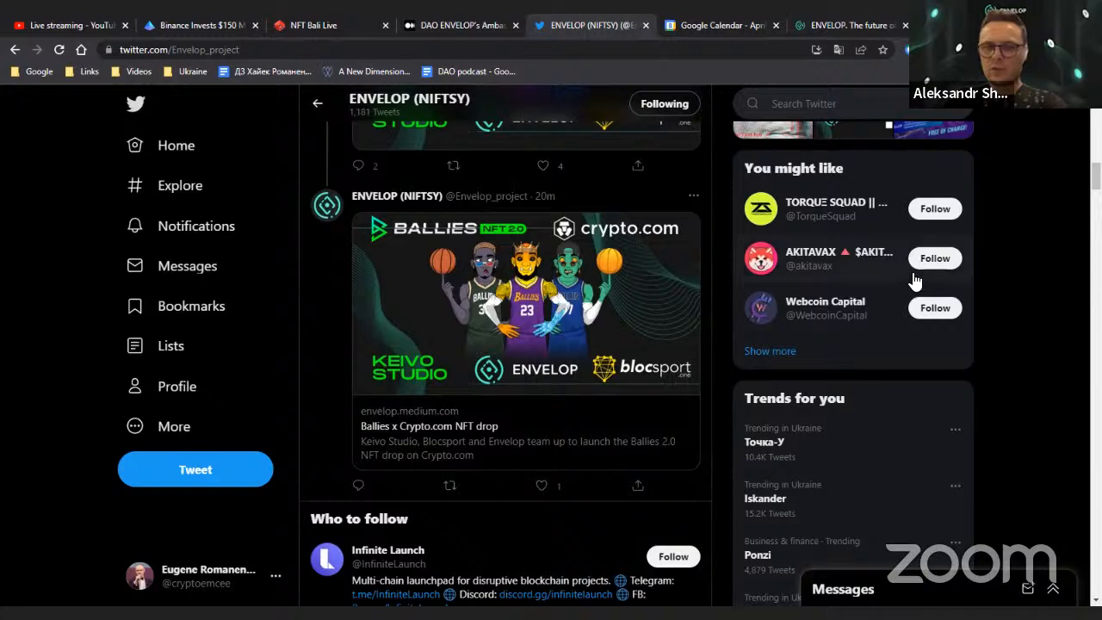
mouse_move(900, 235)
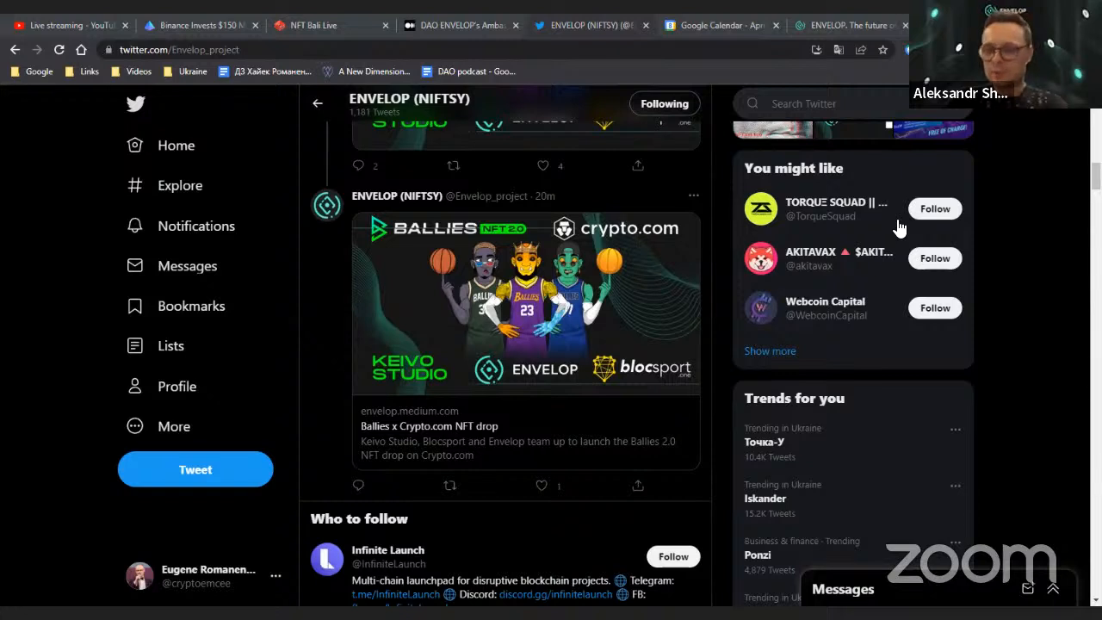
mouse_move(5, 207)
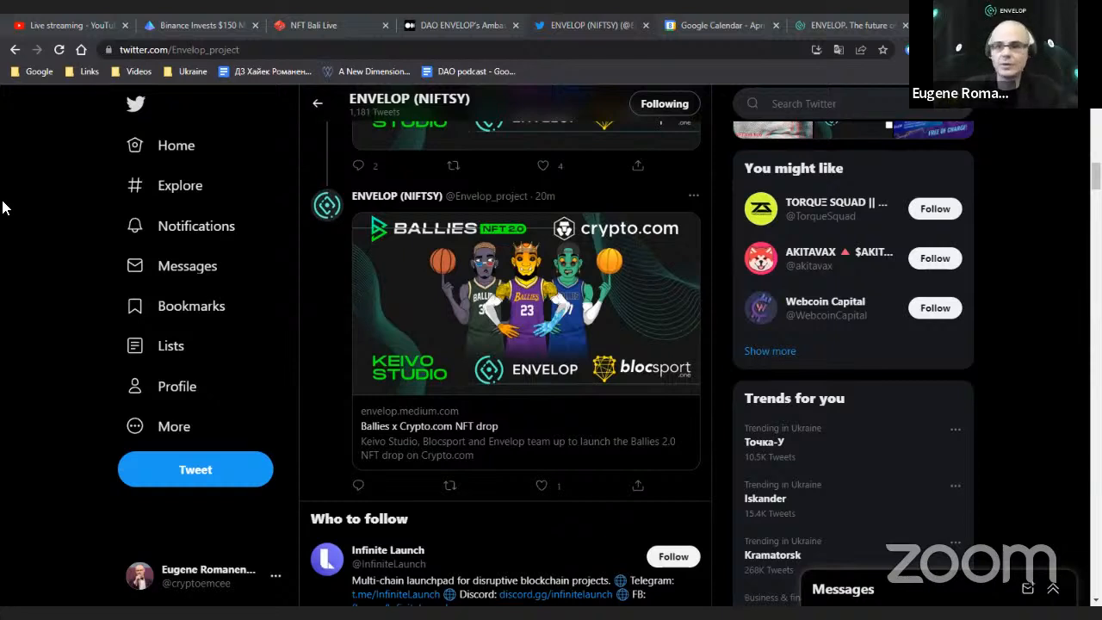
mouse_move(290, 21)
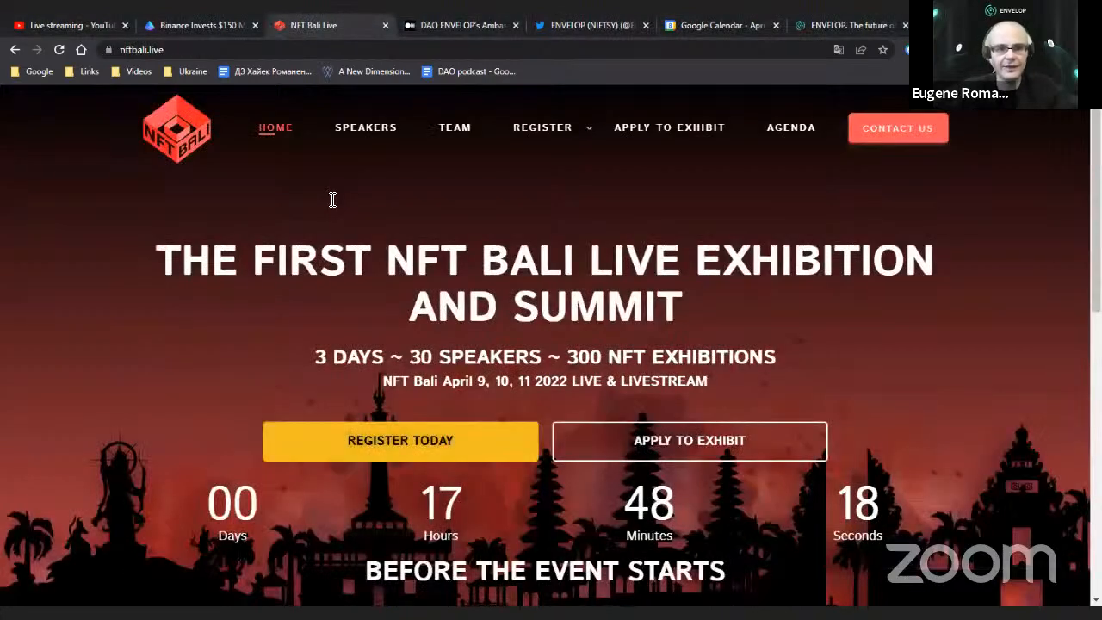
mouse_move(4, 350)
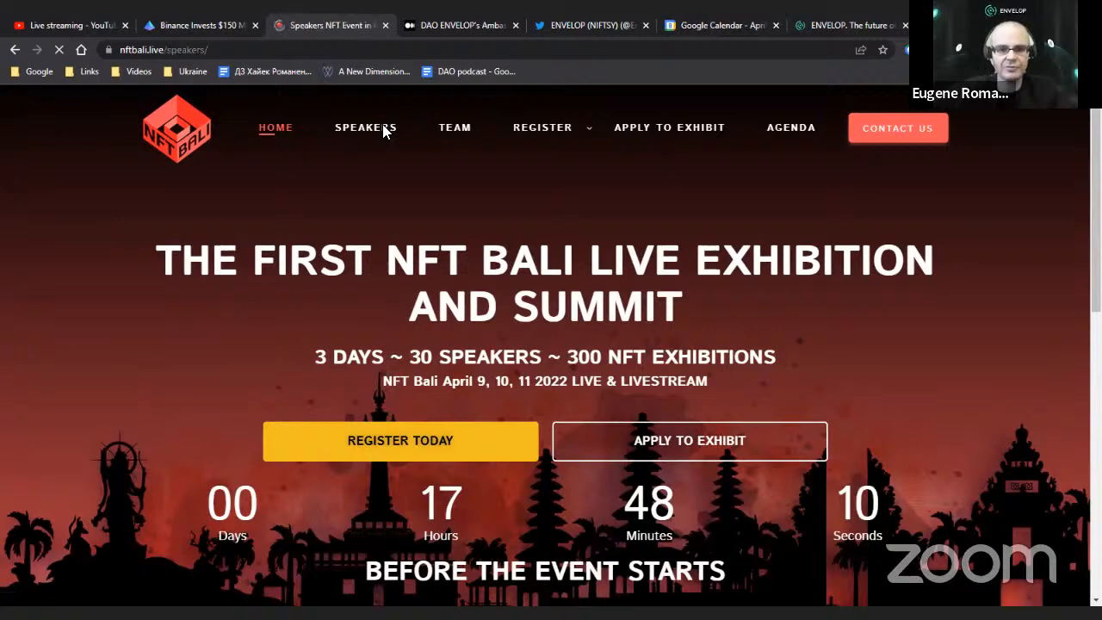
click(365, 127)
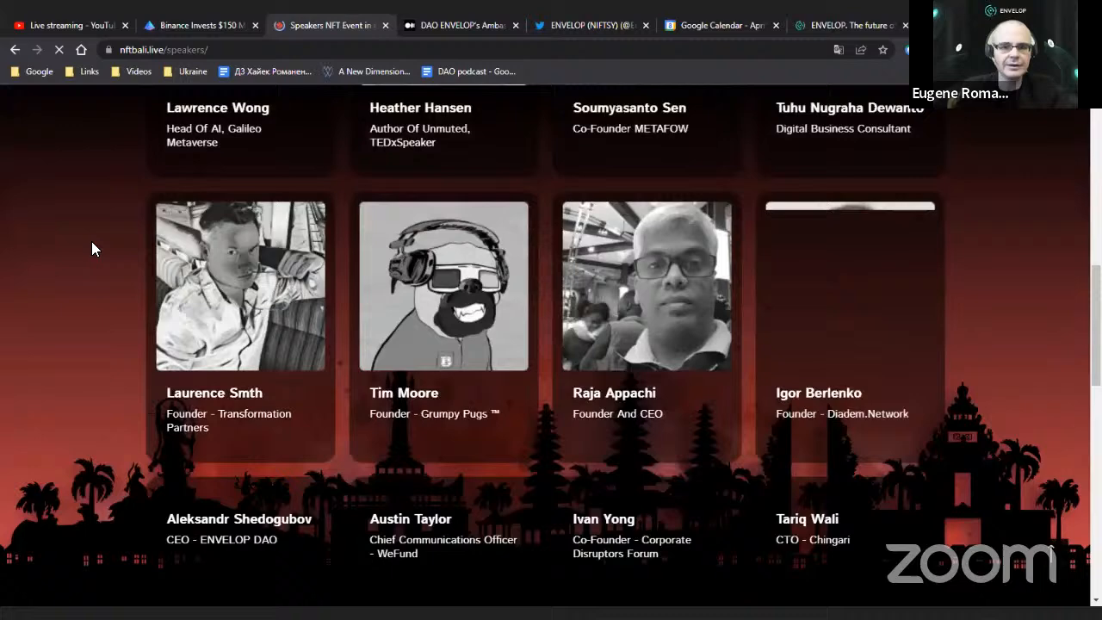
scroll(down, 3)
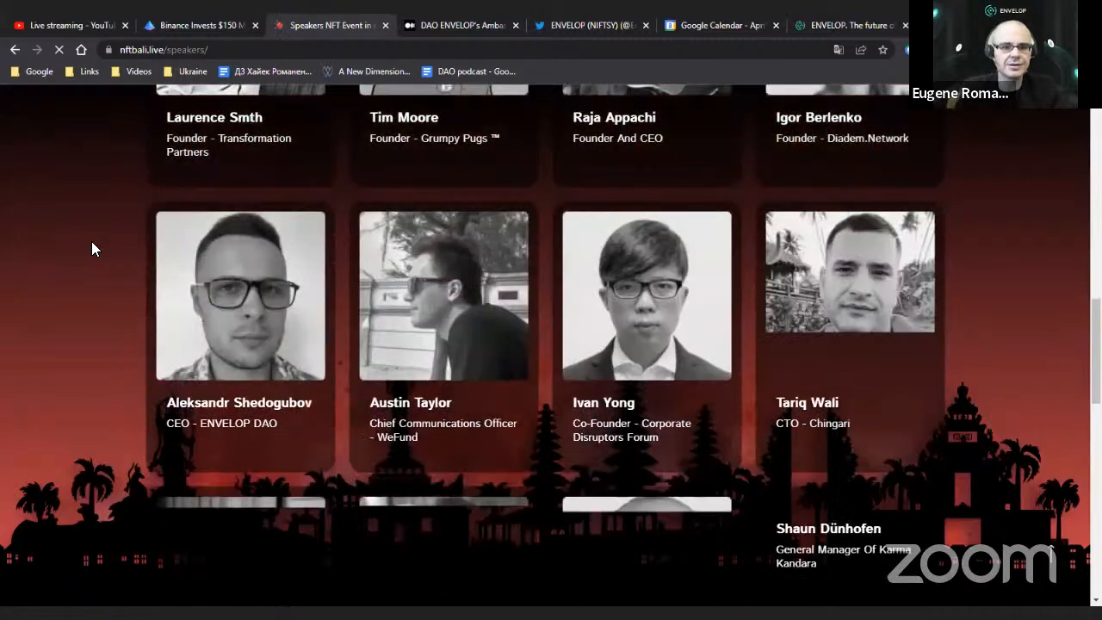
scroll(down, 3)
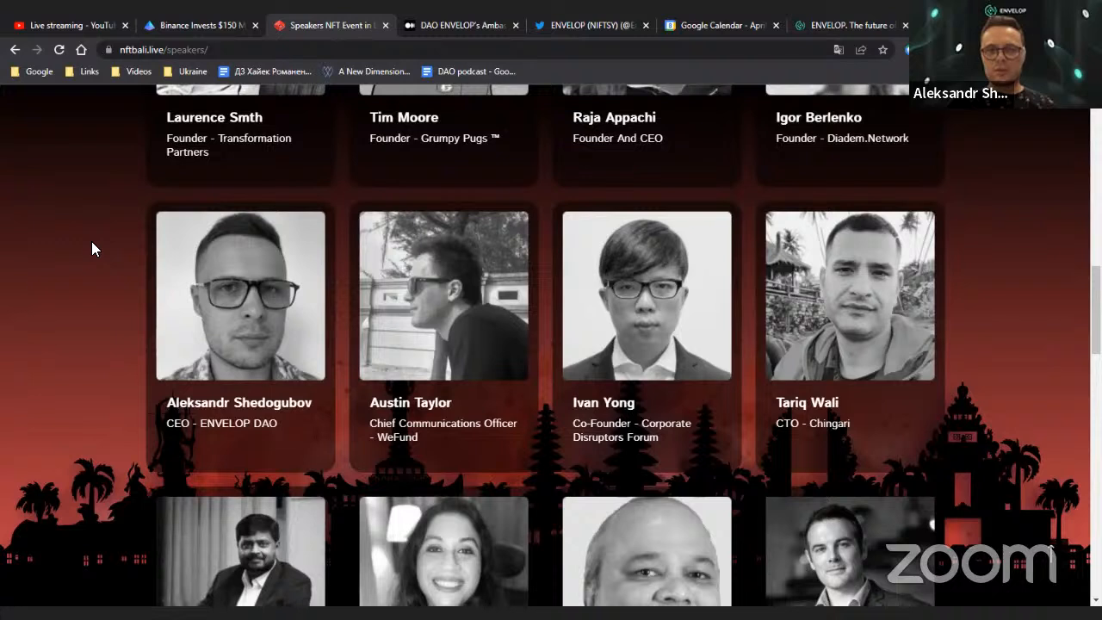
mouse_move(60, 19)
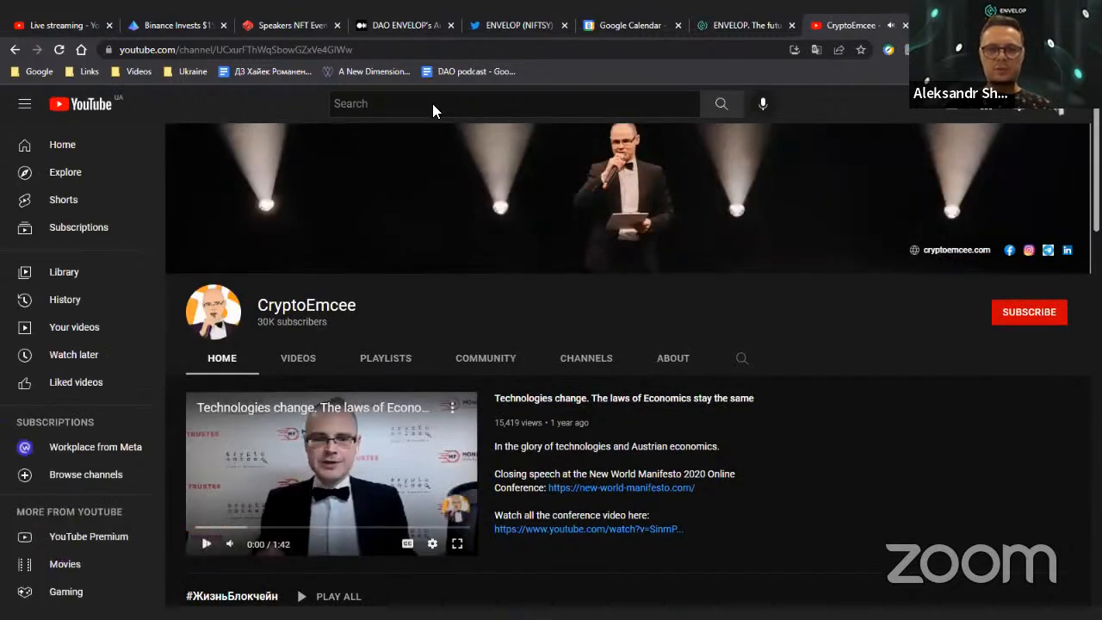
Search YouTube for 'lot trade' and scroll the results to the LOTTRADE channel.
text(lot)
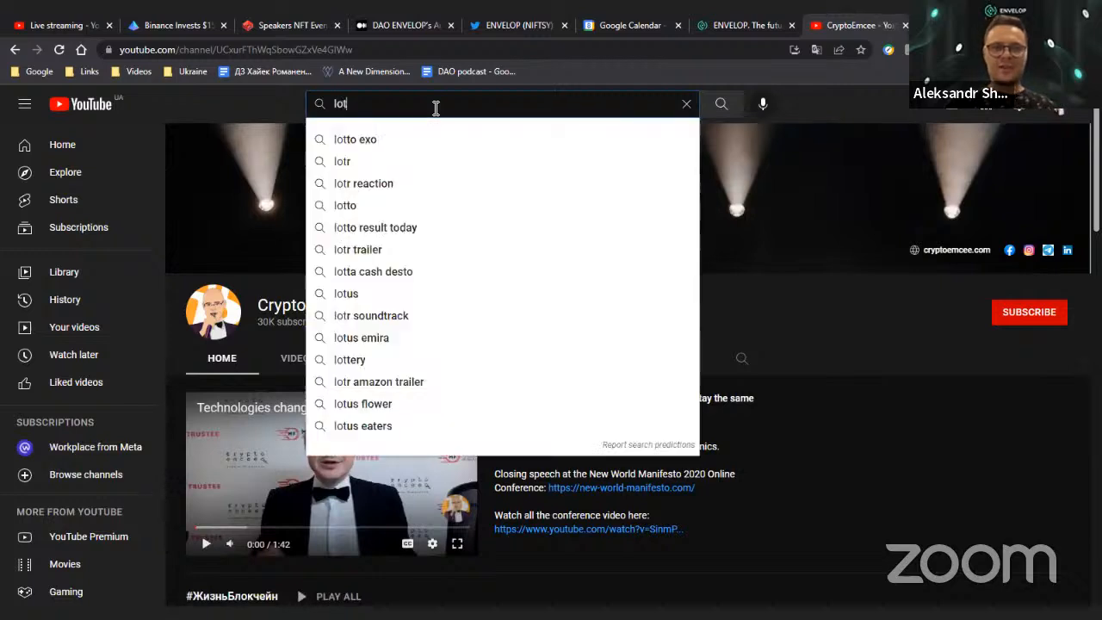
text(" ")
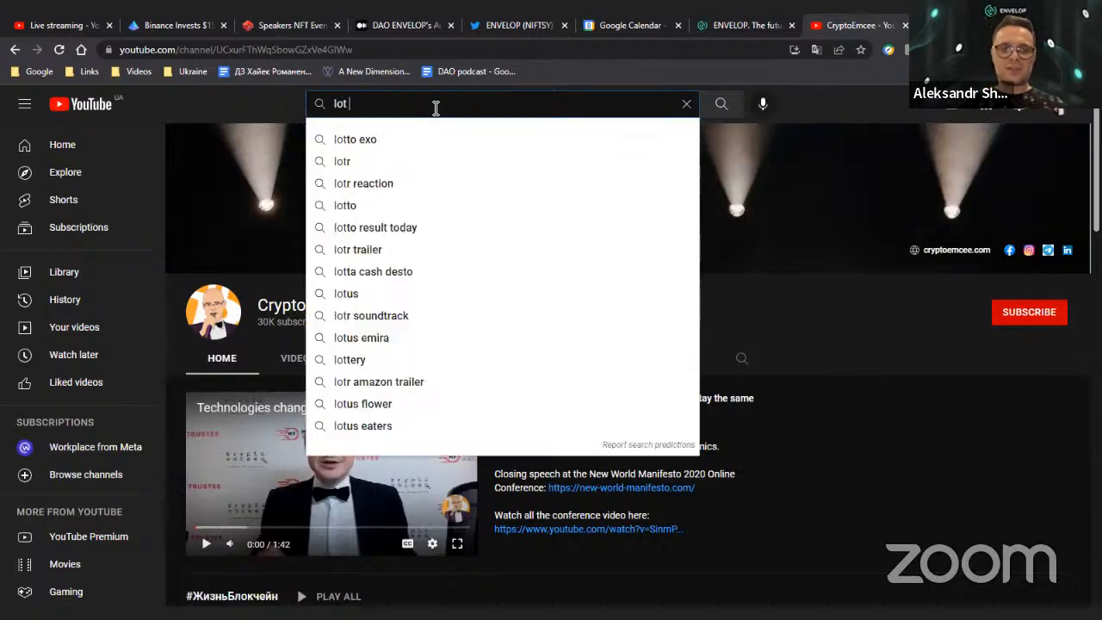
text(trade)
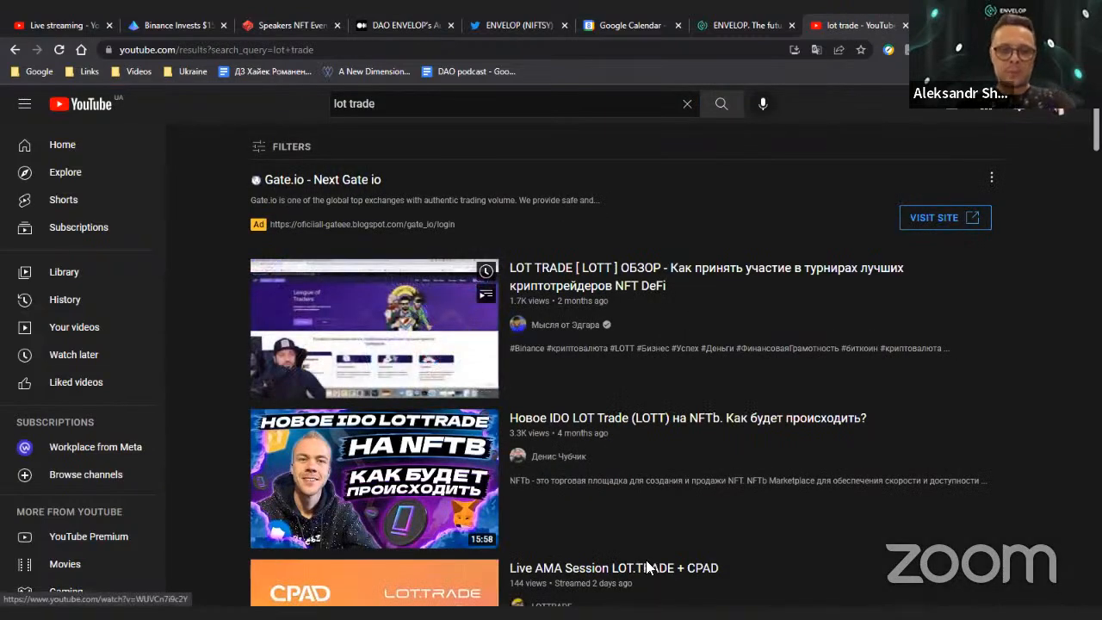
scroll(down, 3)
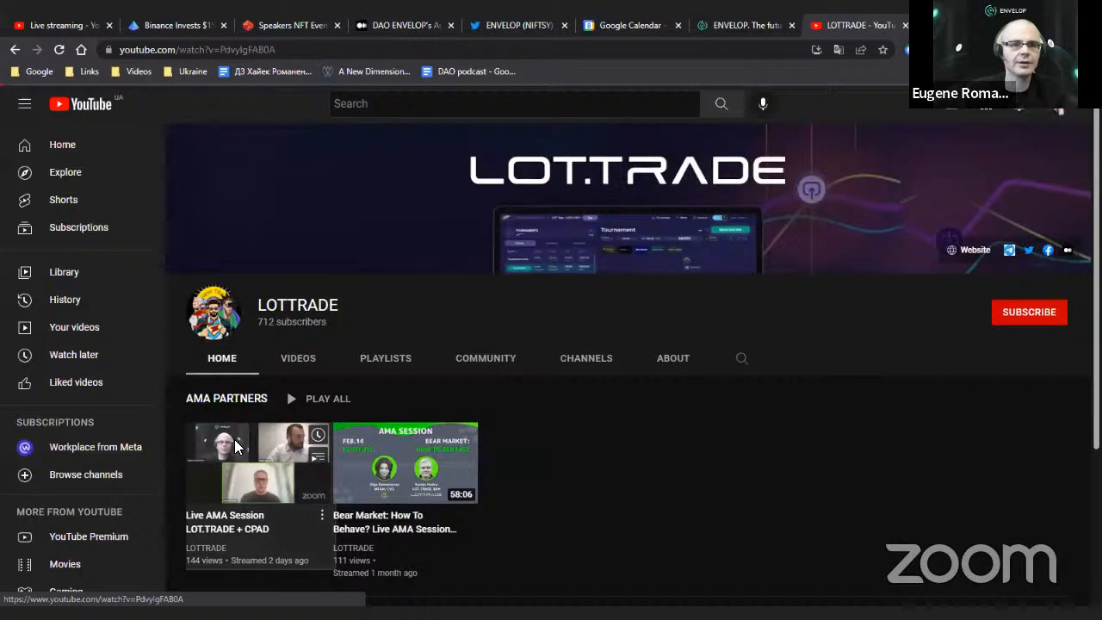
Open the Live AMA Session LOT.TRADE + CPAD video, then return to the NFT Bali speakers page.
click(241, 456)
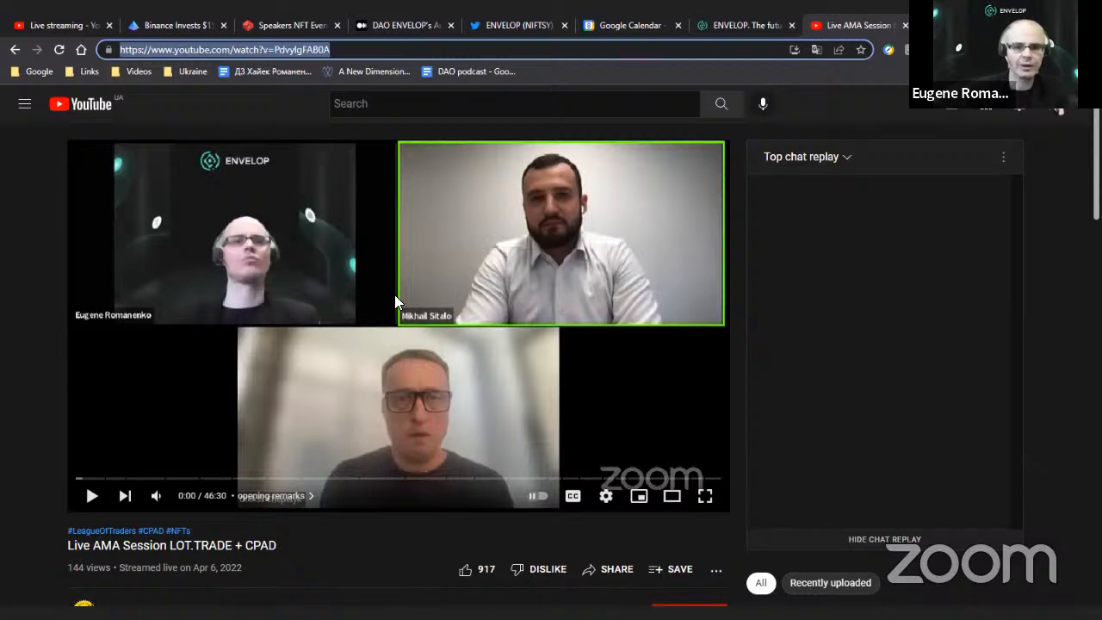
click(306, 25)
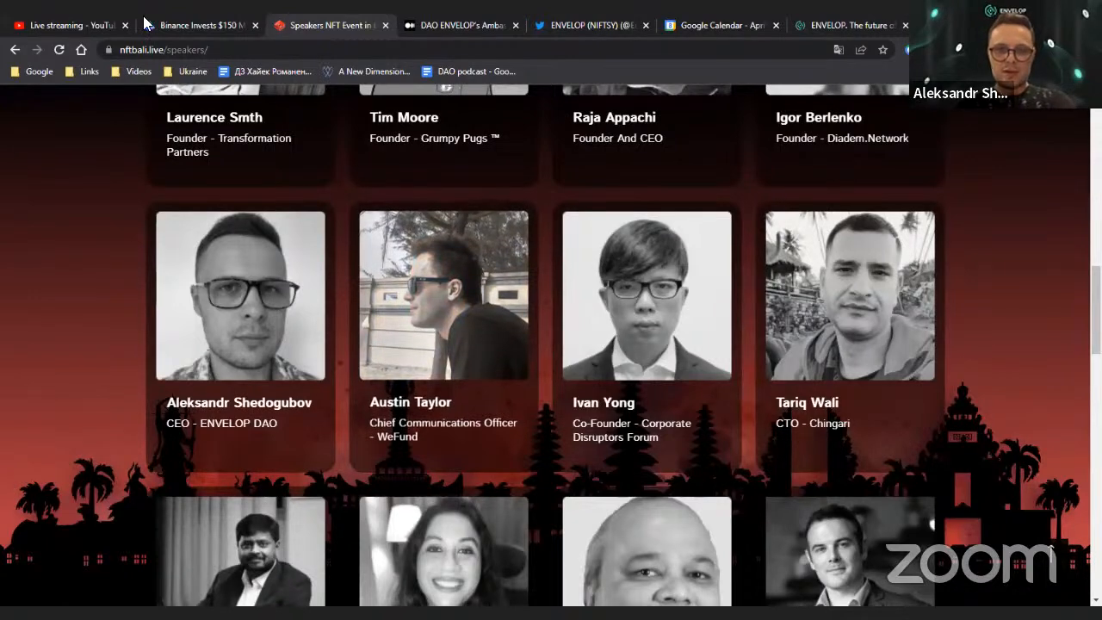
Return to the 'Live streaming - YouTube' tab and sign in to Eugene Romanenko's Studio dashboard.
click(74, 25)
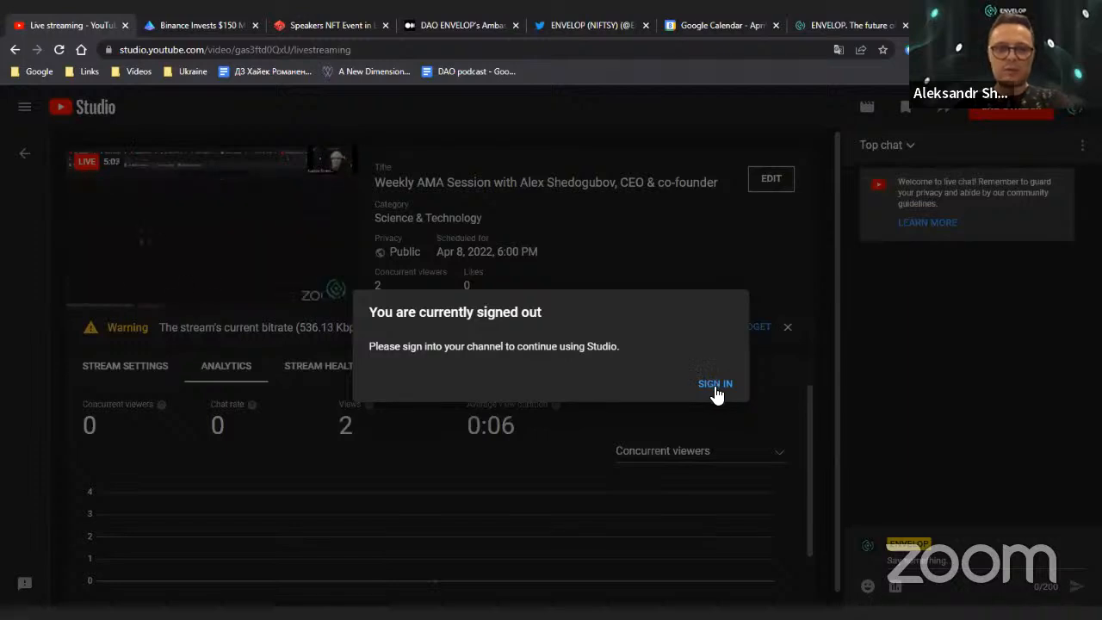
click(714, 384)
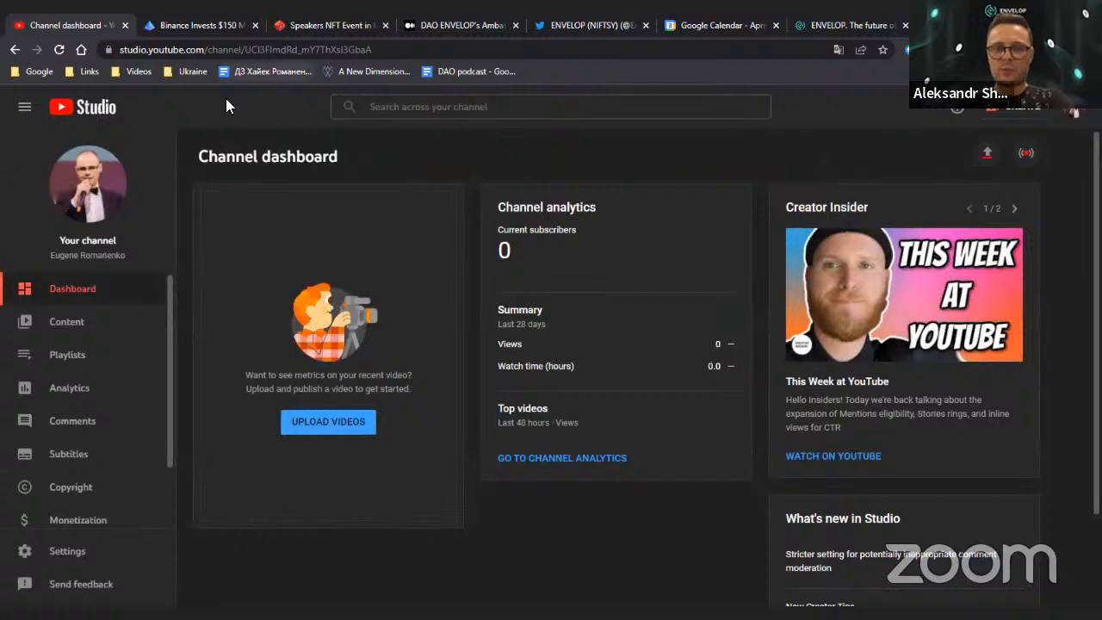
mouse_move(239, 85)
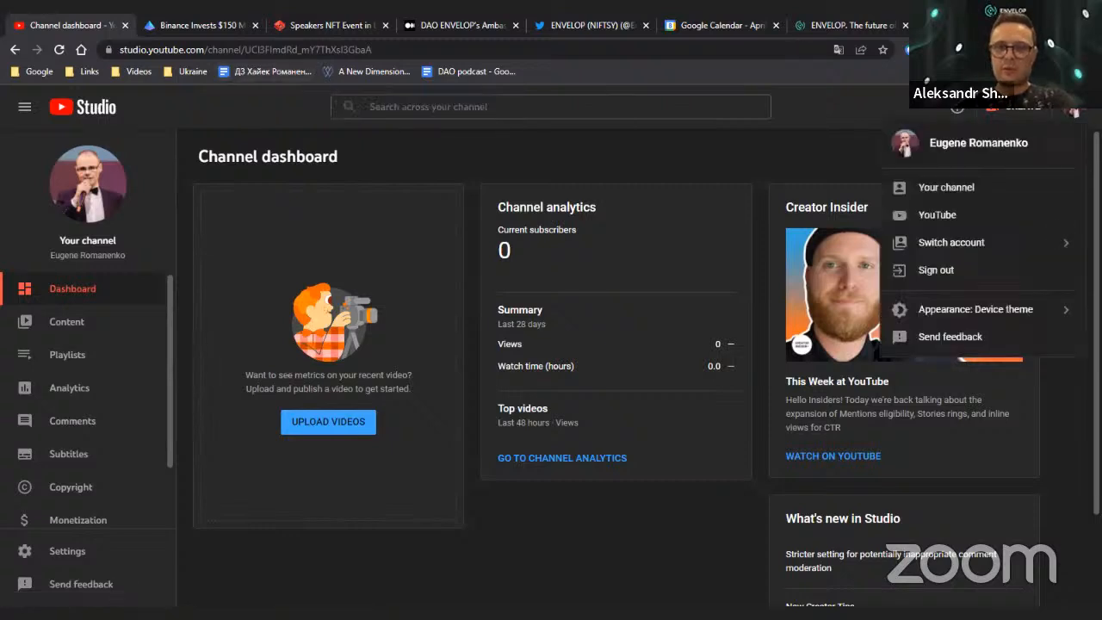
mouse_move(963, 213)
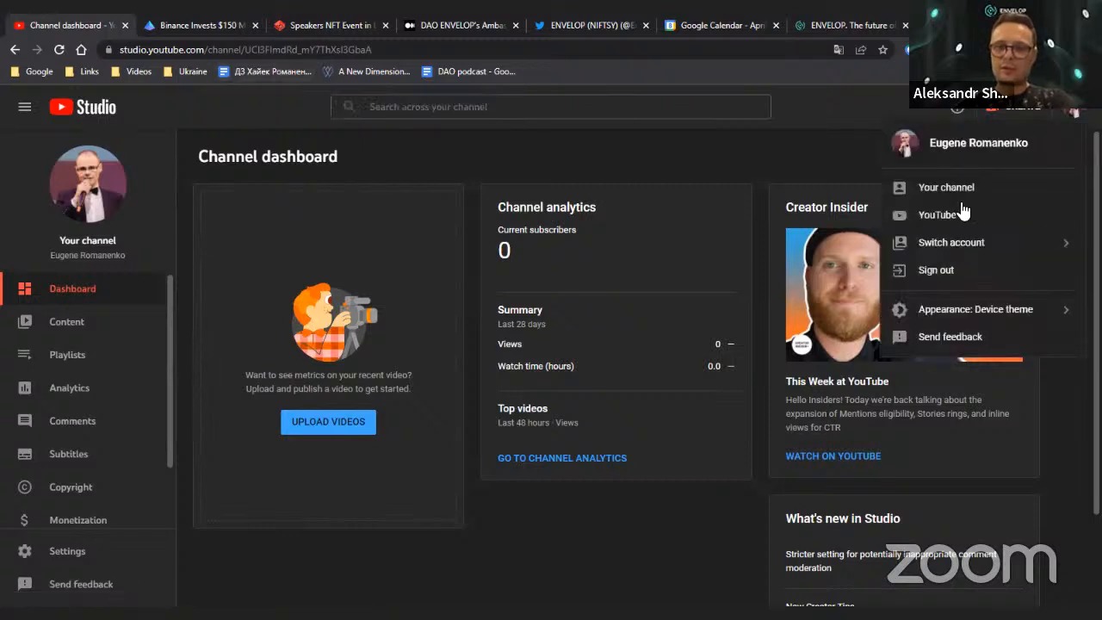
Open the account switcher, scroll the account list and choose Add account.
click(951, 241)
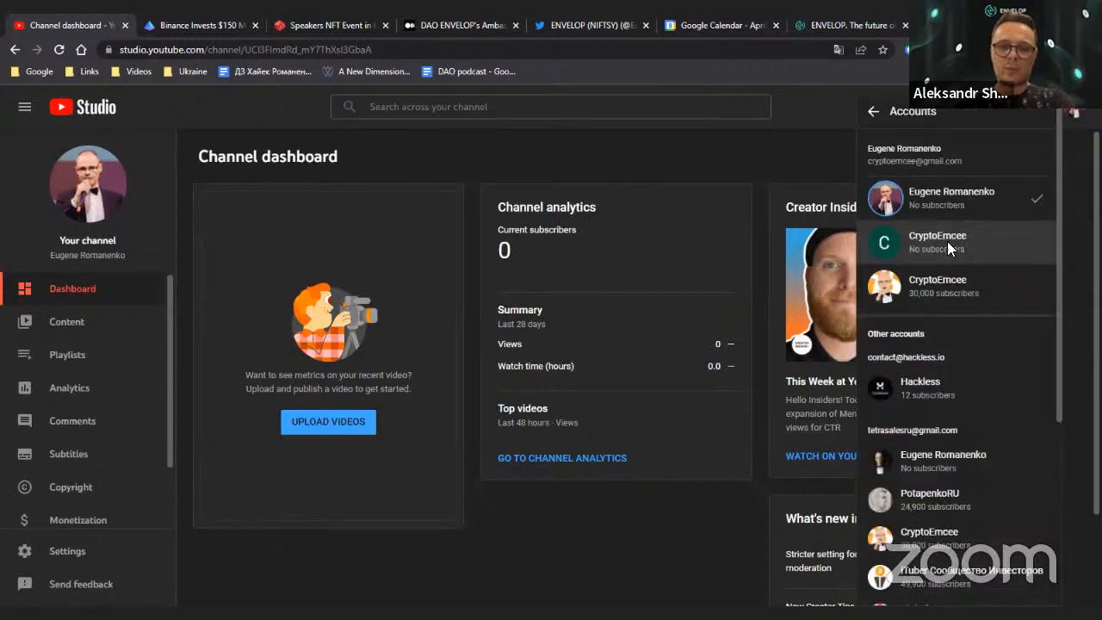
scroll(down, 3)
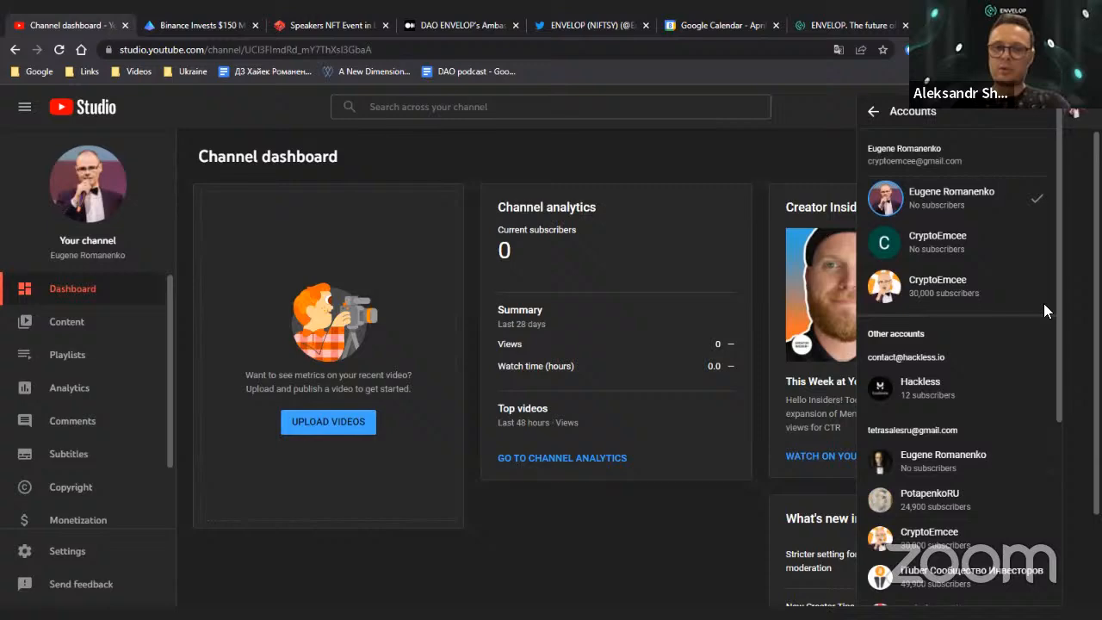
scroll(down, 3)
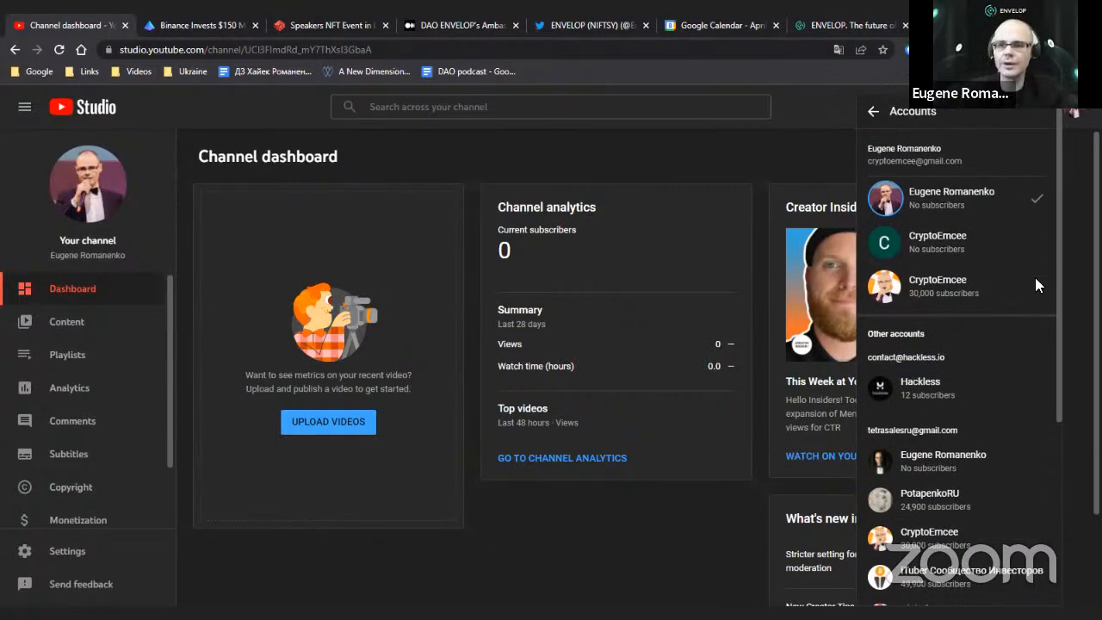
scroll(down, 3)
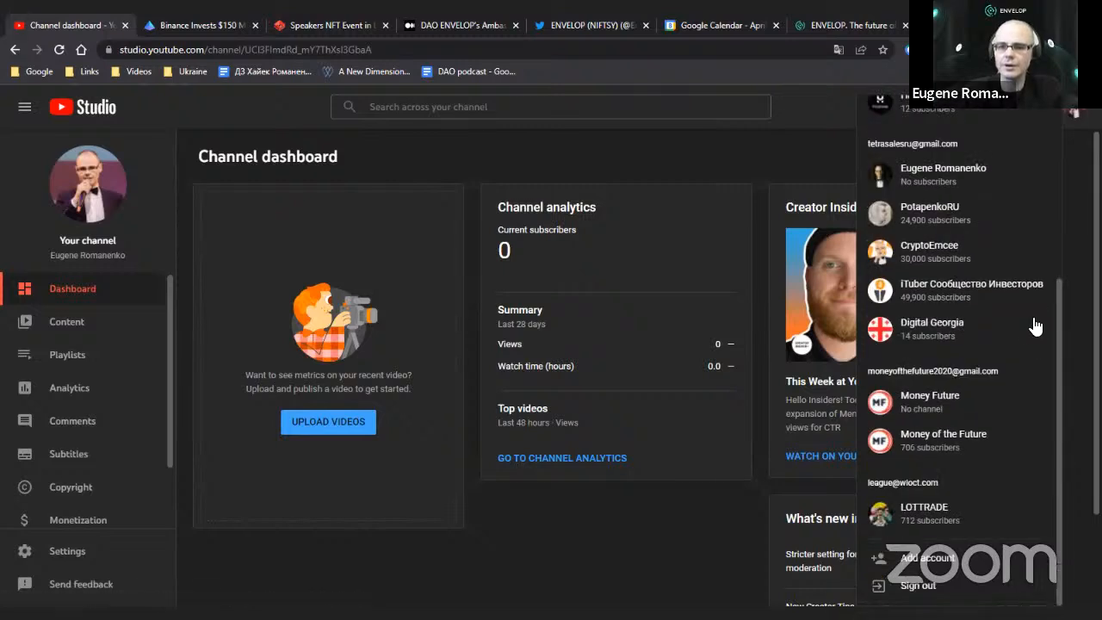
mouse_move(633, 427)
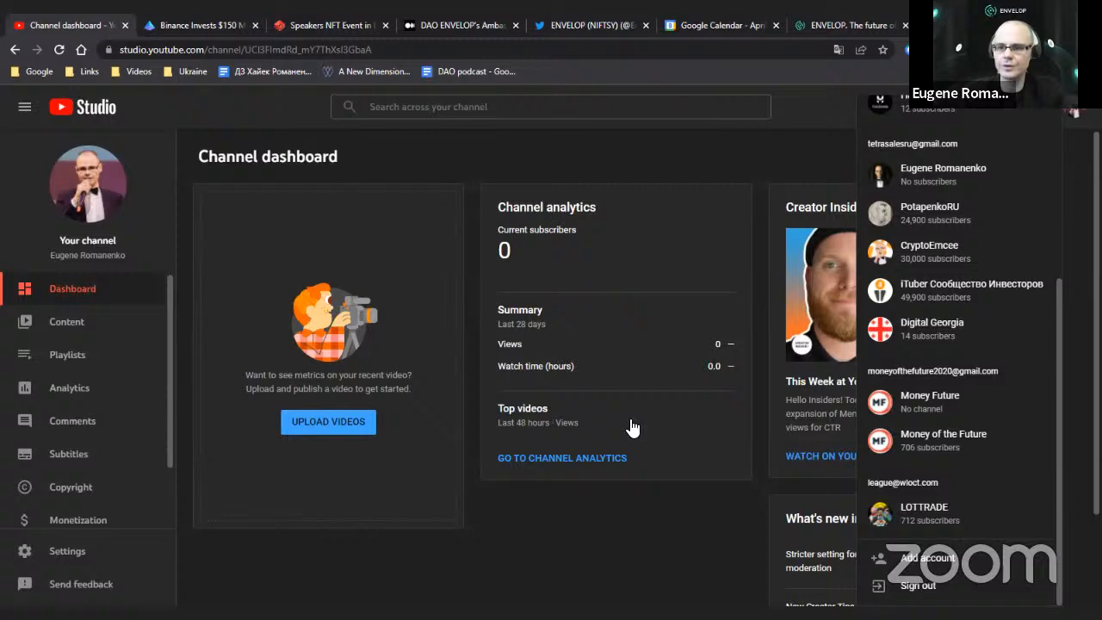
mouse_move(1072, 500)
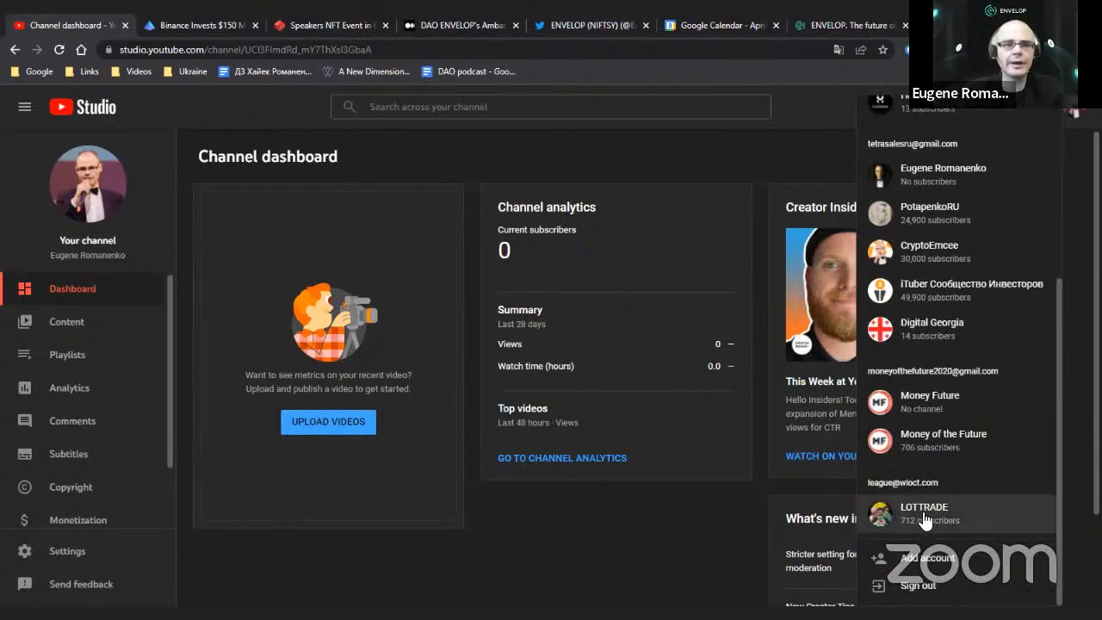
mouse_move(949, 543)
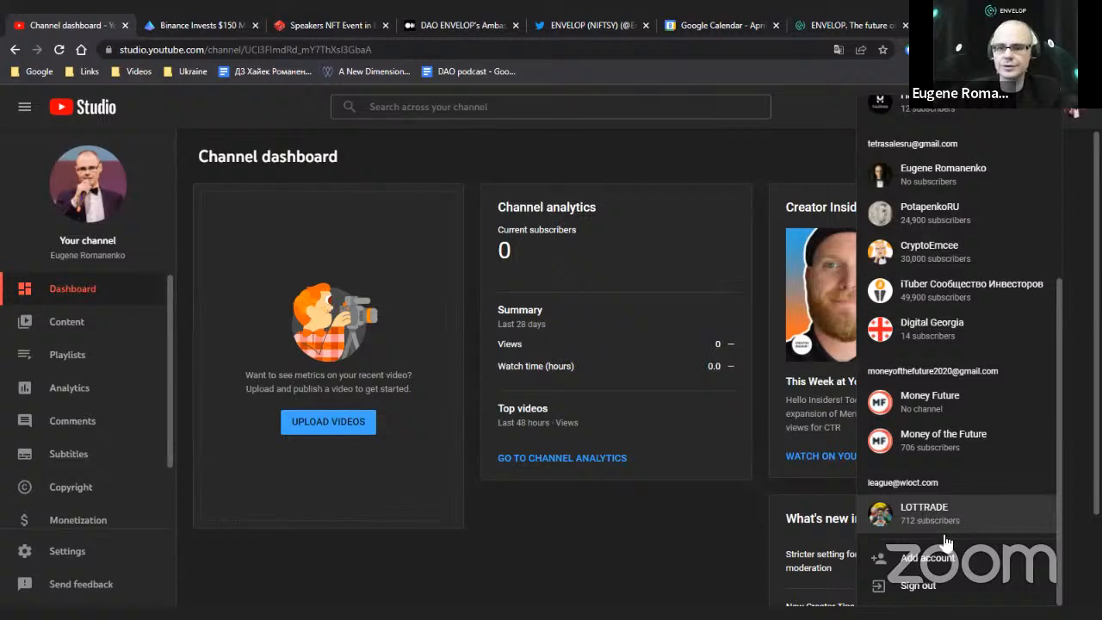
click(927, 556)
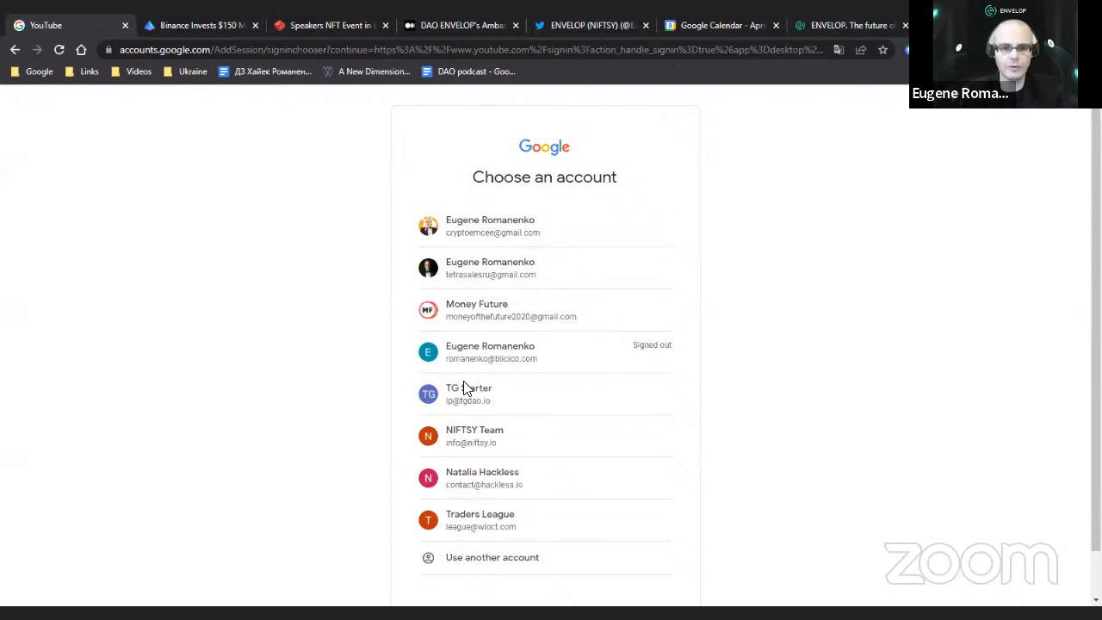
mouse_move(787, 359)
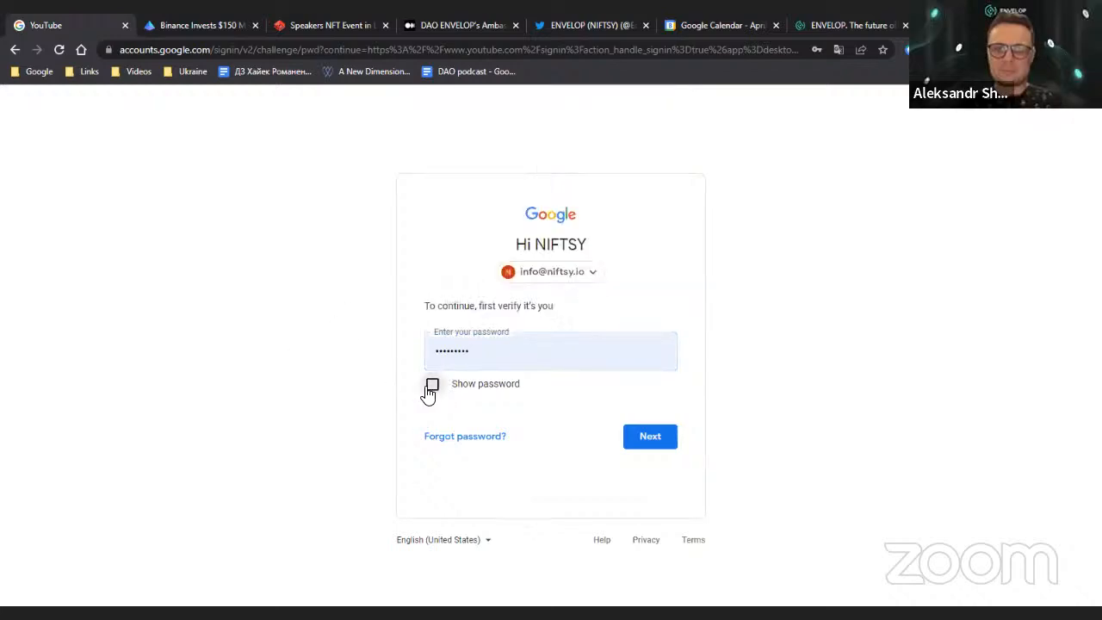
Reveal and submit the NIFTSY Team password, loading the 2,381-subscriber ENVELOP dashboard.
click(431, 384)
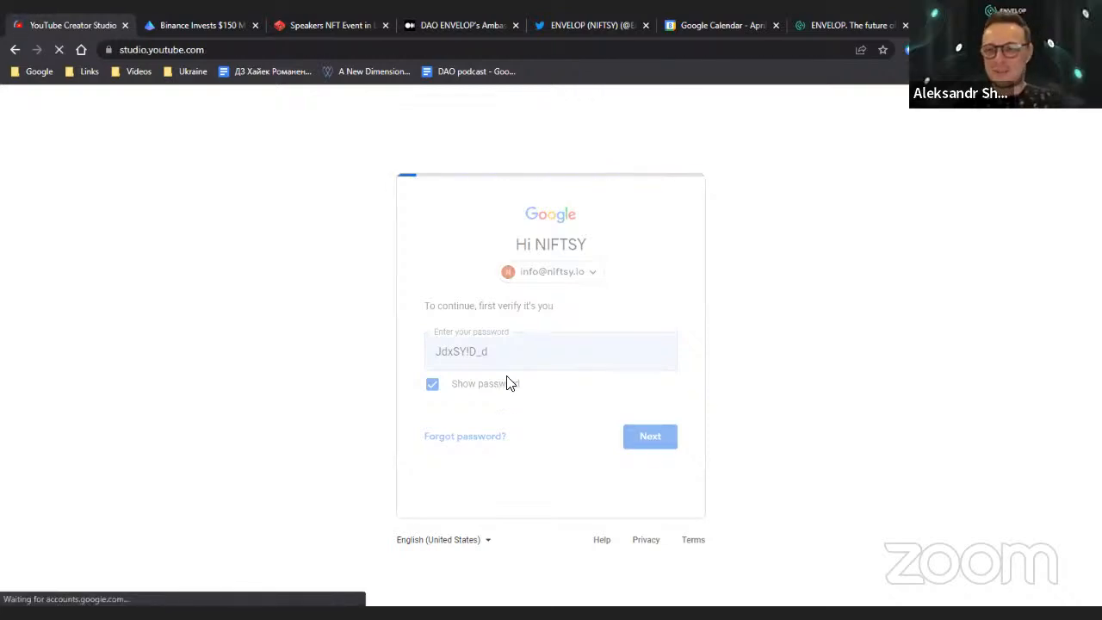
click(650, 436)
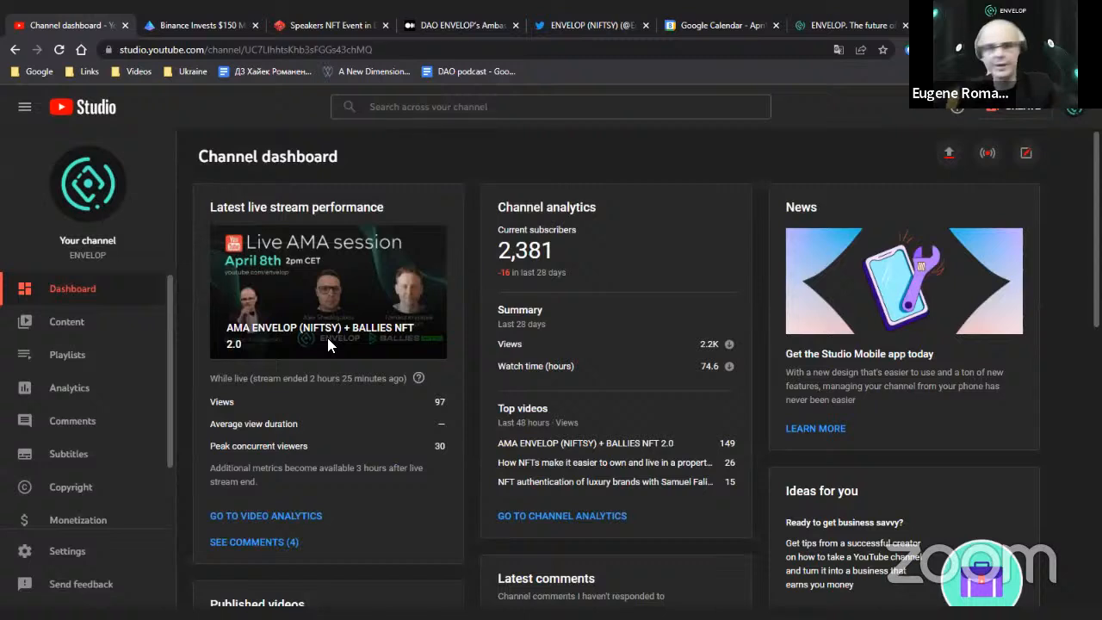
mouse_move(56, 319)
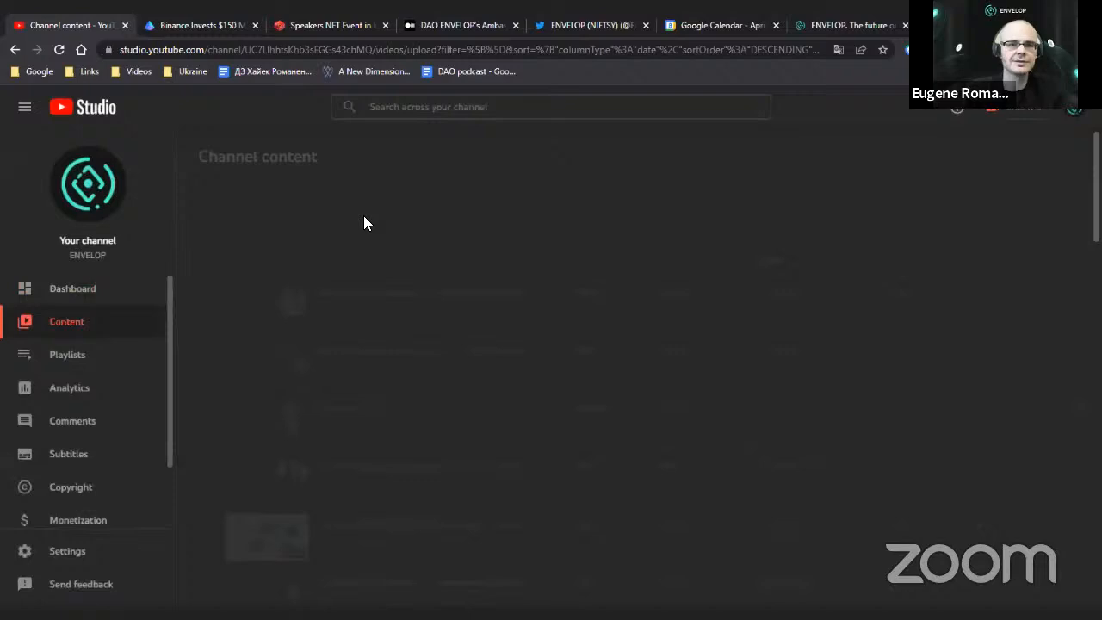
As ENVELOP, open the Weekly AMA Session live stream and start a live chat message.
click(272, 192)
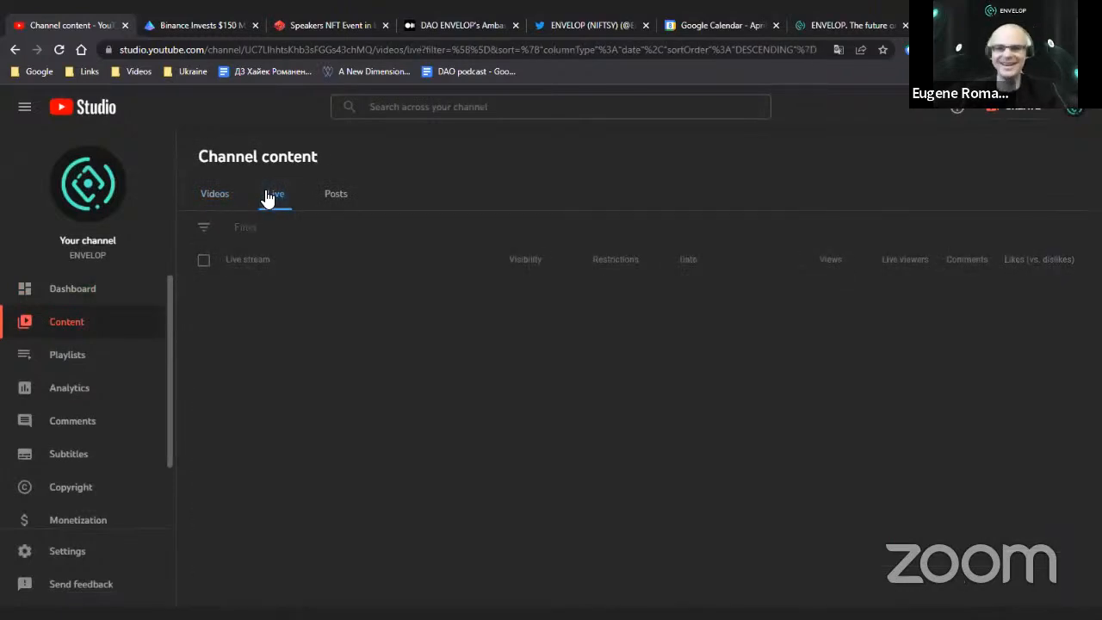
click(274, 193)
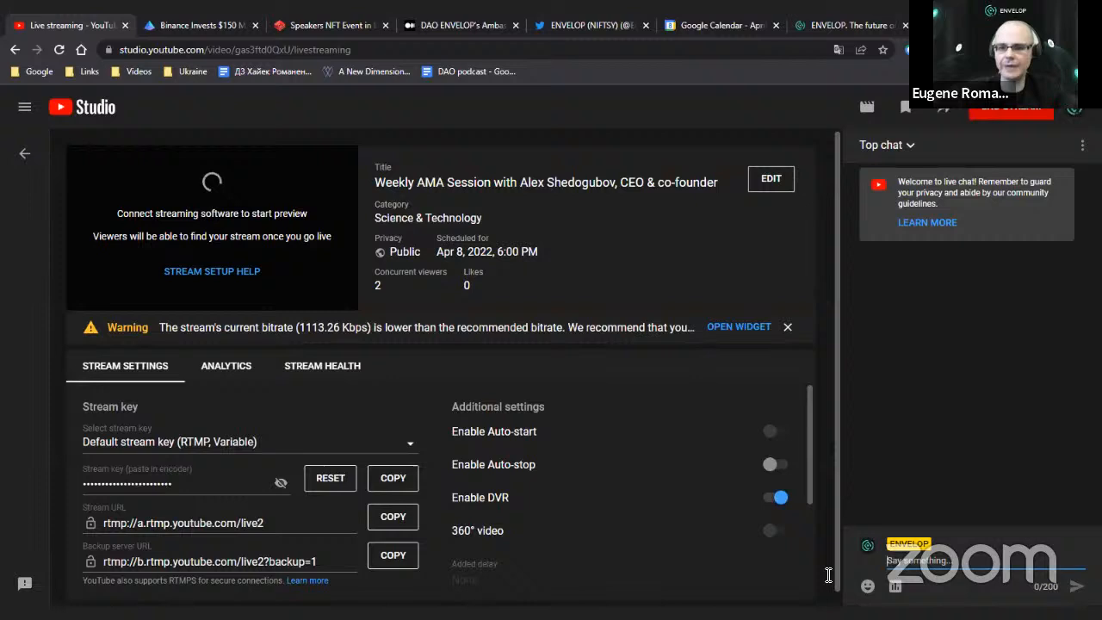
click(226, 366)
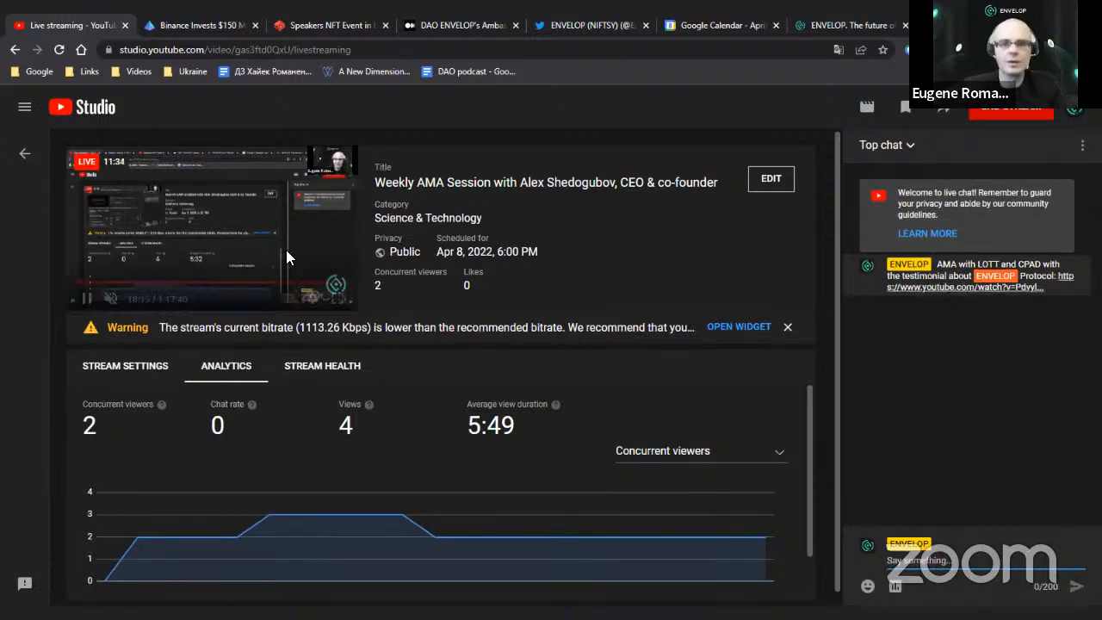
Read through the Ethereum World News article on Binance's $150 million Sky Mavis investment.
click(198, 24)
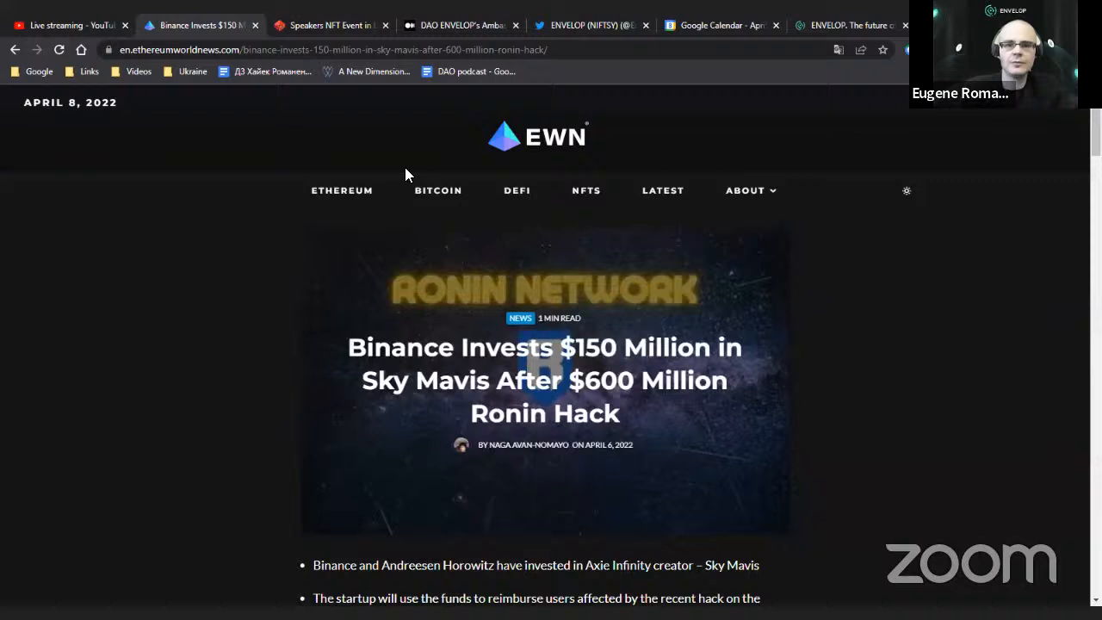
mouse_move(977, 388)
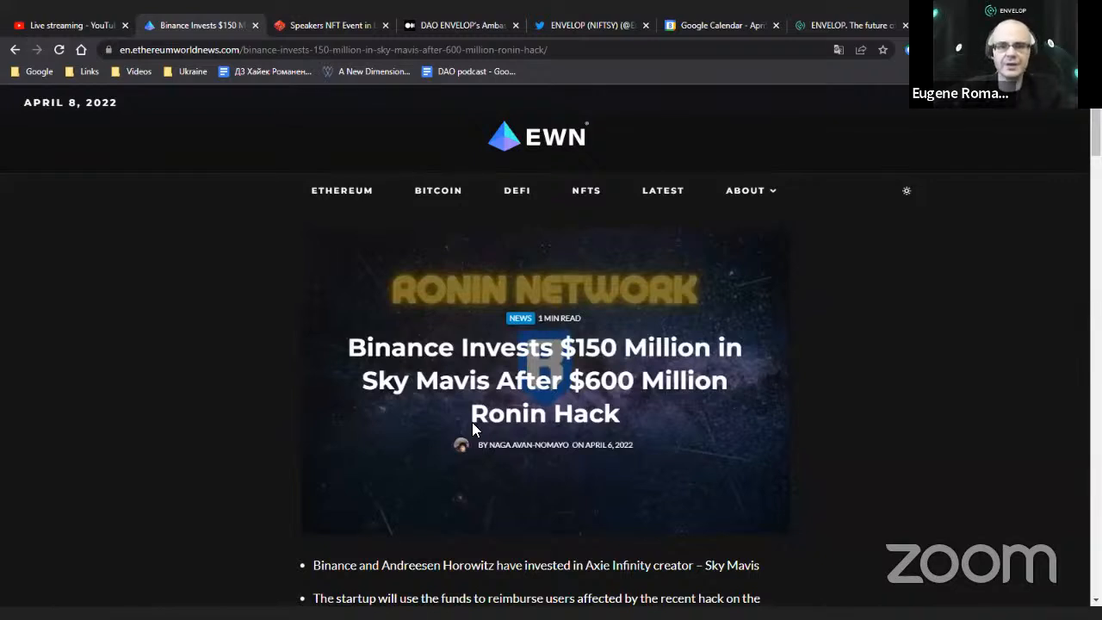
mouse_move(4, 351)
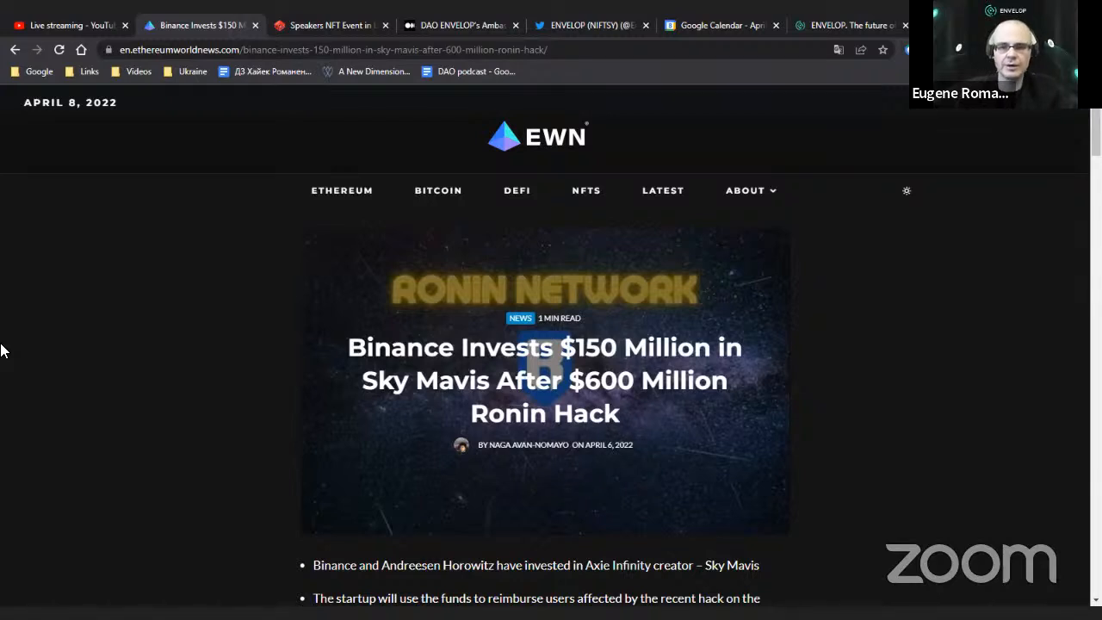
scroll(down, 3)
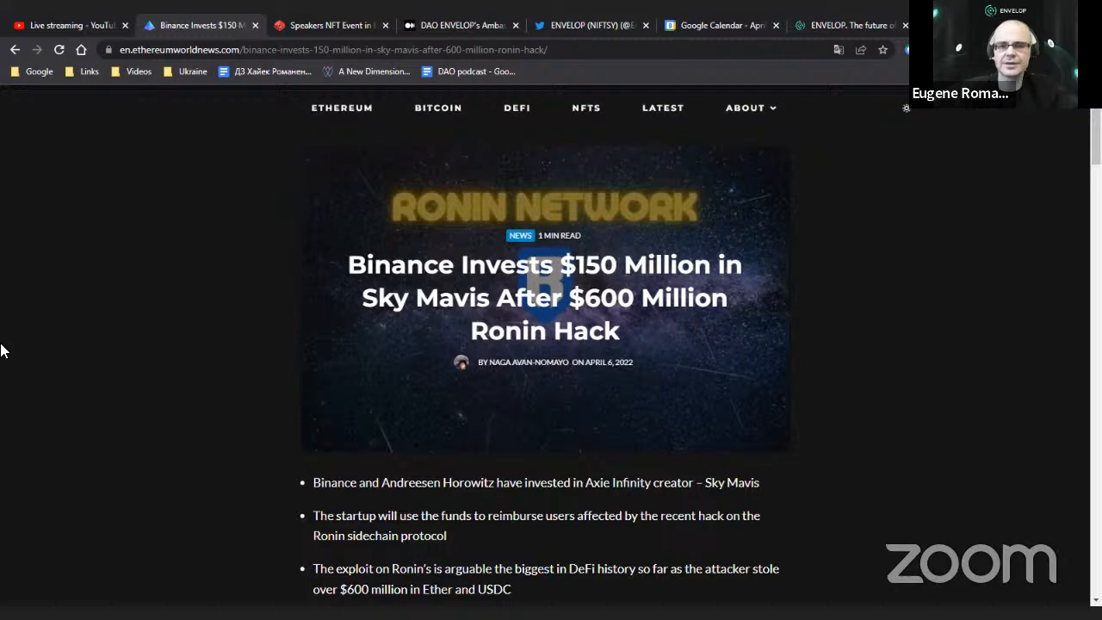
scroll(down, 3)
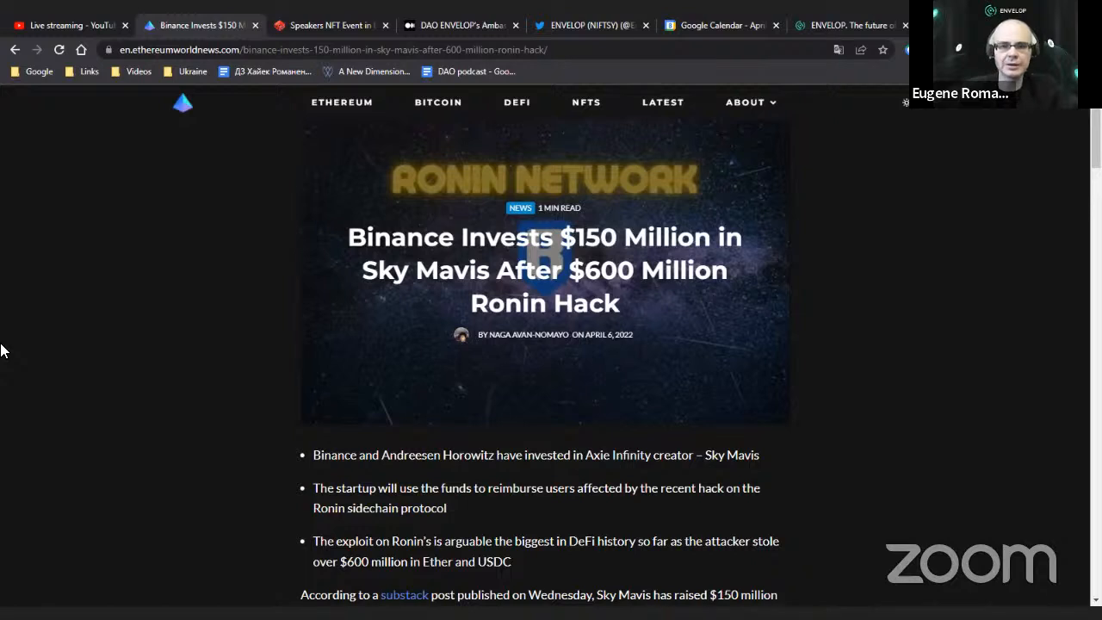
scroll(down, 3)
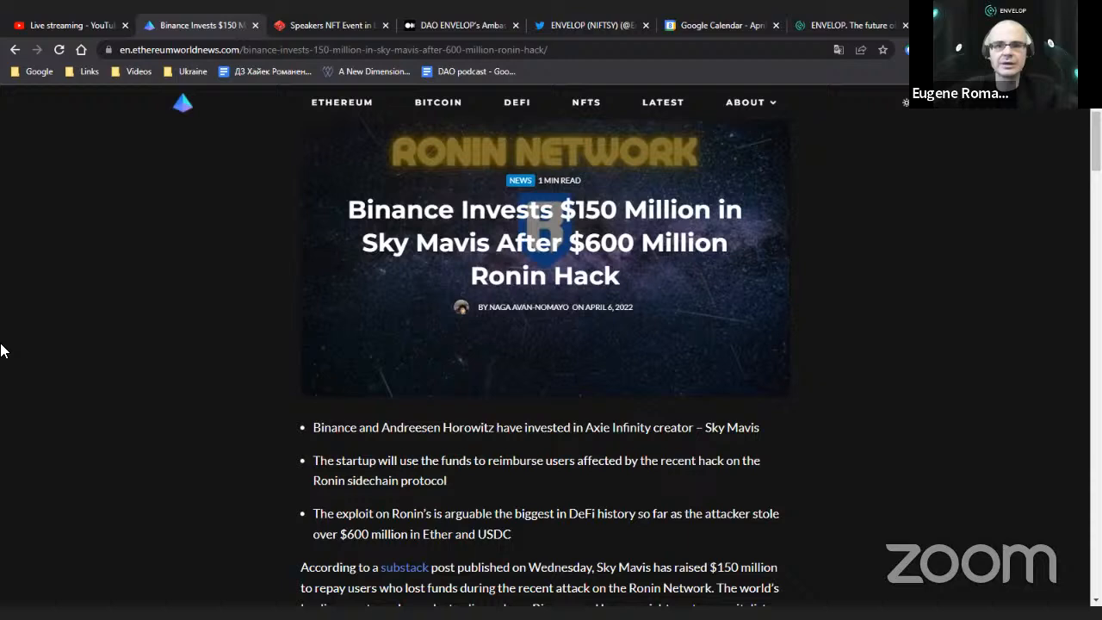
scroll(down, 3)
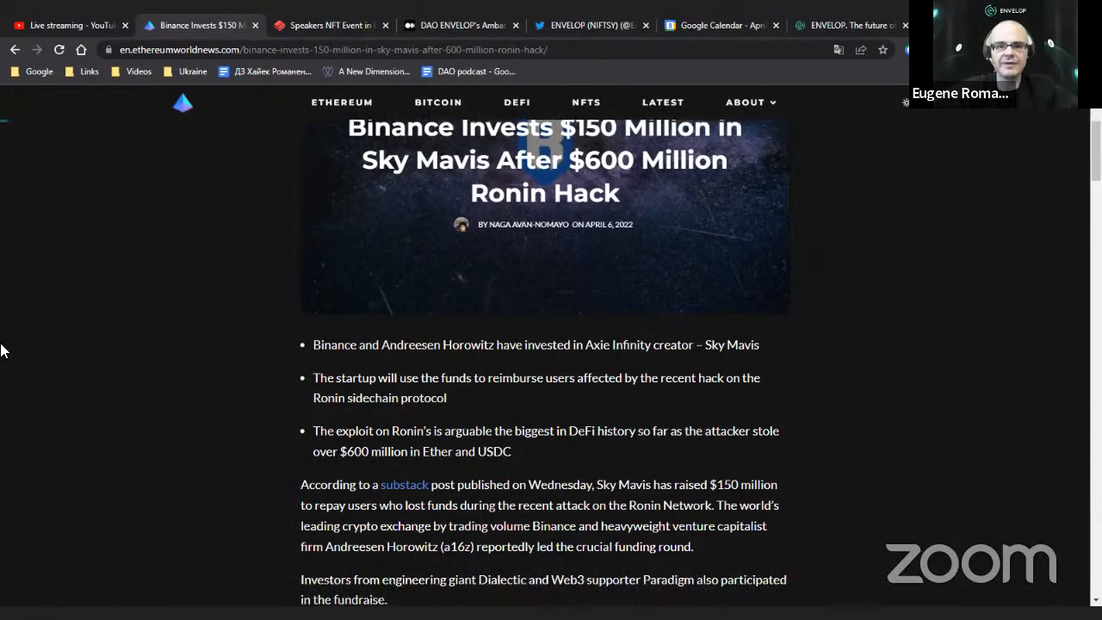
scroll(down, 3)
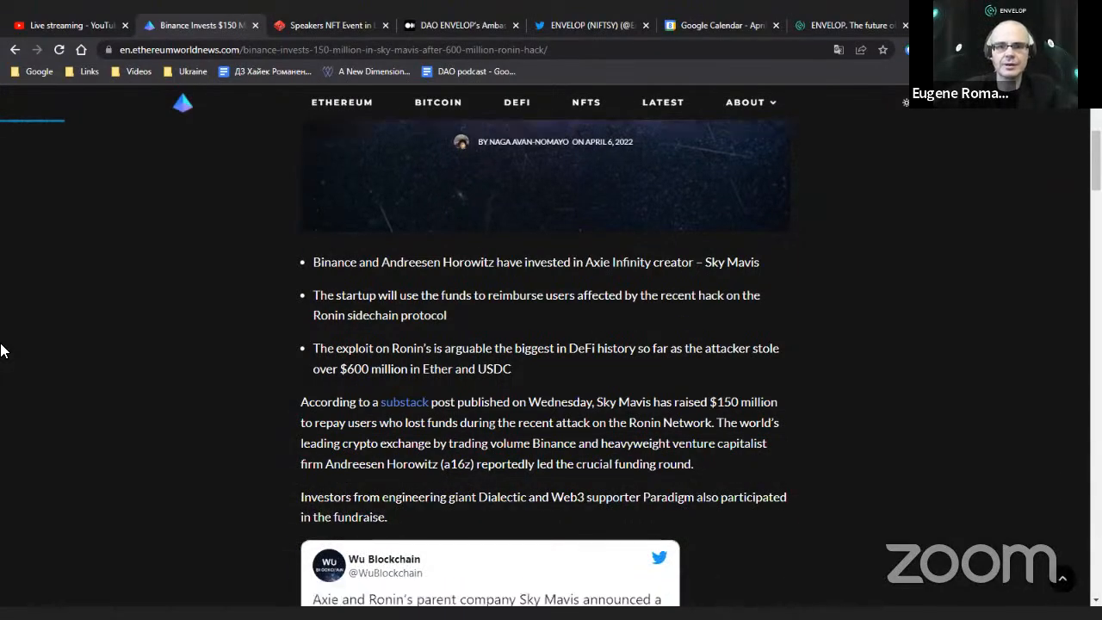
scroll(down, 3)
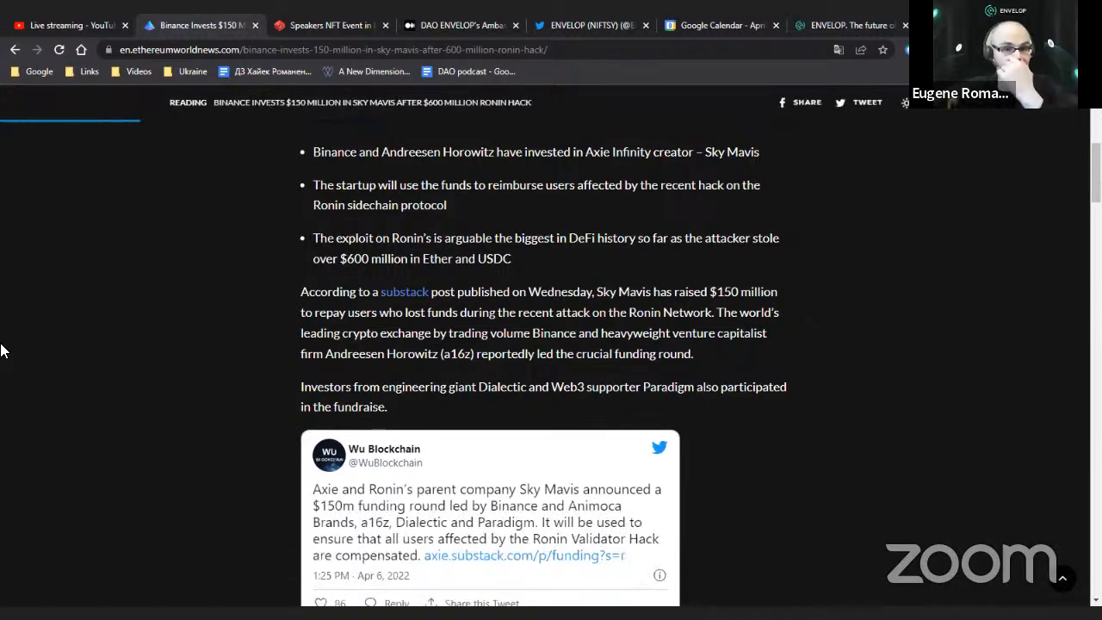
scroll(down, 3)
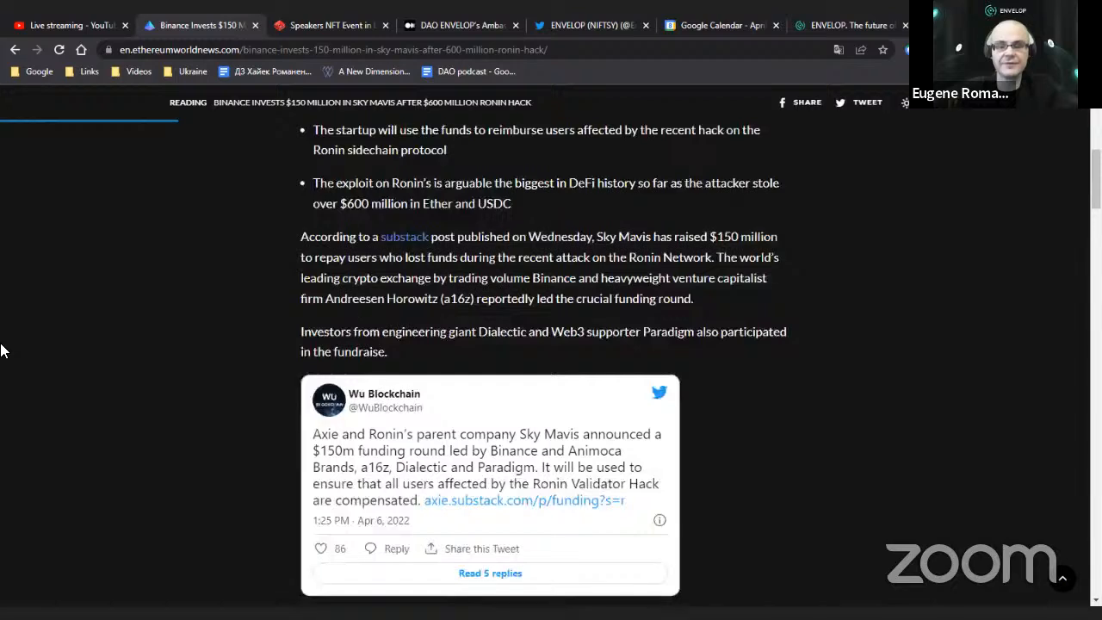
scroll(down, 3)
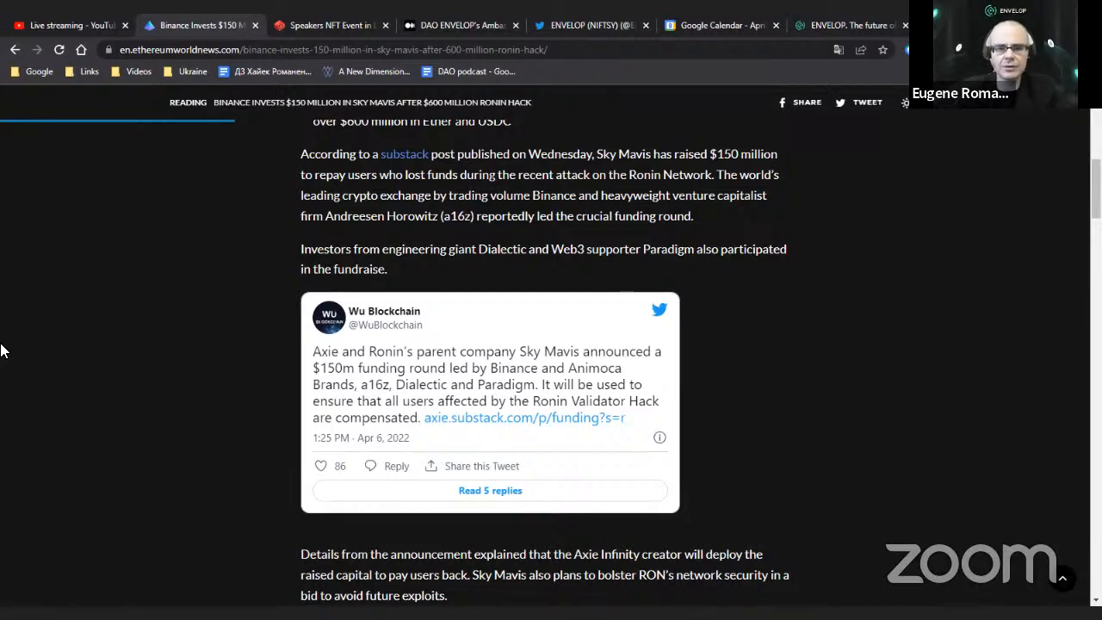
scroll(down, 3)
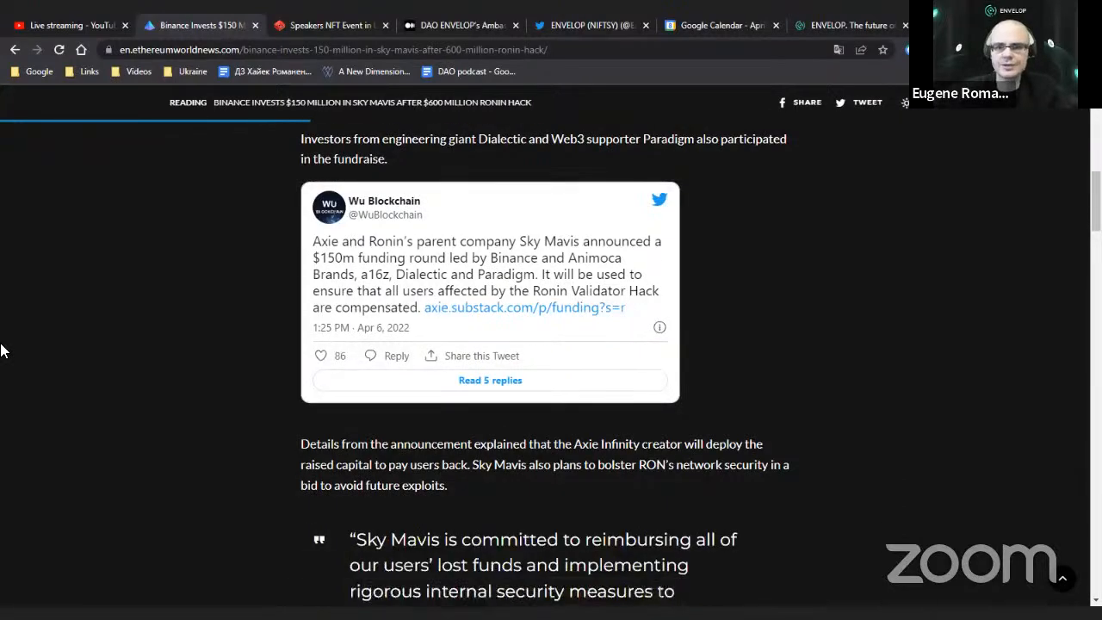
scroll(down, 3)
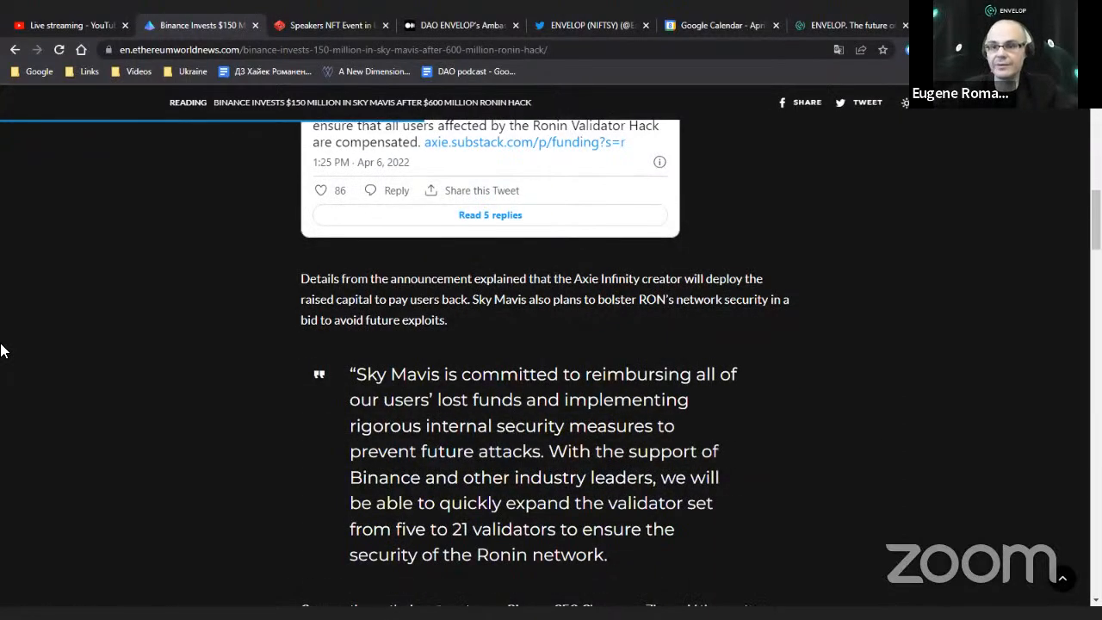
scroll(down, 3)
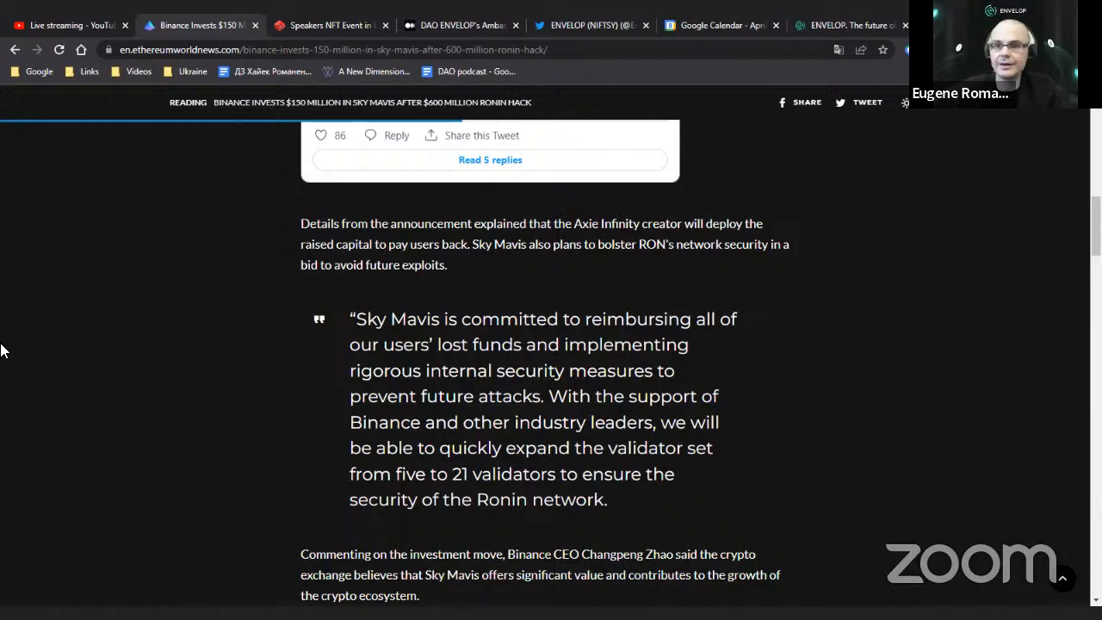
scroll(down, 3)
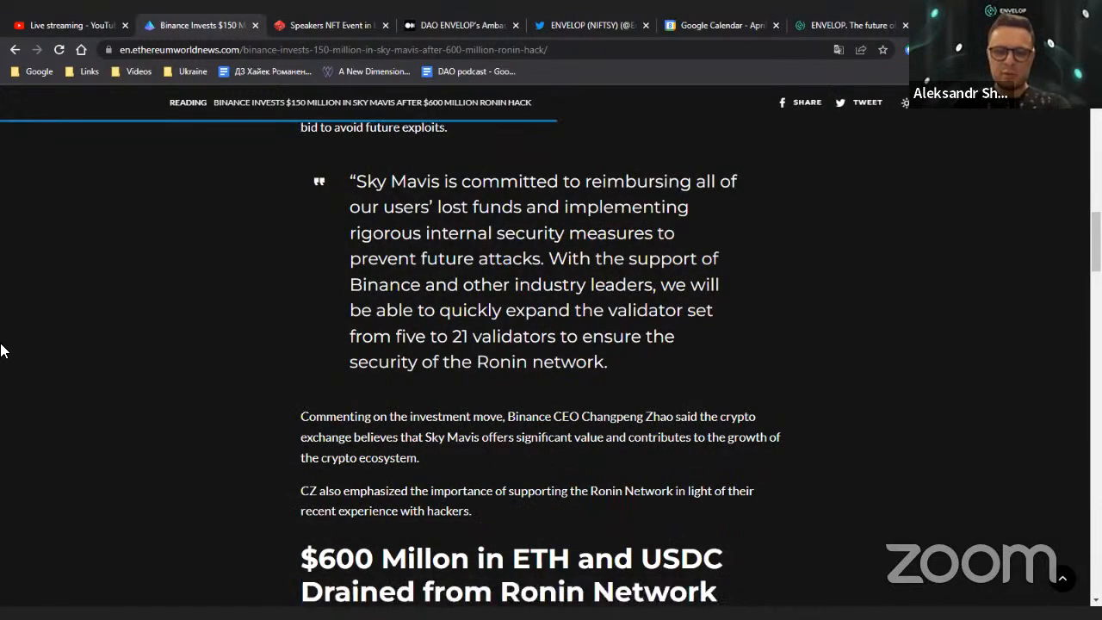
scroll(down, 3)
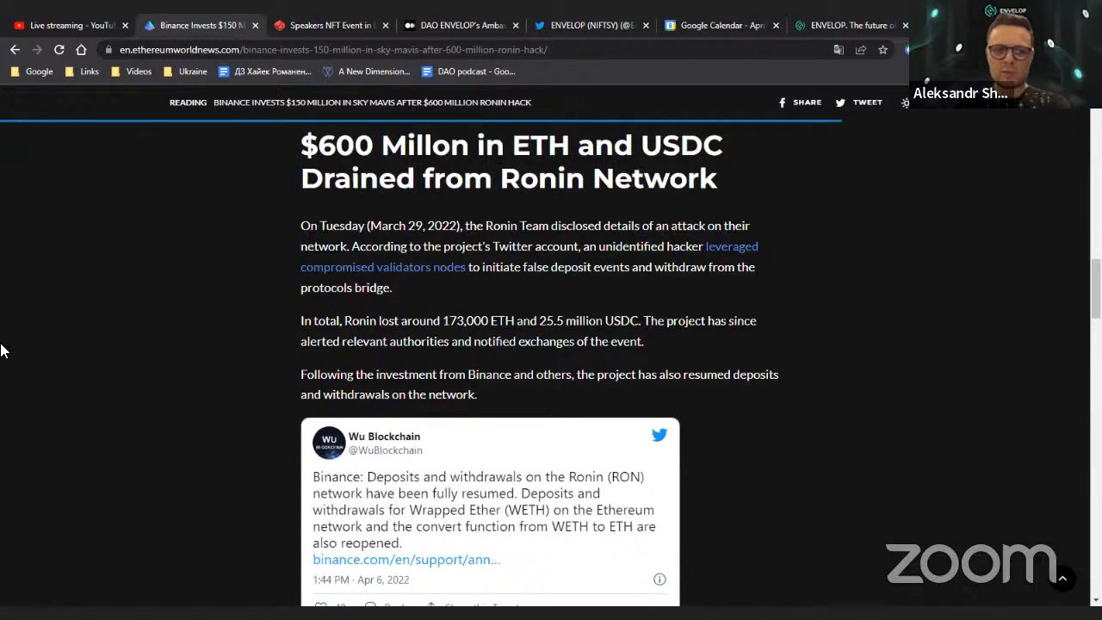
scroll(down, 3)
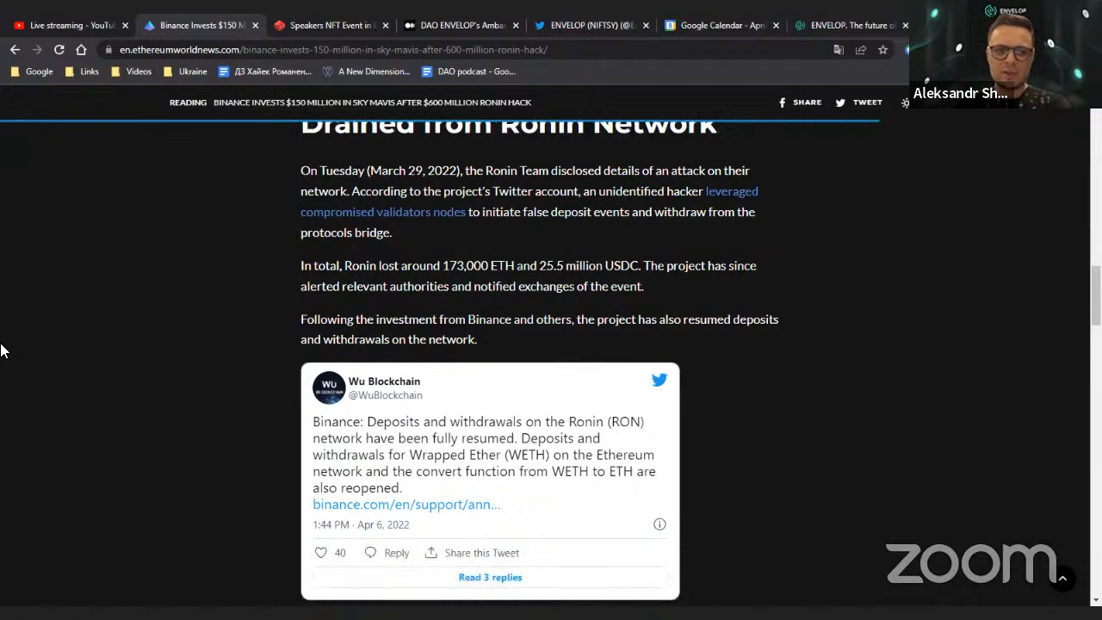
scroll(down, 3)
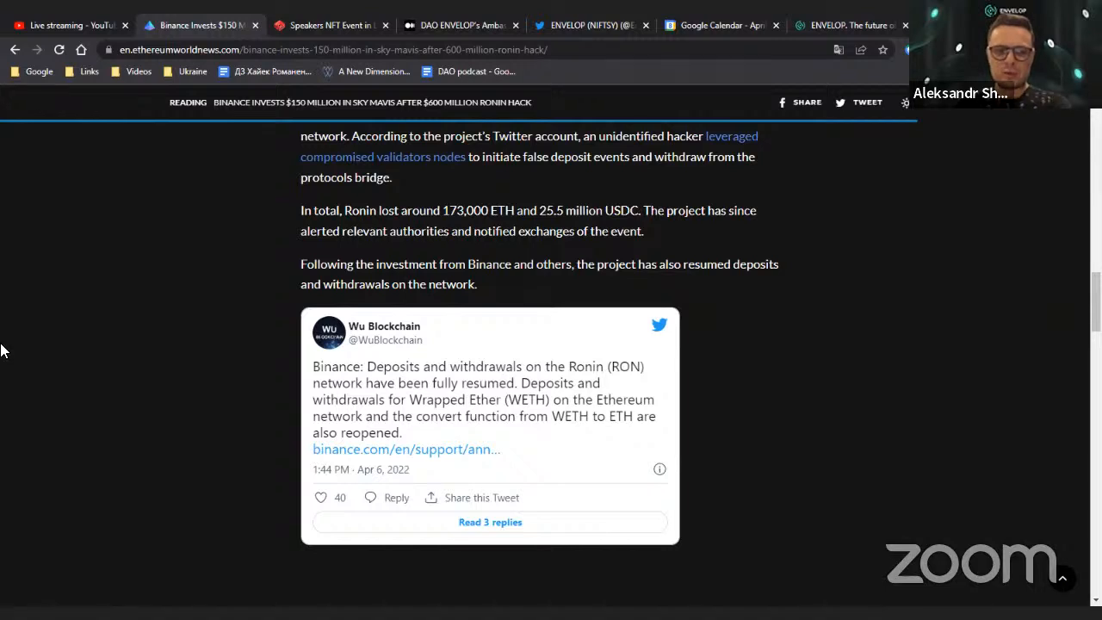
scroll(down, 3)
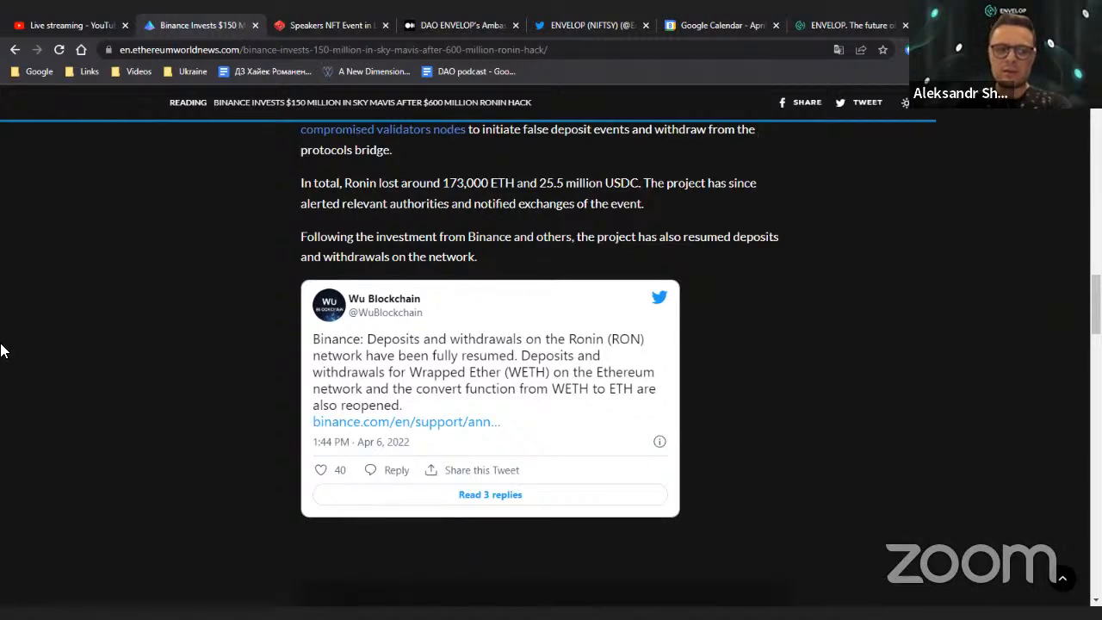
scroll(down, 3)
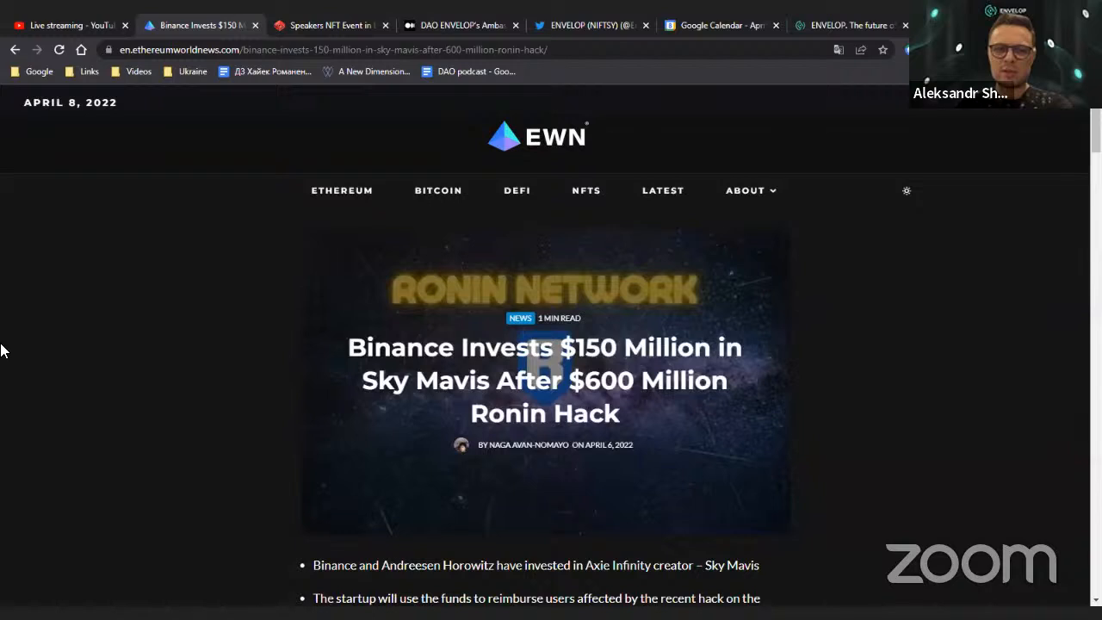
scroll(down, 3)
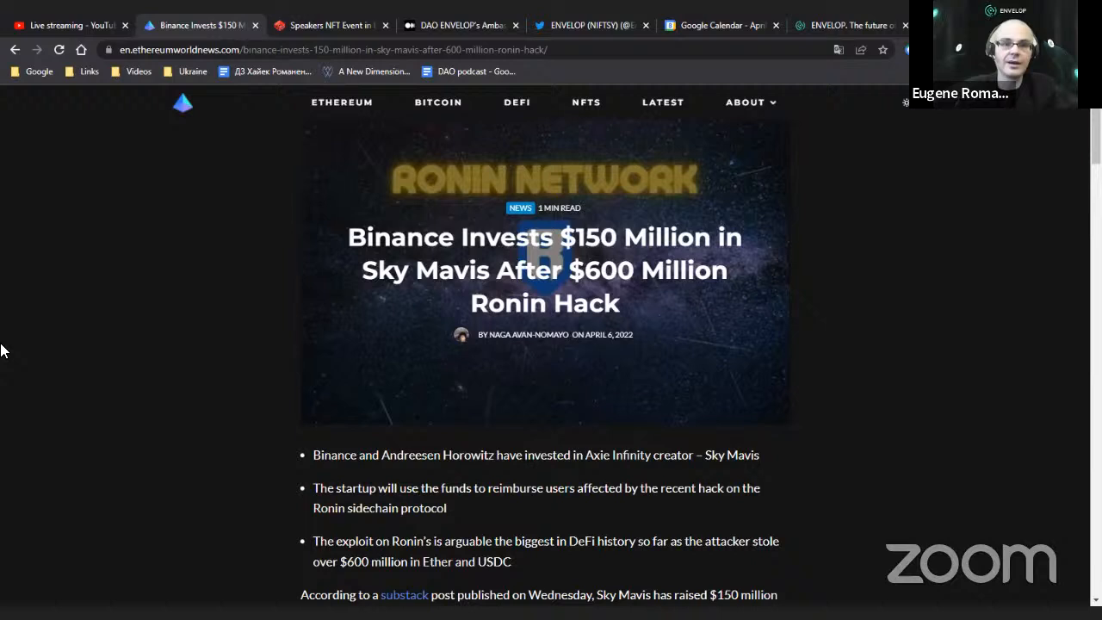
mouse_move(195, 213)
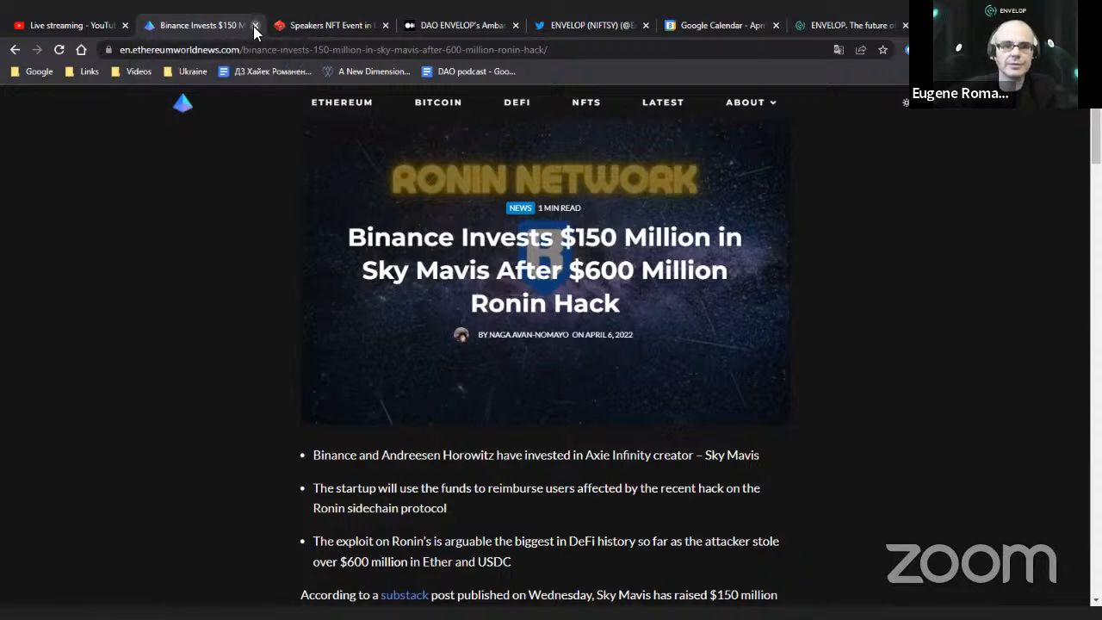
Close the Ronin and NFT Bali tabs, then read the ambassadors article to 'As an ambassador, you can'.
click(257, 25)
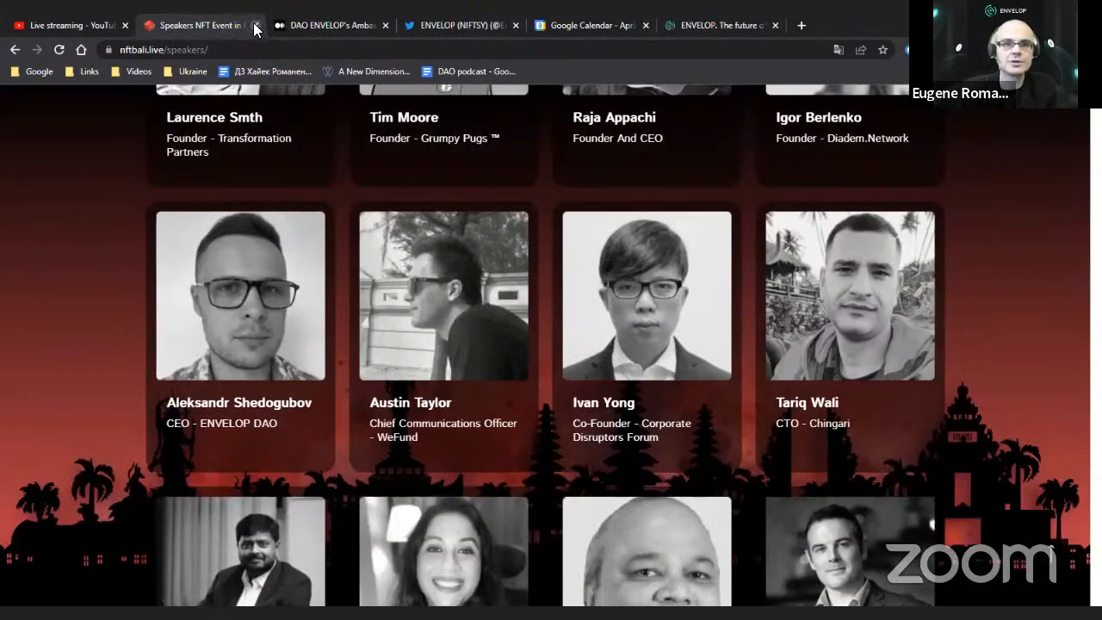
click(260, 25)
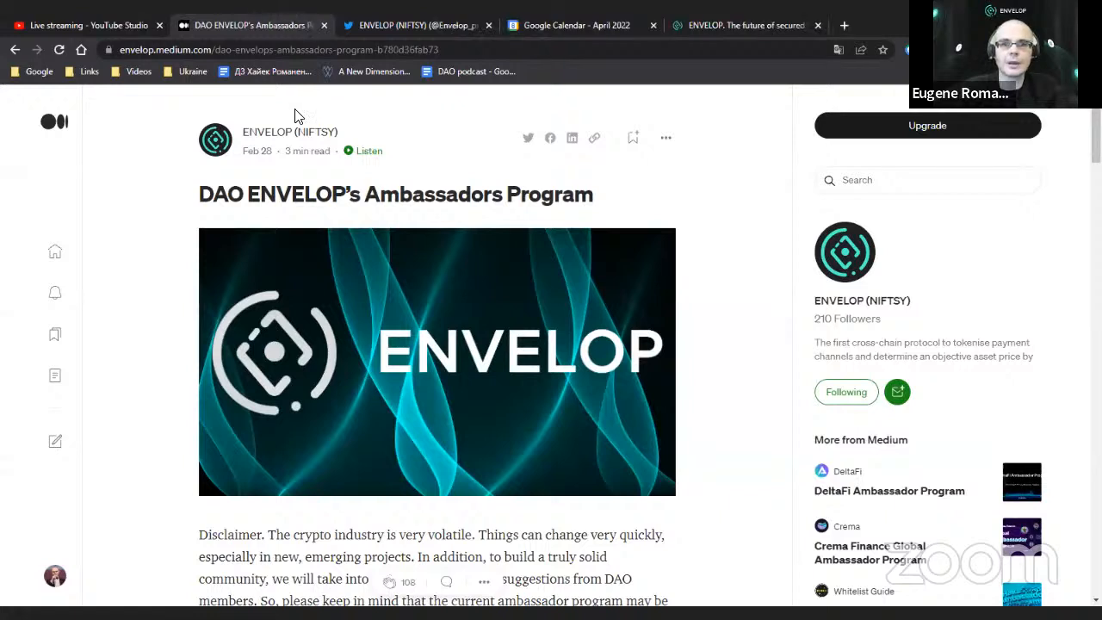
mouse_move(119, 311)
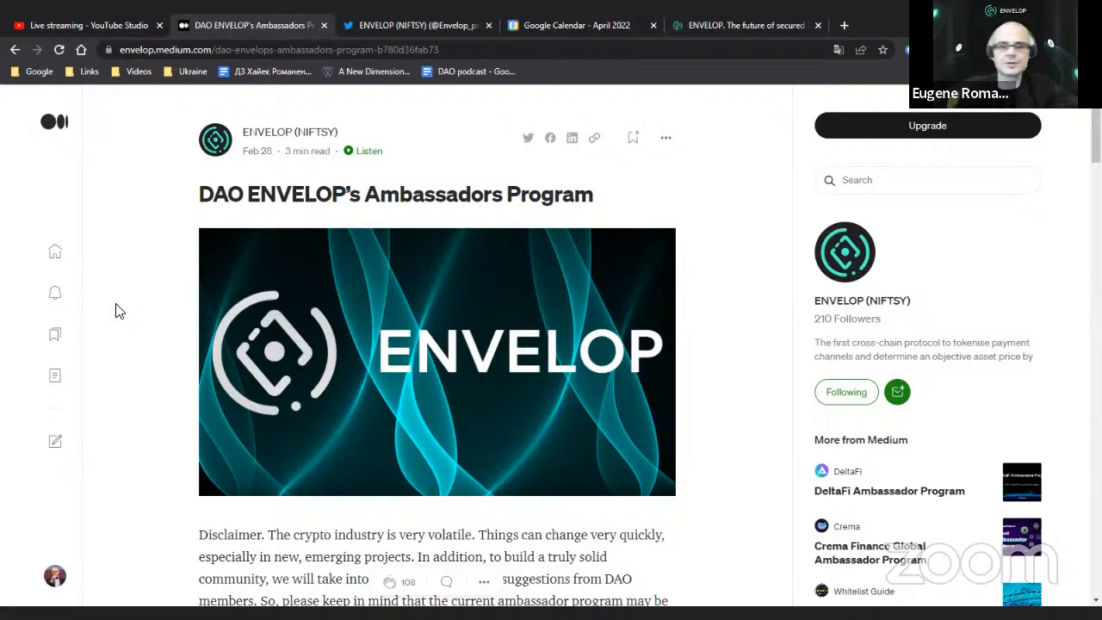
scroll(down, 3)
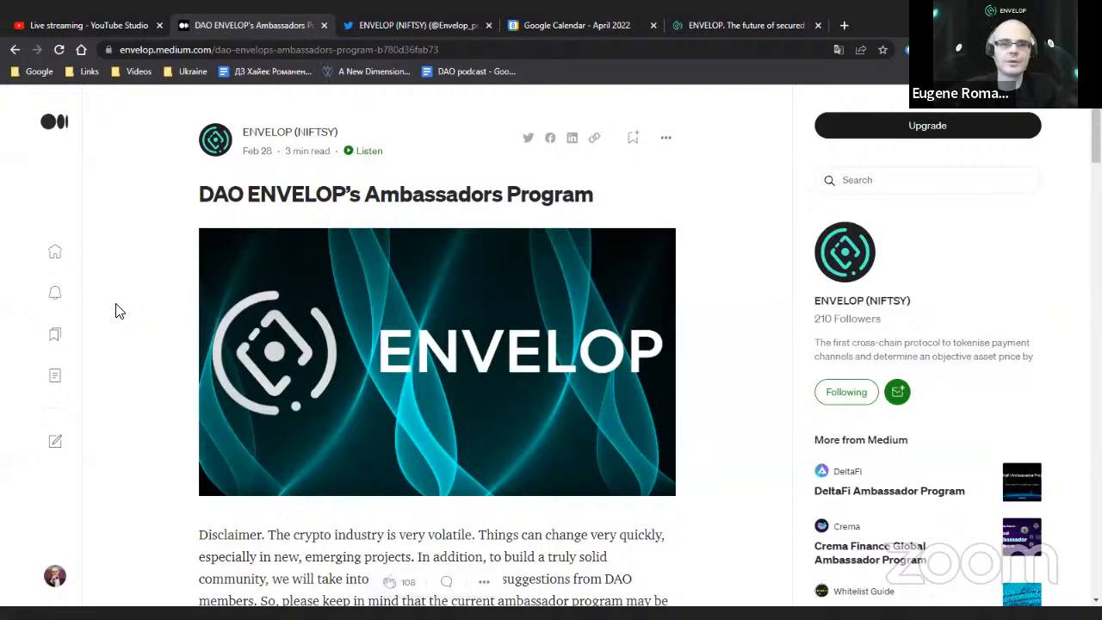
scroll(down, 3)
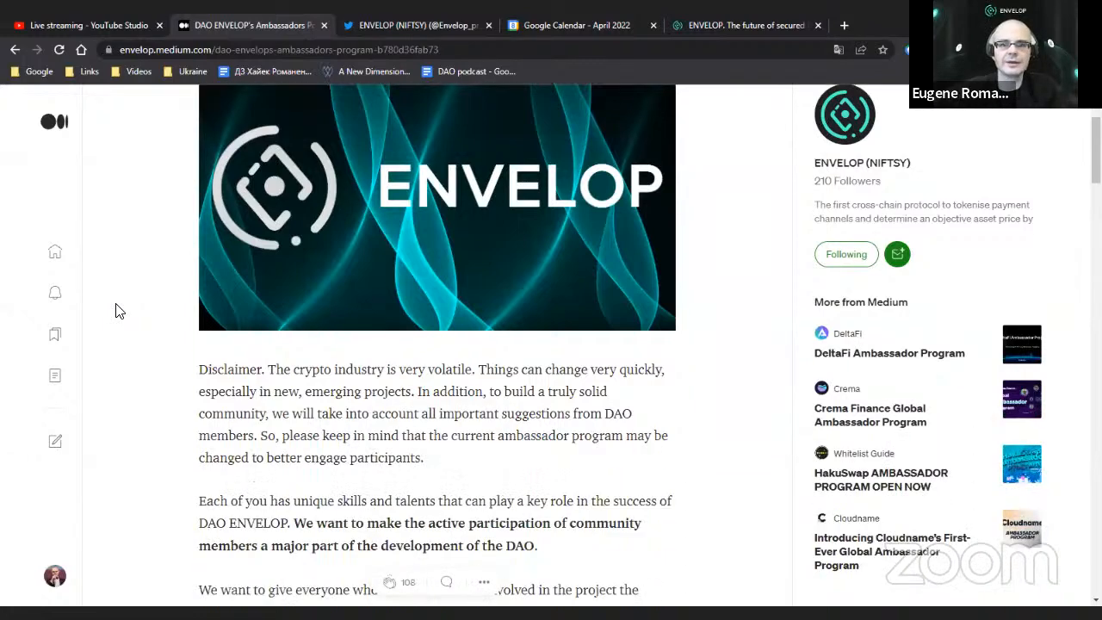
scroll(down, 3)
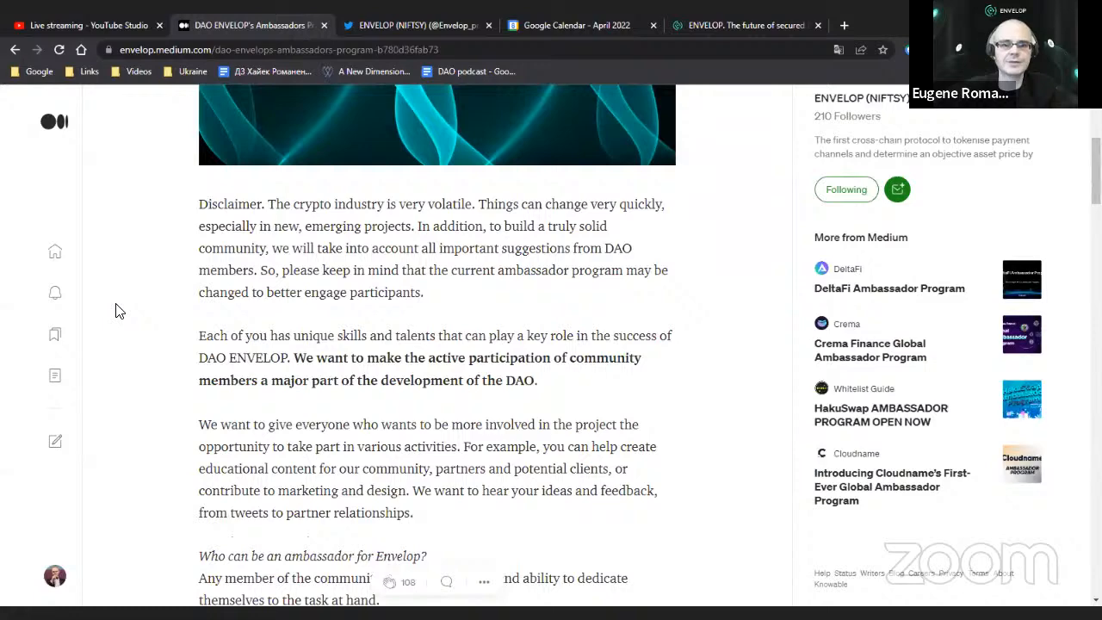
scroll(down, 3)
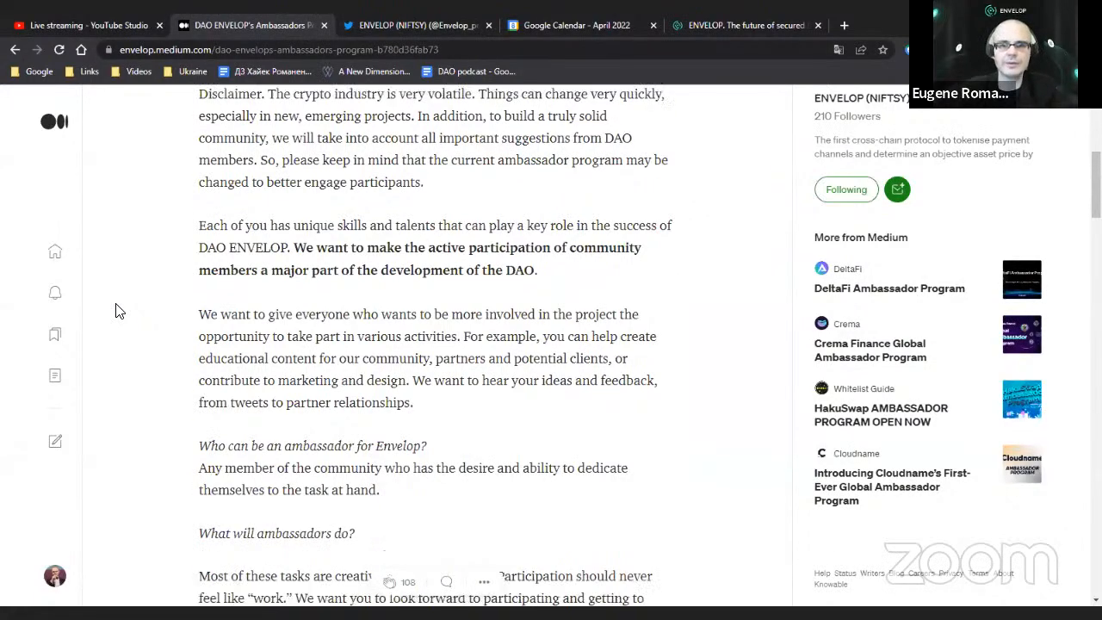
scroll(down, 3)
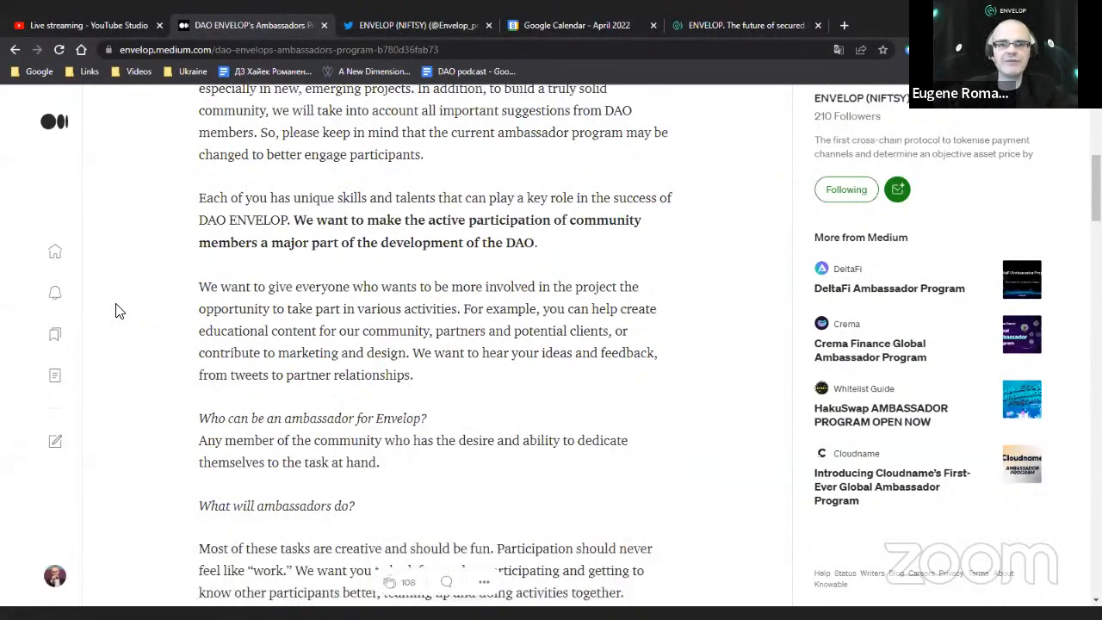
scroll(down, 3)
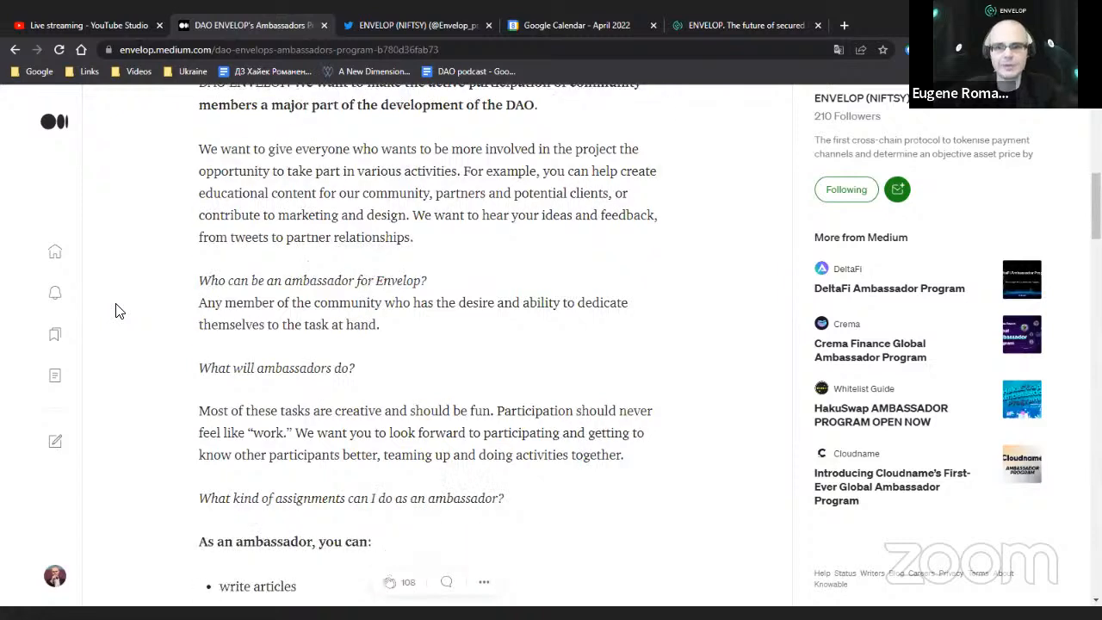
scroll(down, 3)
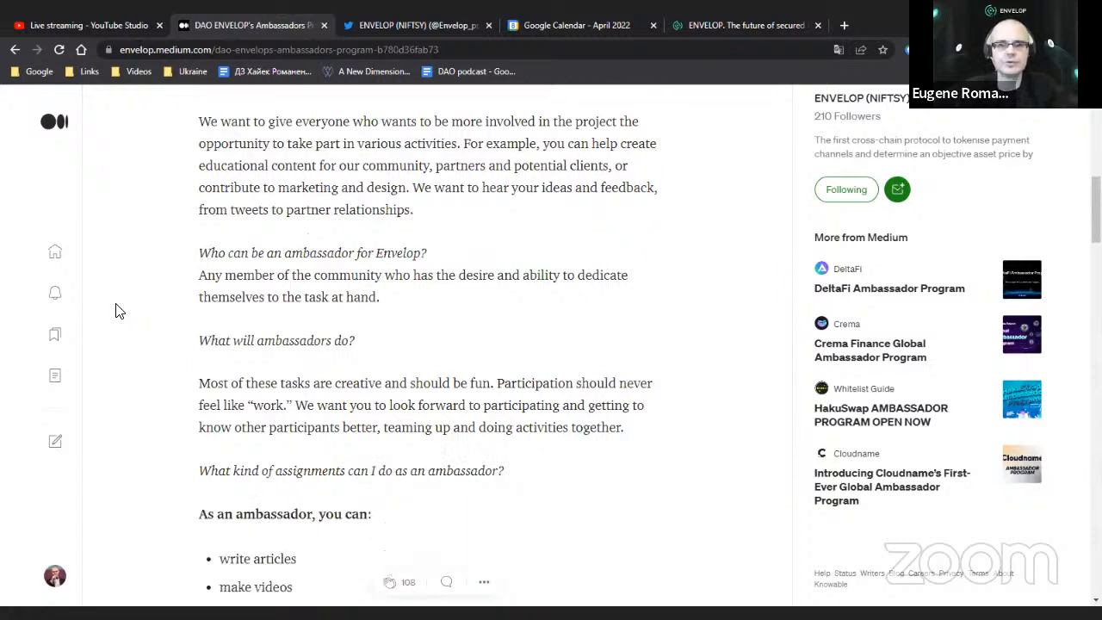
scroll(down, 3)
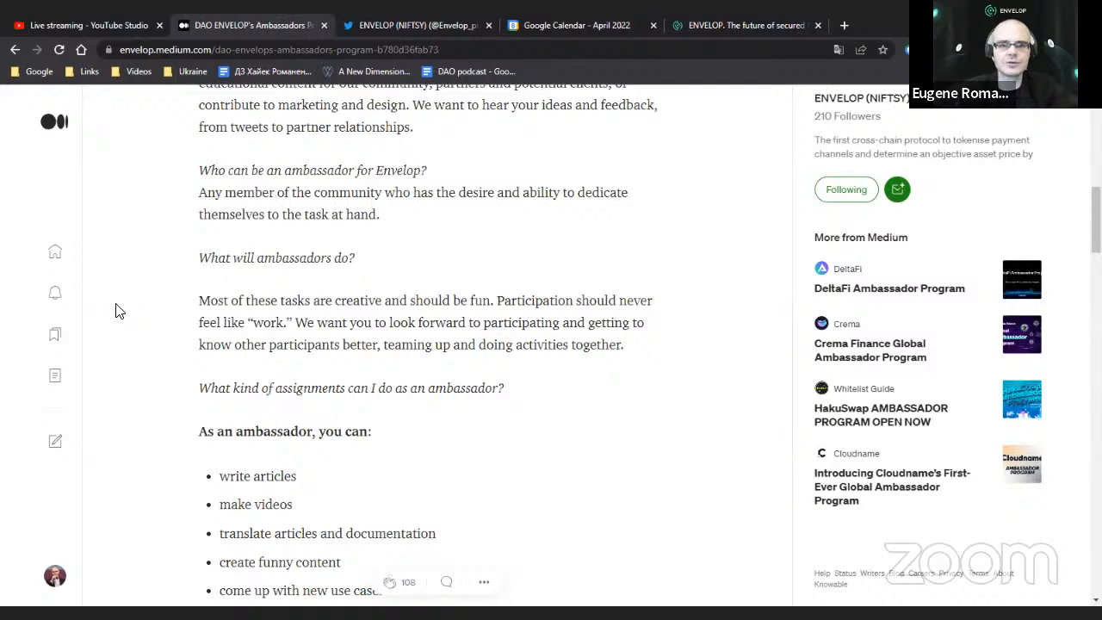
scroll(down, 3)
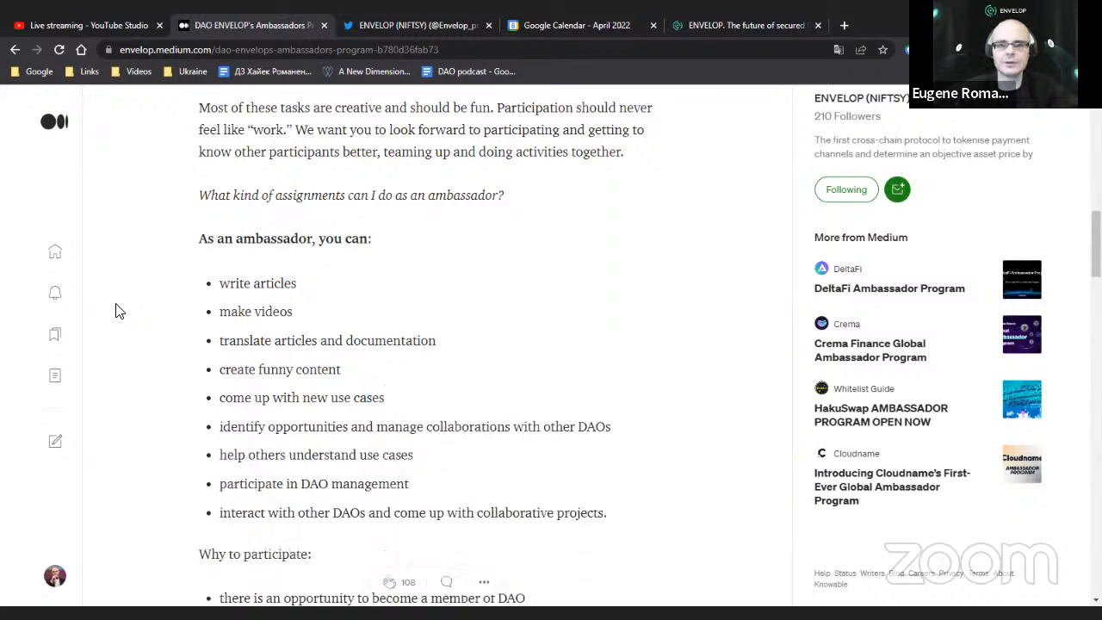
scroll(down, 3)
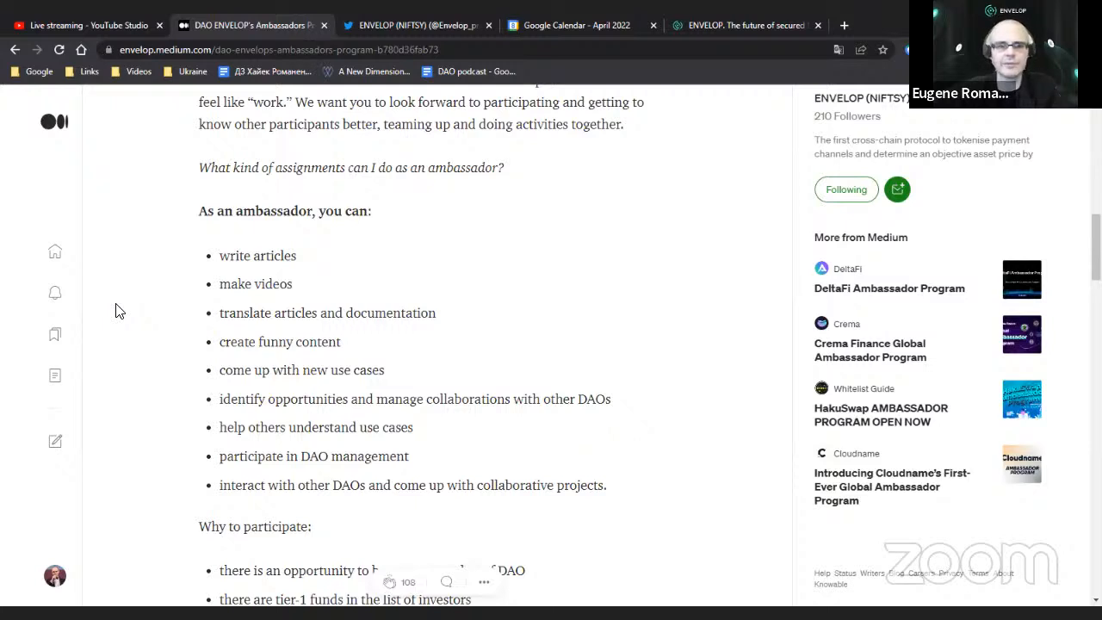
scroll(down, 3)
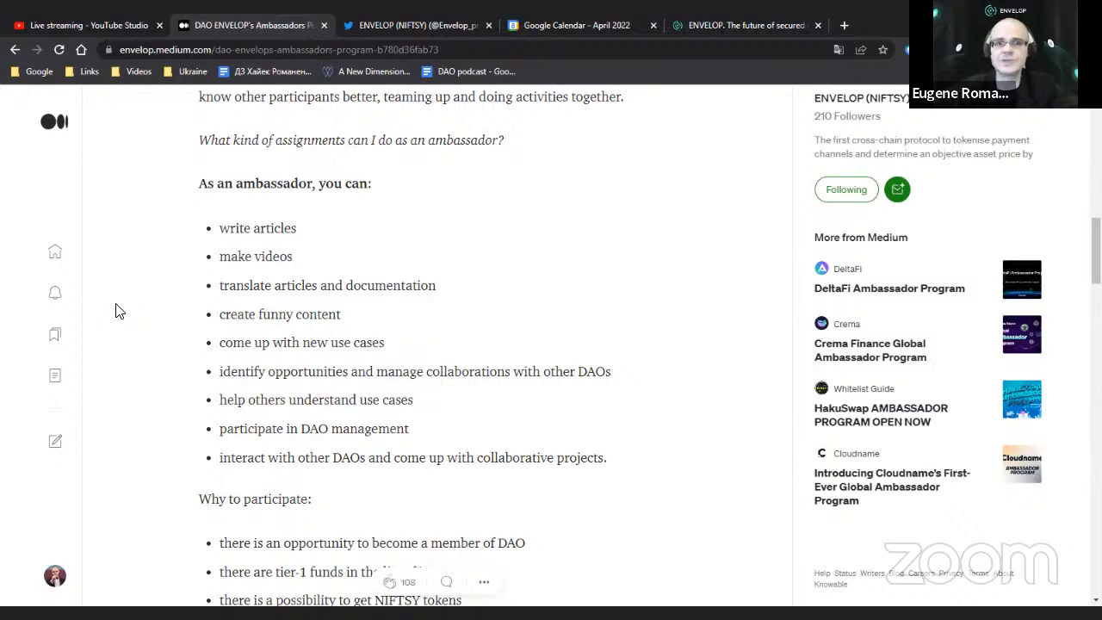
Read down to the Level 0–3 ambassador descriptions, then close the Medium article tab.
scroll(down, 3)
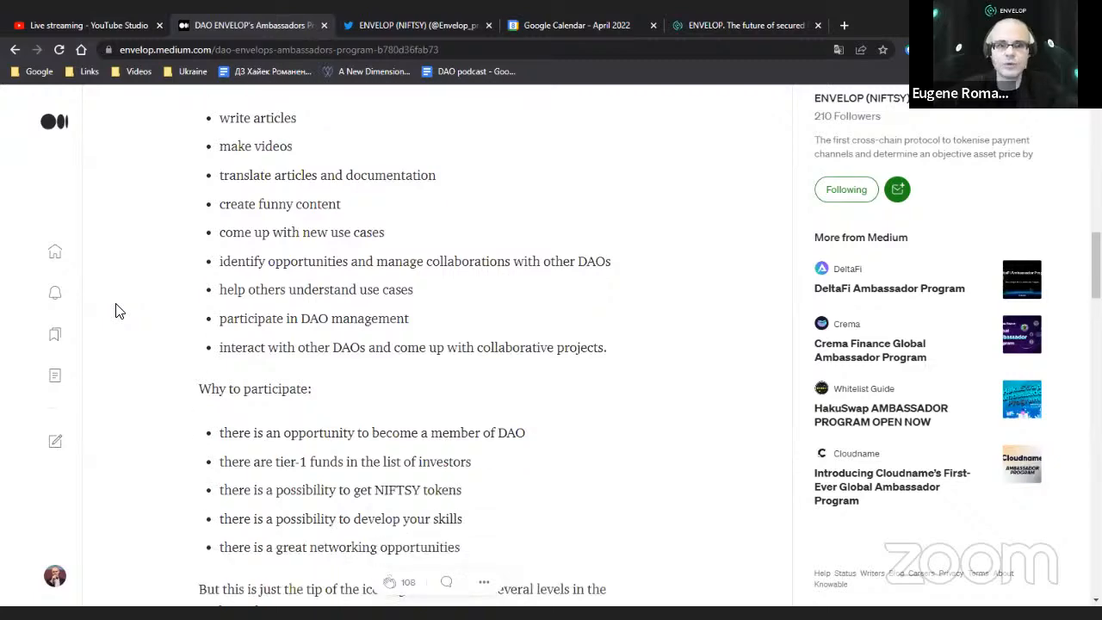
scroll(down, 3)
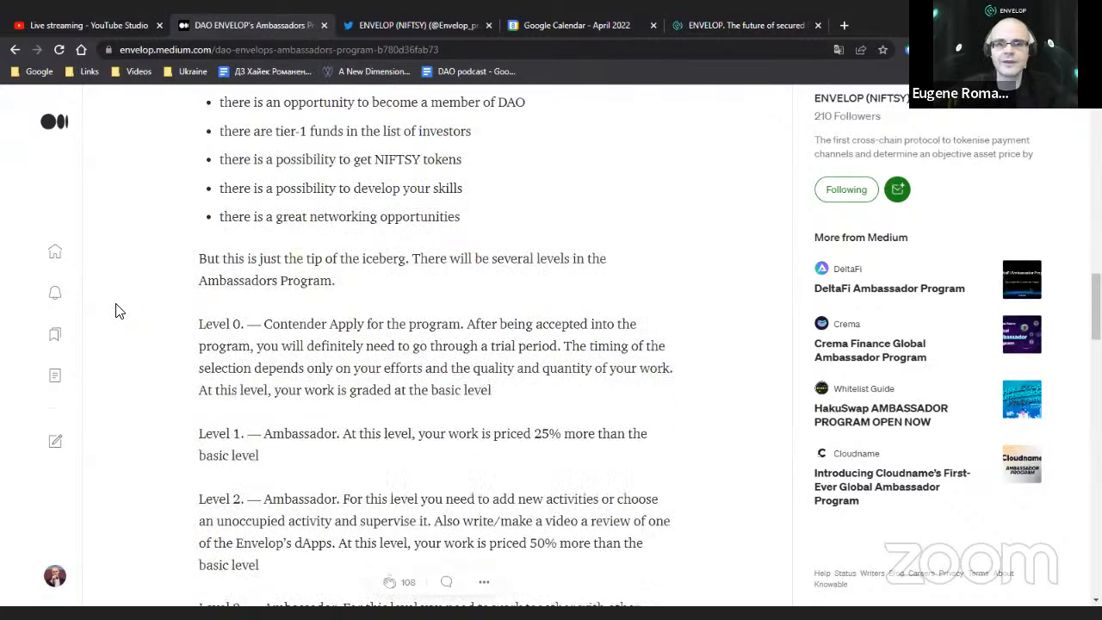
scroll(down, 3)
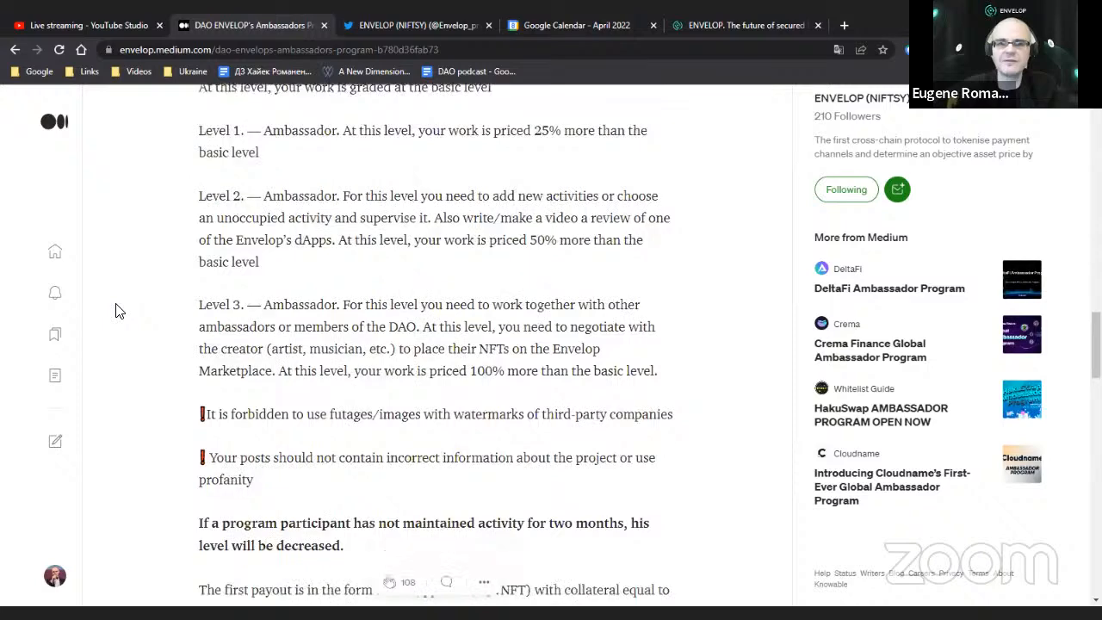
scroll(down, 3)
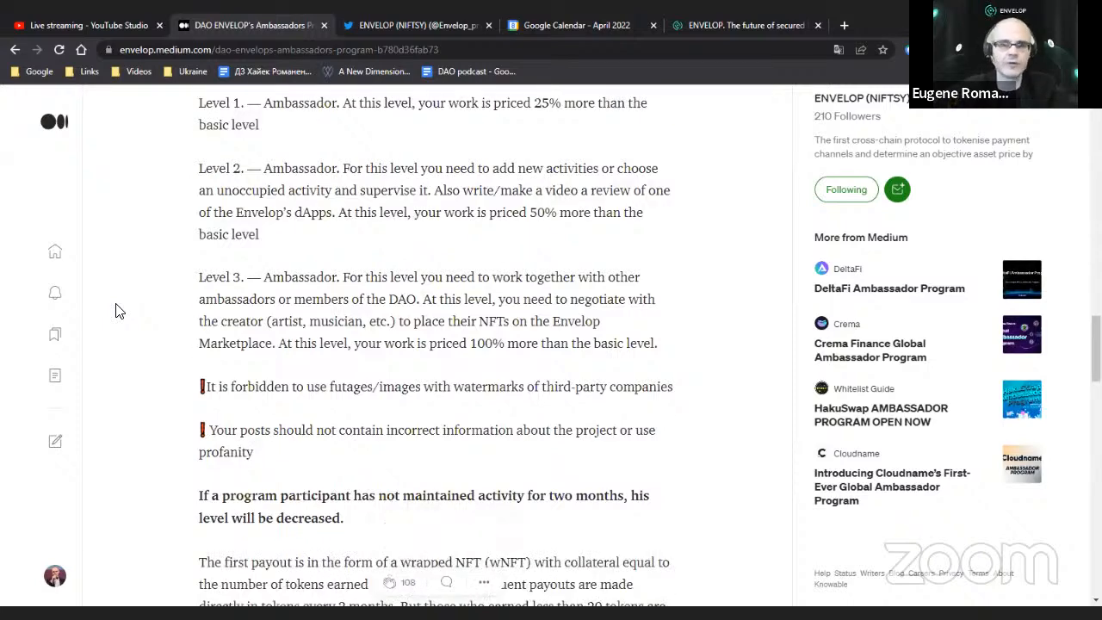
scroll(down, 3)
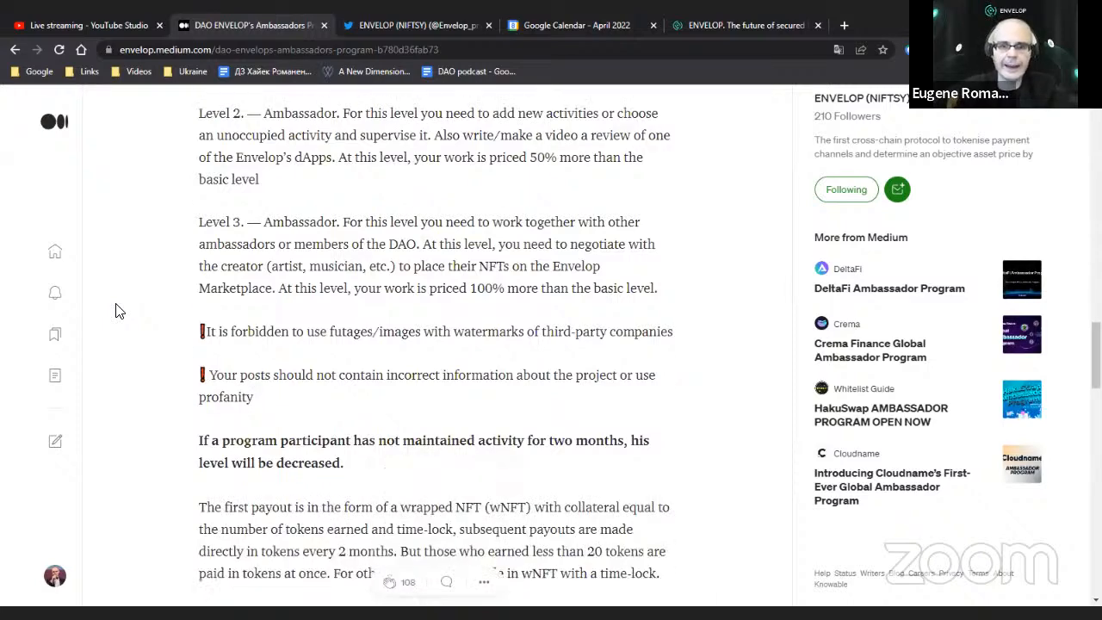
scroll(down, 3)
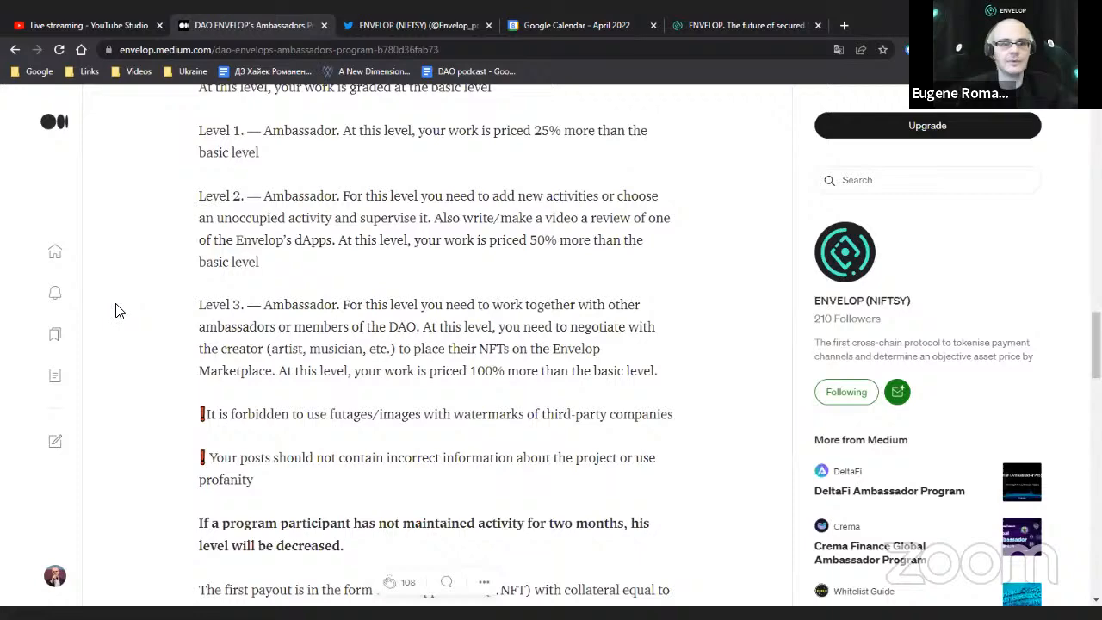
click(249, 24)
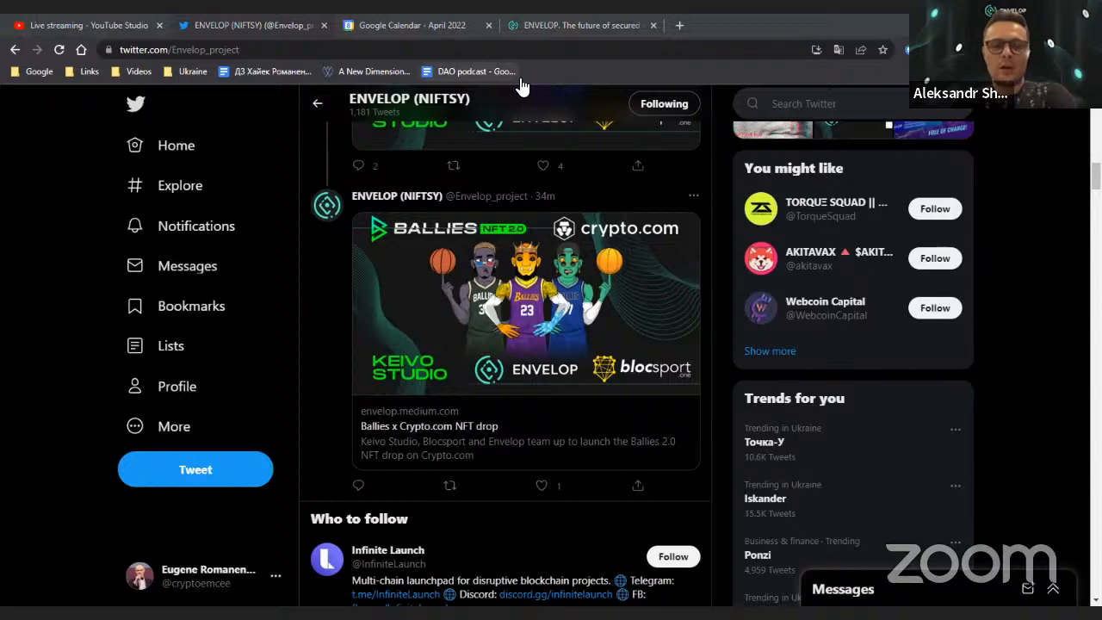
Glance at the April 2022 Calendar and YouTube Studio tabs, ending on the ENVELOP homepage.
click(405, 24)
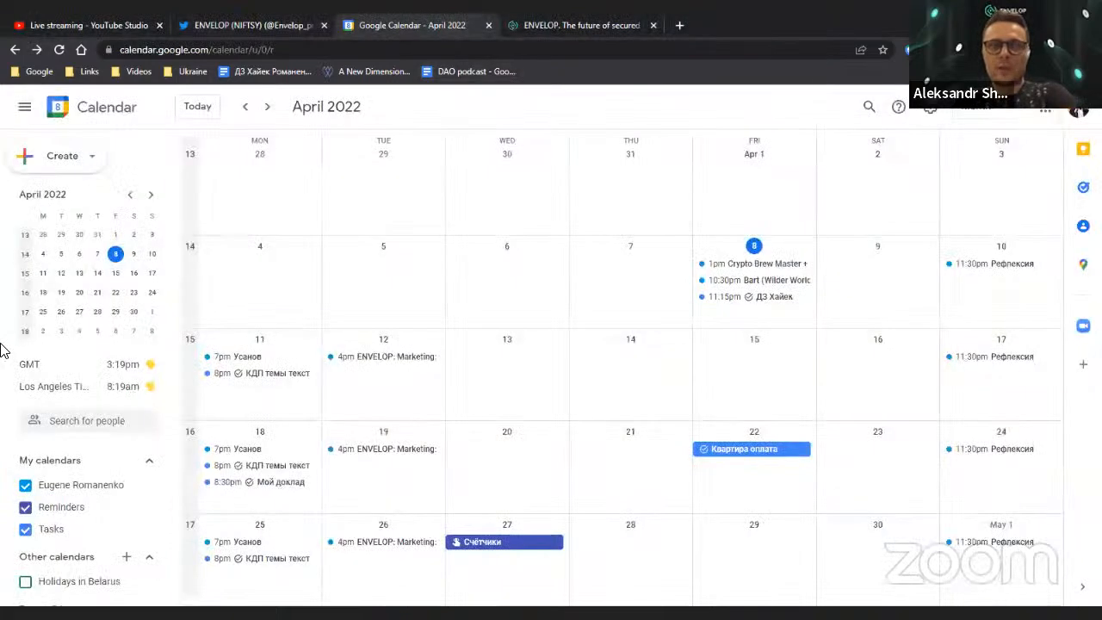
click(86, 25)
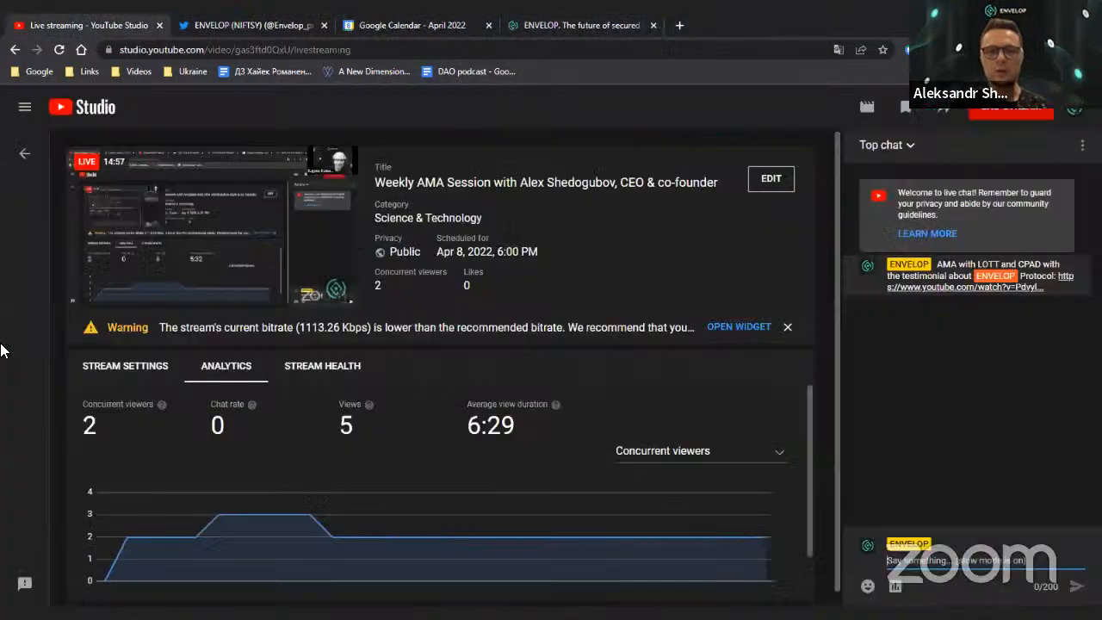
click(409, 25)
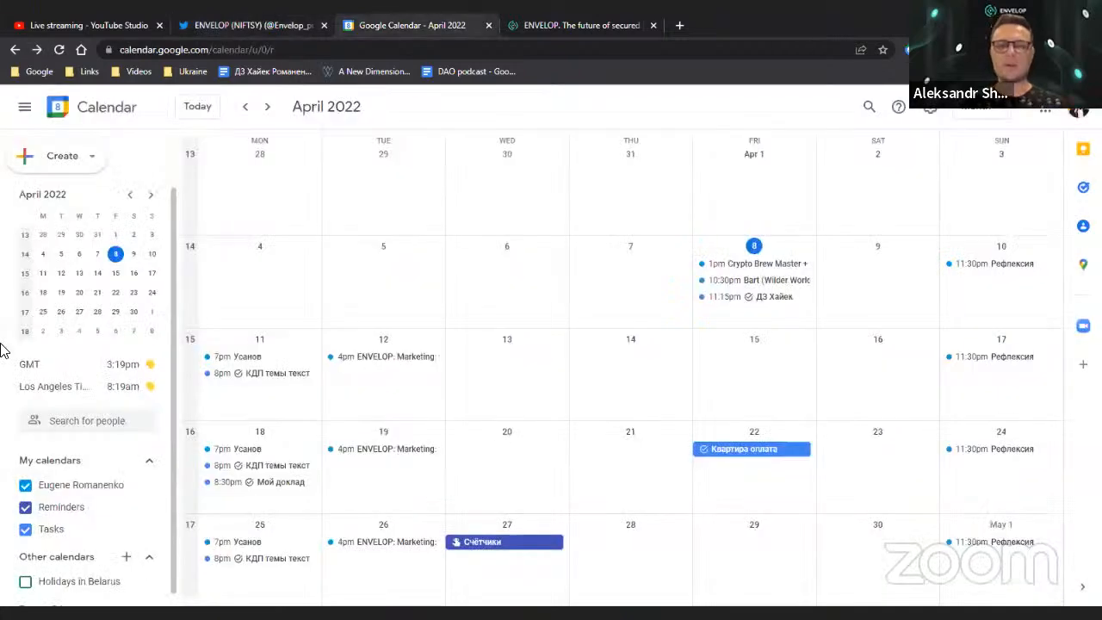
click(581, 24)
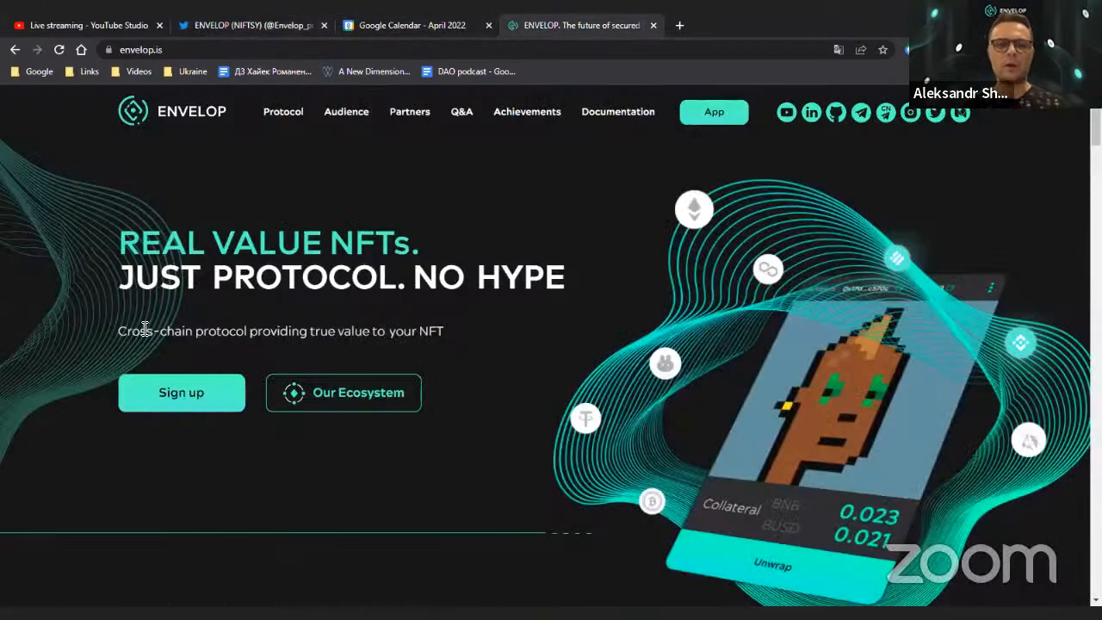
Try wstore.envelop.is, return to envelop.is after the error, and scroll to the partner logos.
click(143, 49)
text(wstore.)
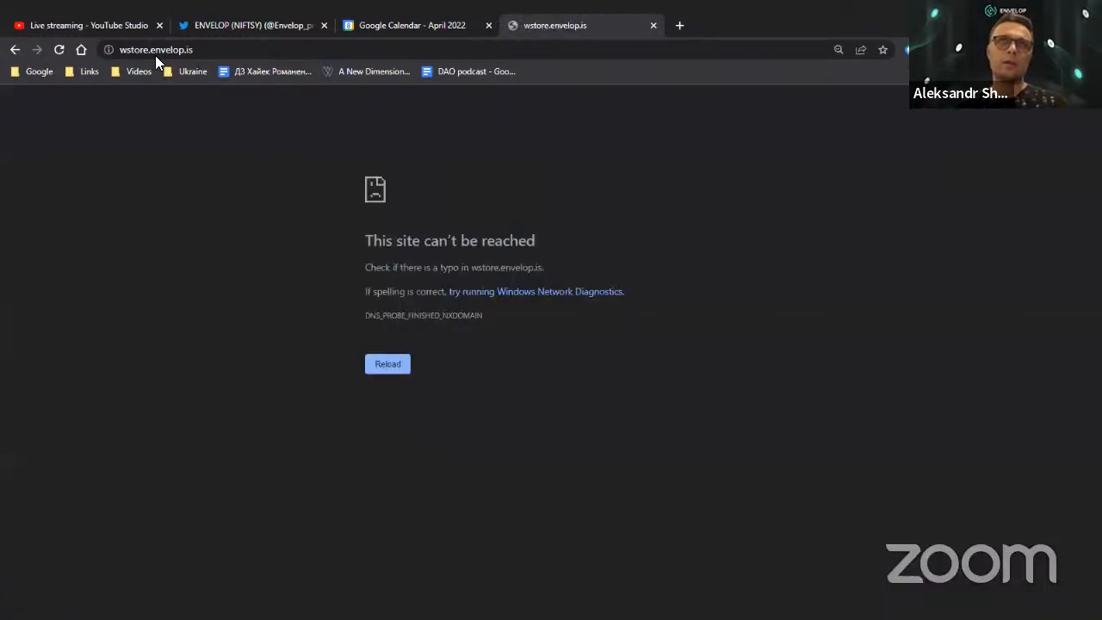
click(155, 49)
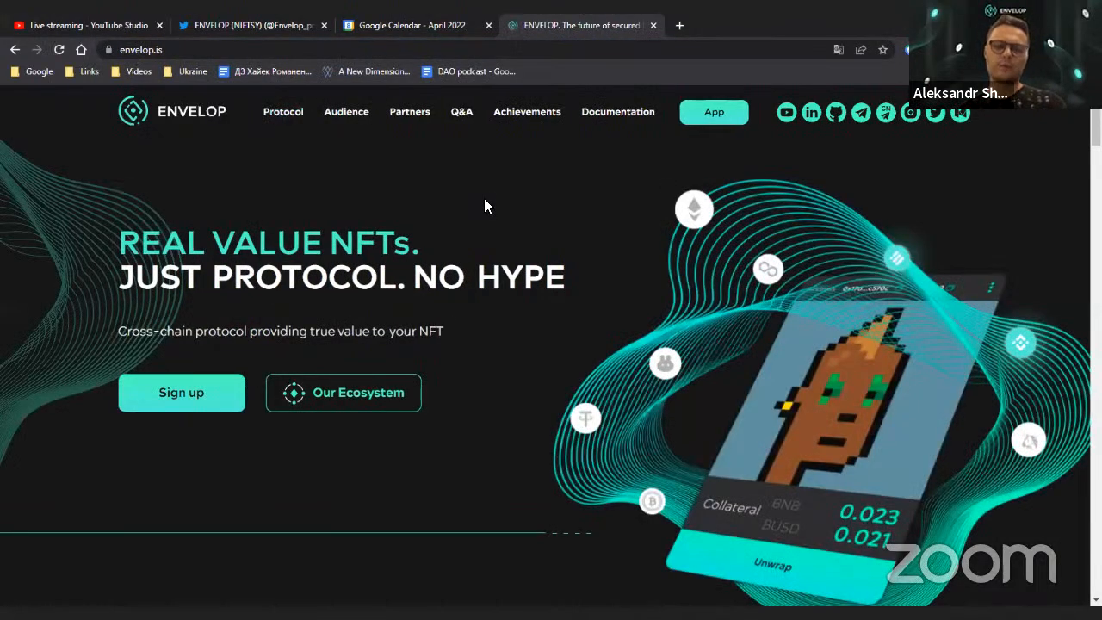
scroll(down, 3)
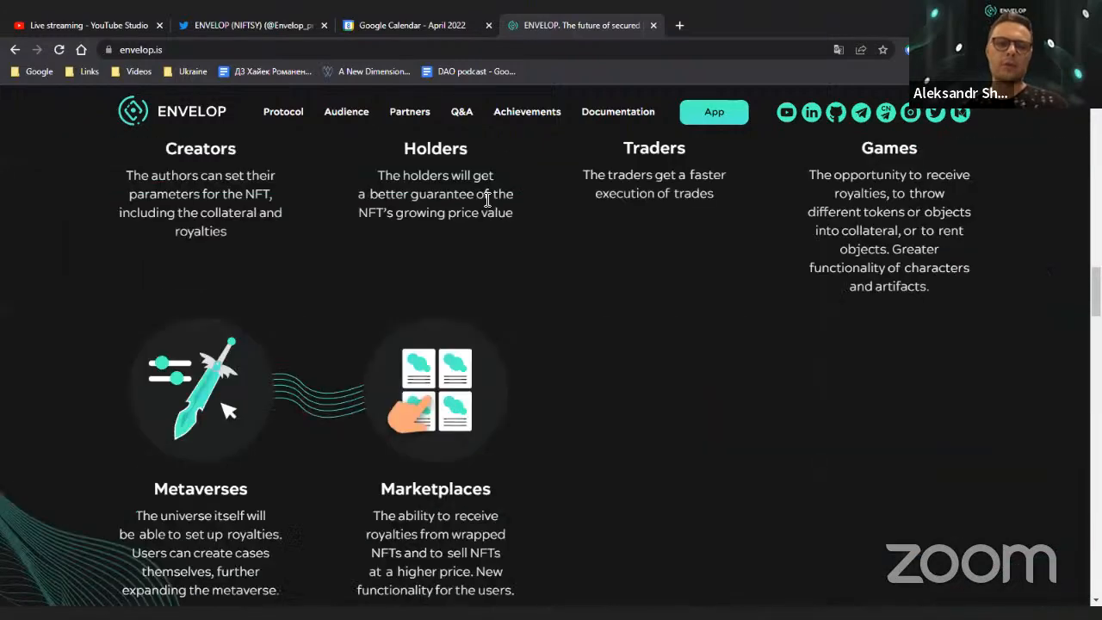
scroll(down, 3)
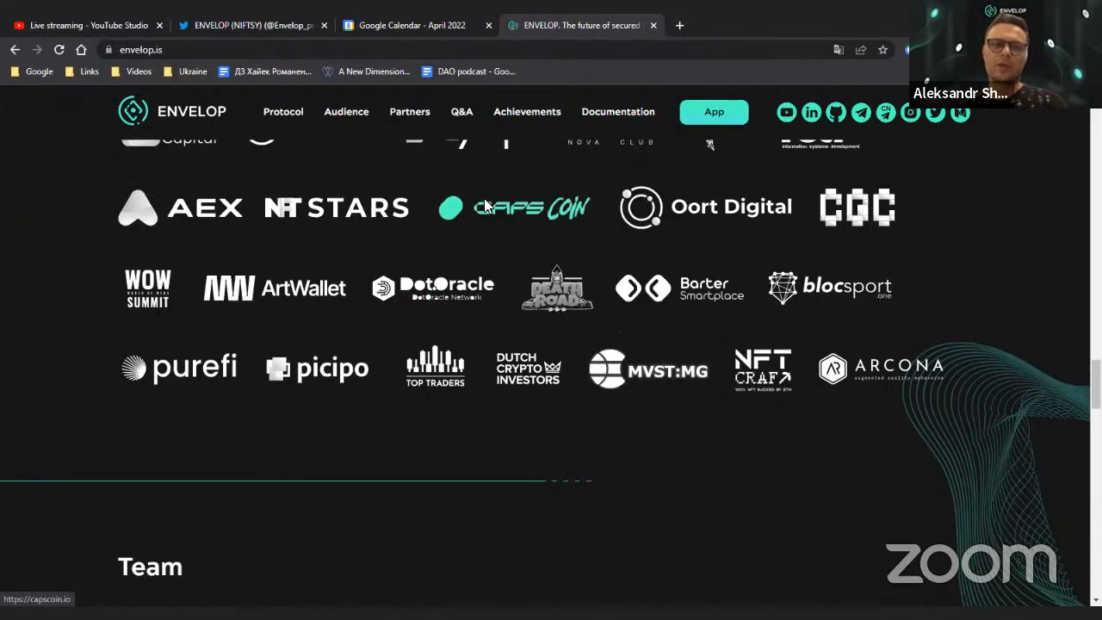
Open the ENVELOP wNFT app at app.envelop.is, peek at the NFT wrapping form, and return to the landing page.
click(713, 112)
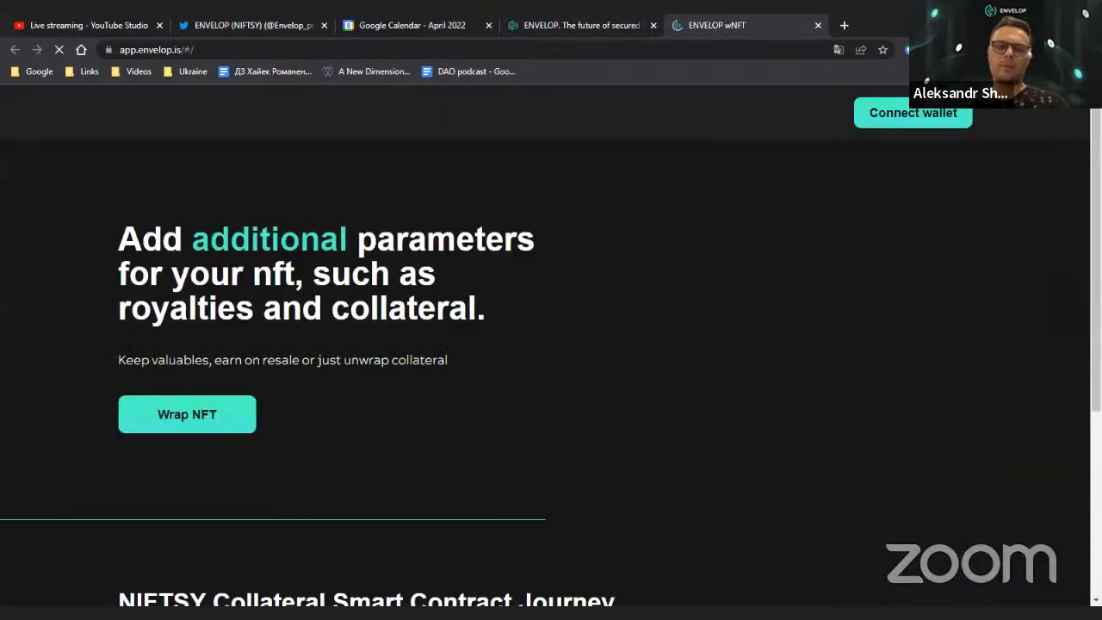
scroll(down, 3)
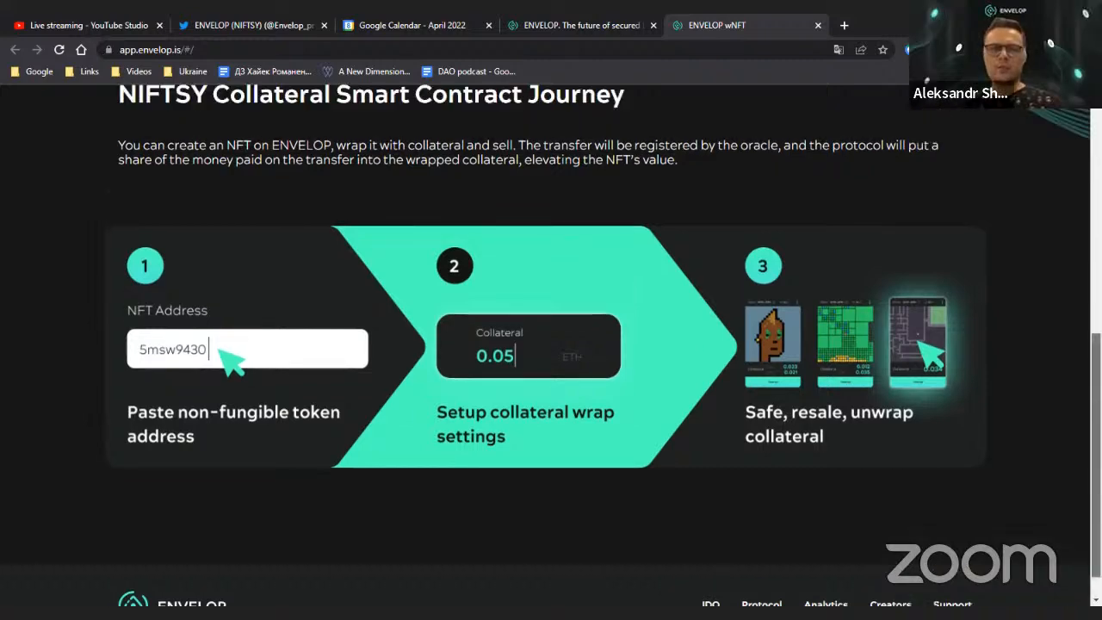
scroll(up, 3)
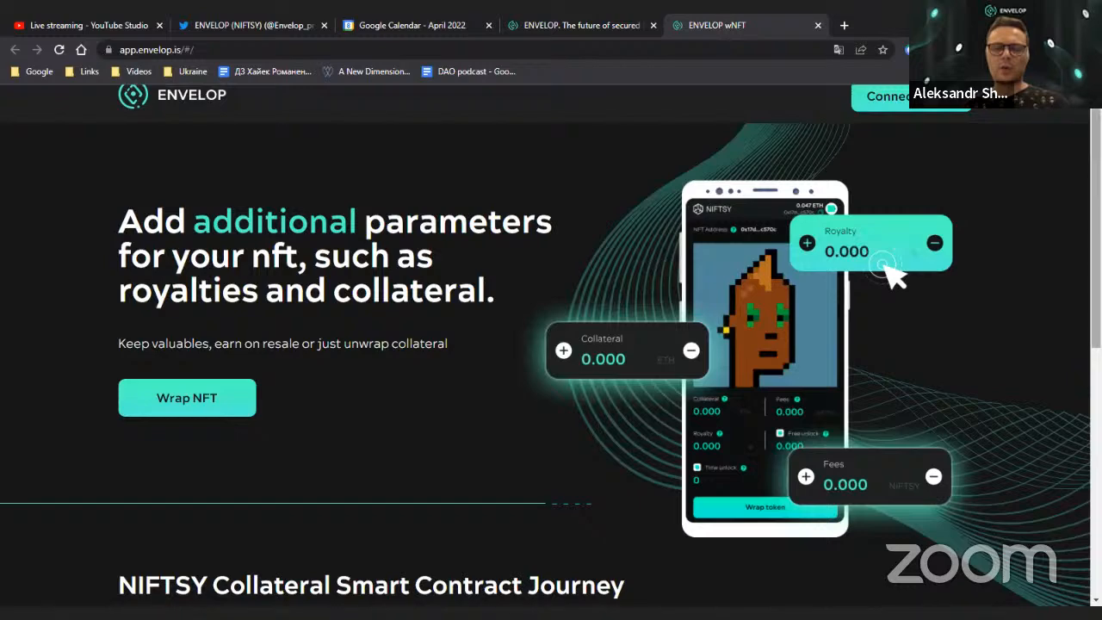
scroll(down, 3)
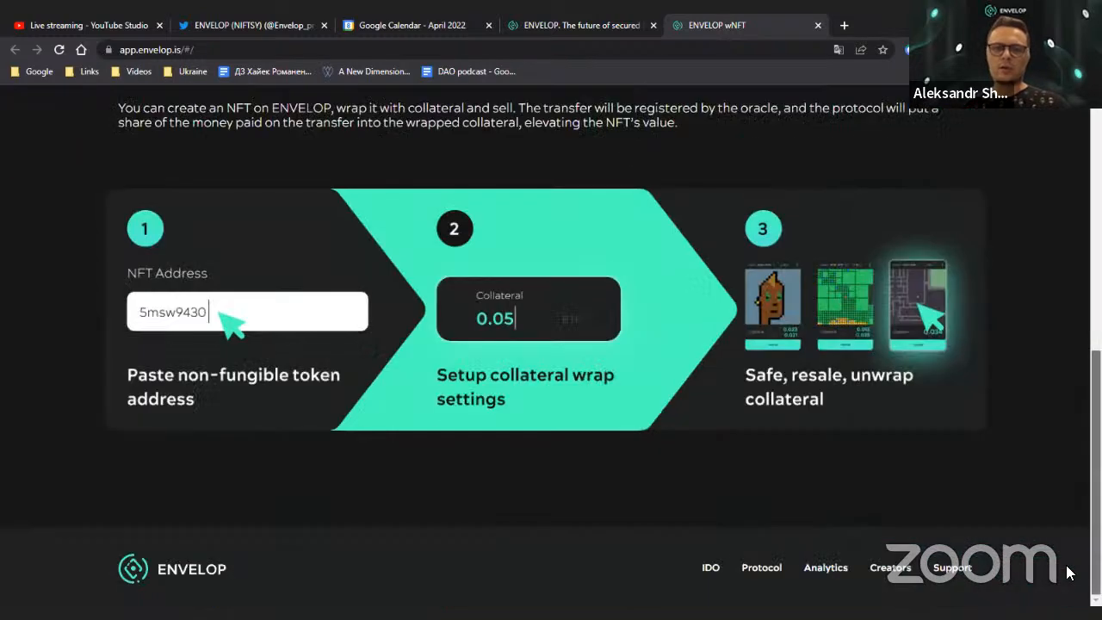
mouse_move(711, 514)
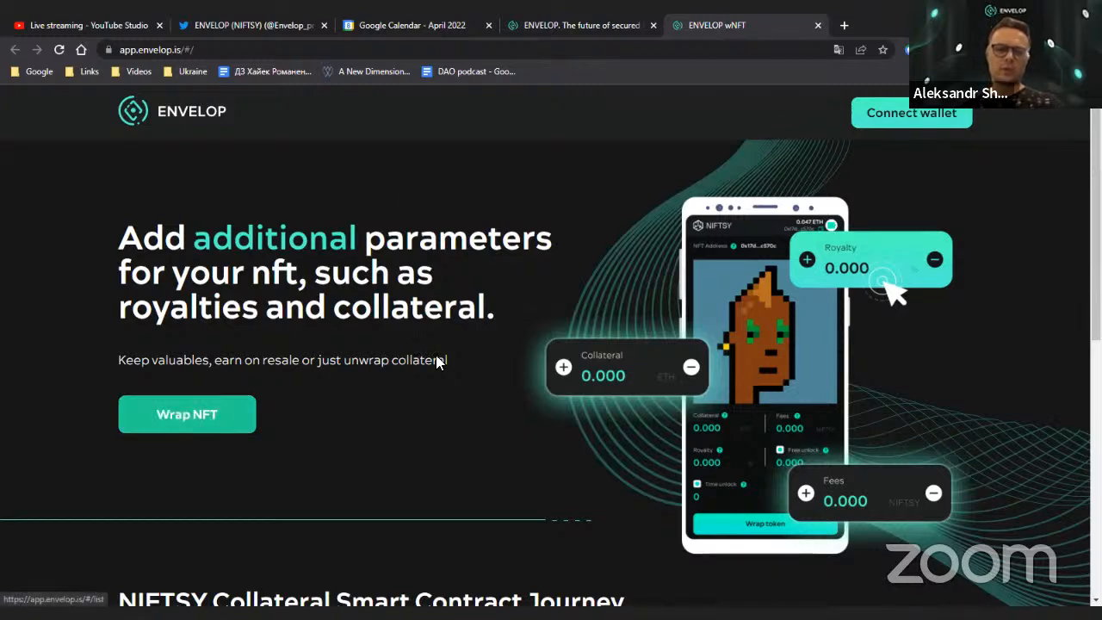
click(187, 414)
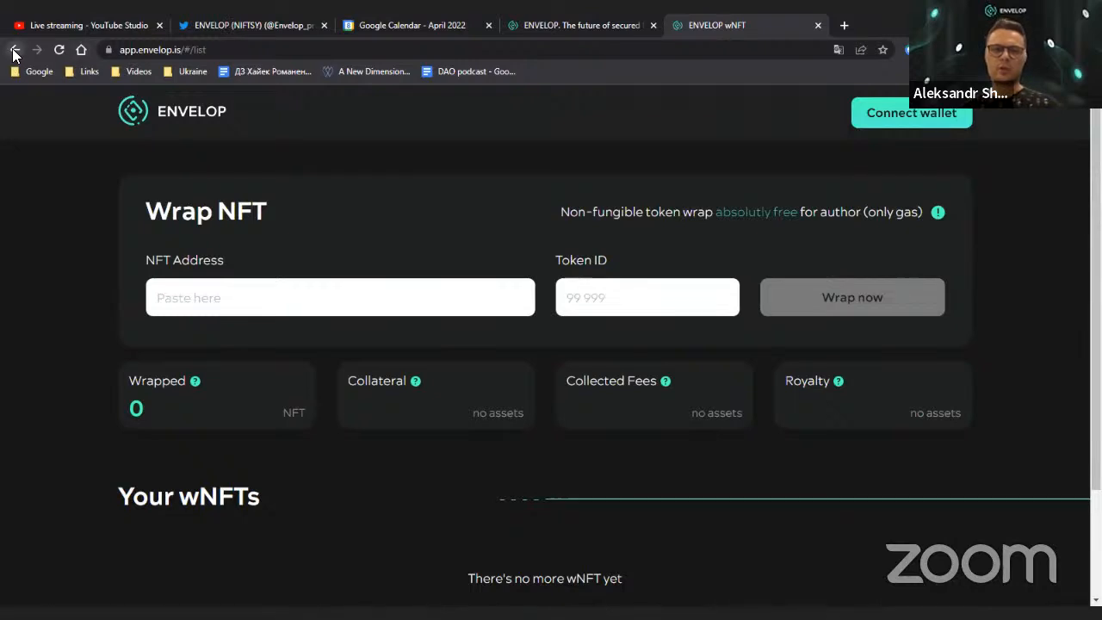
click(14, 49)
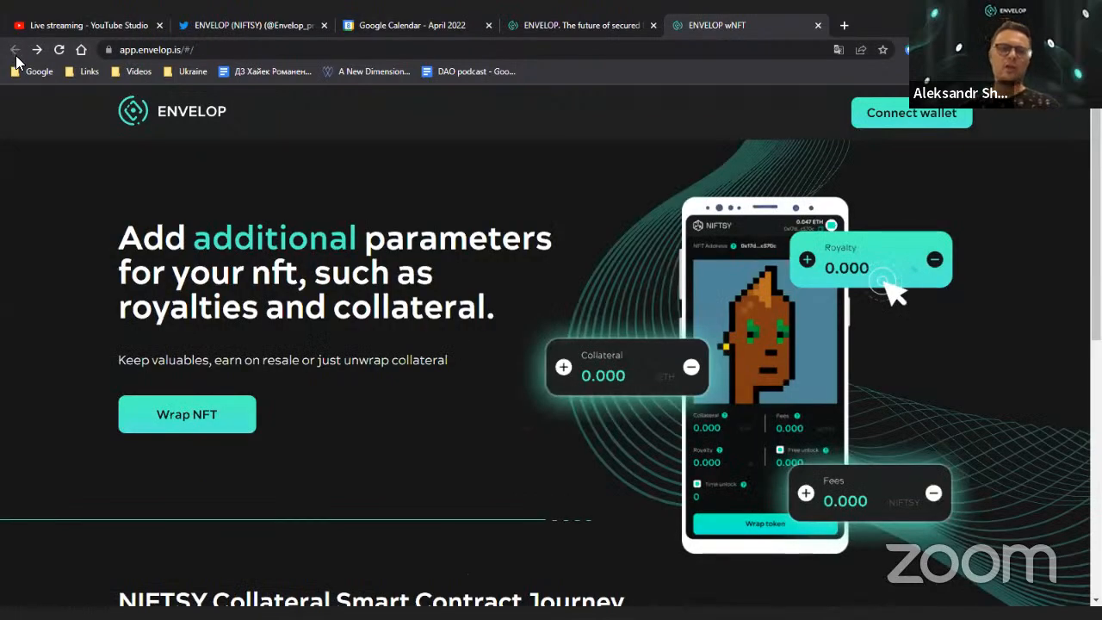
mouse_move(166, 117)
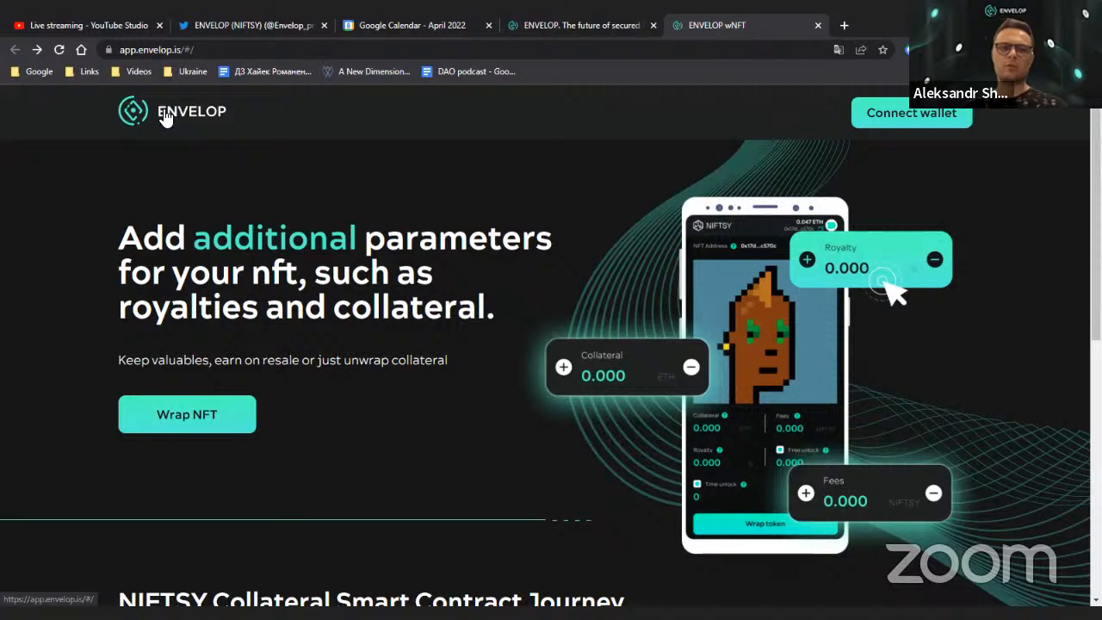
mouse_move(516, 176)
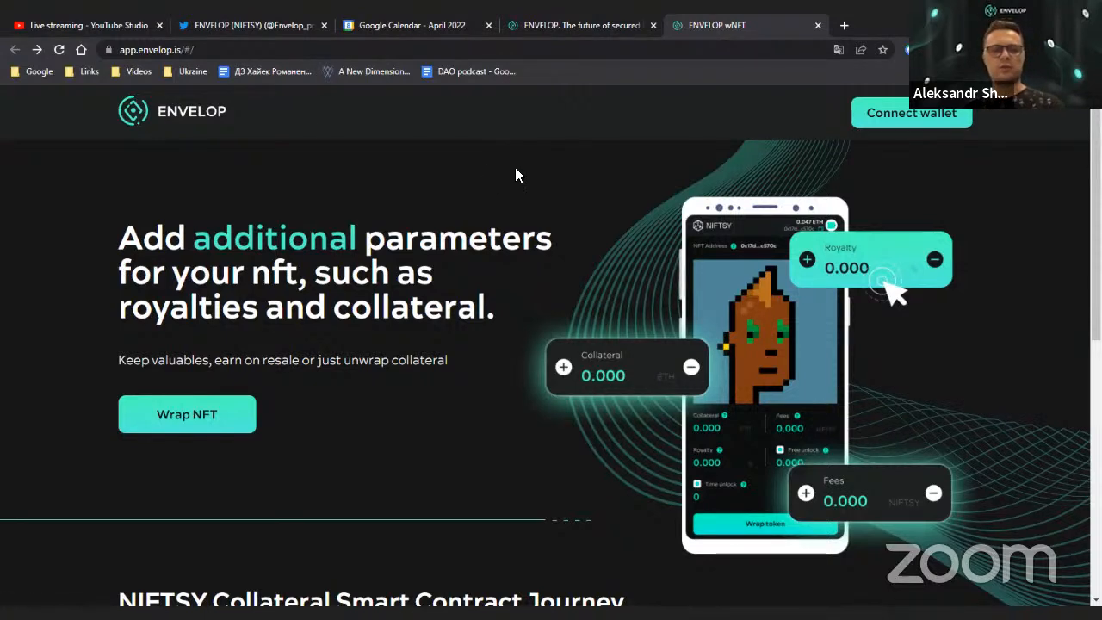
mouse_move(194, 116)
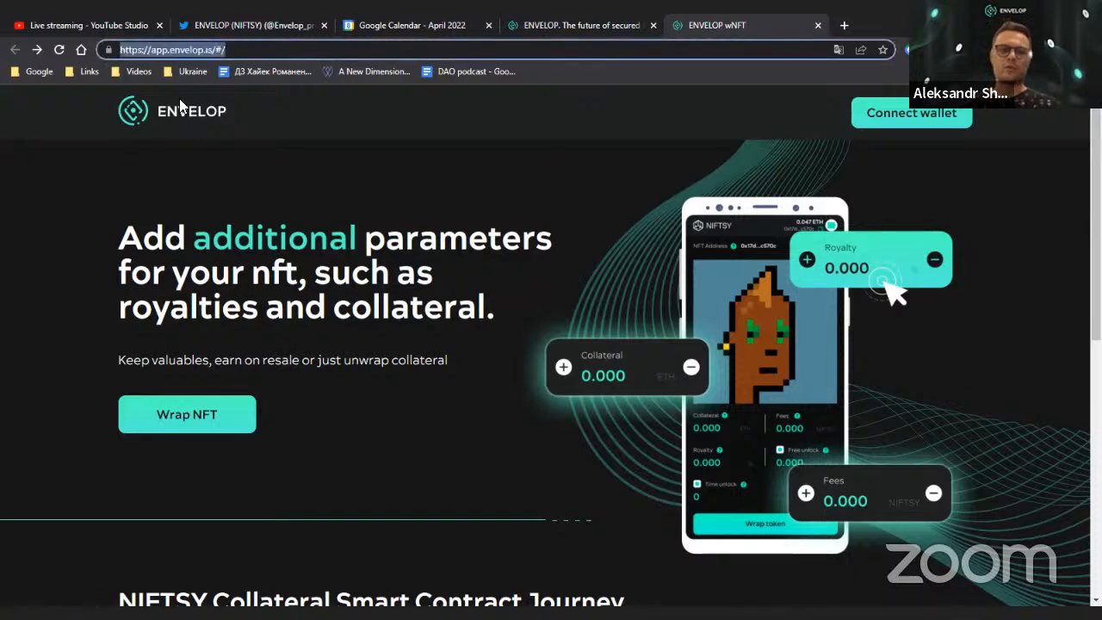
Open the ENVELOP wSTORE Wrap'n'Go suggestion from 'wstor' and scroll through its sections.
text(wstor)
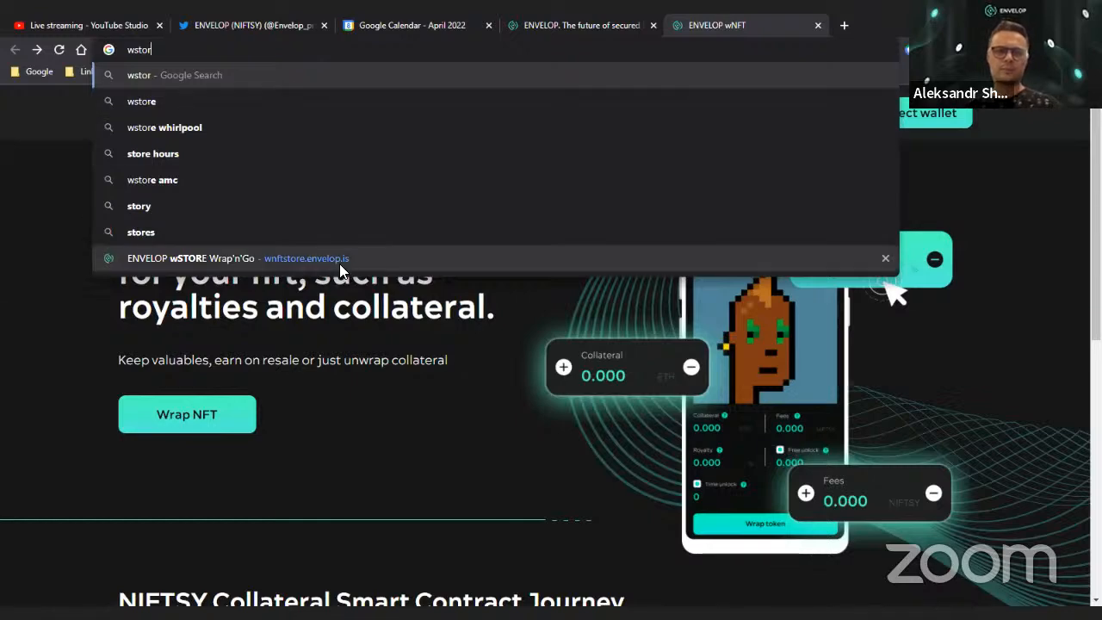
click(305, 259)
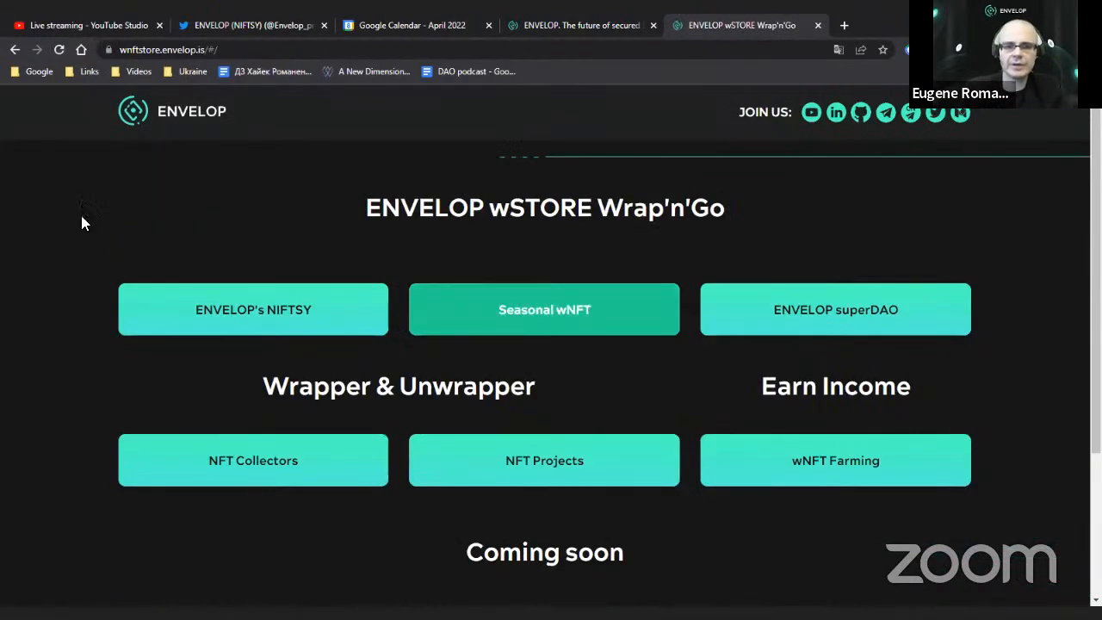
scroll(down, 3)
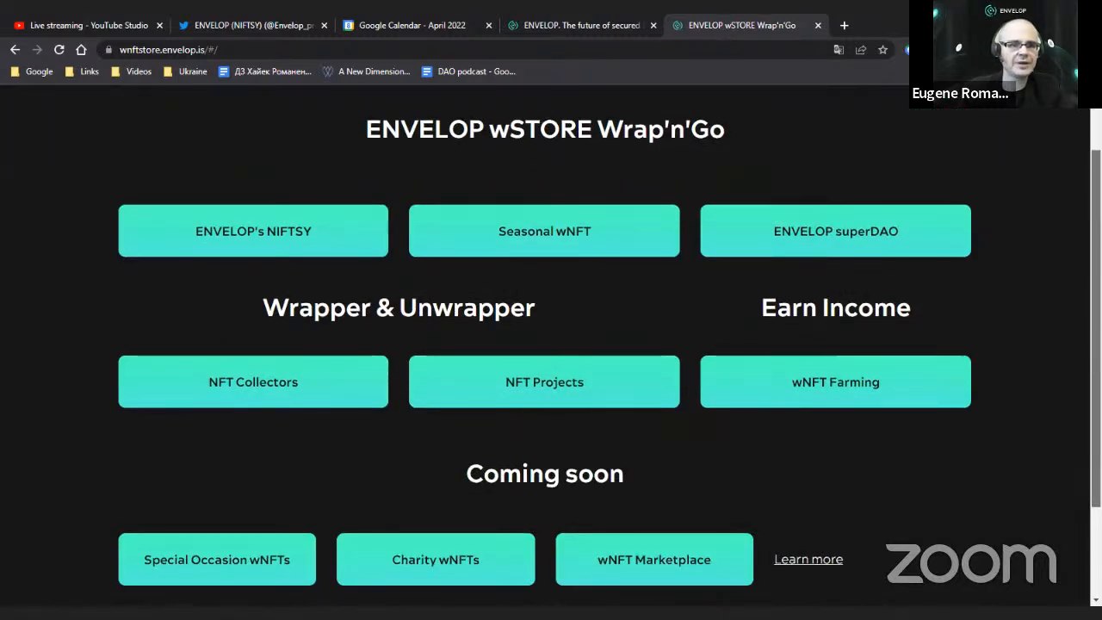
scroll(down, 3)
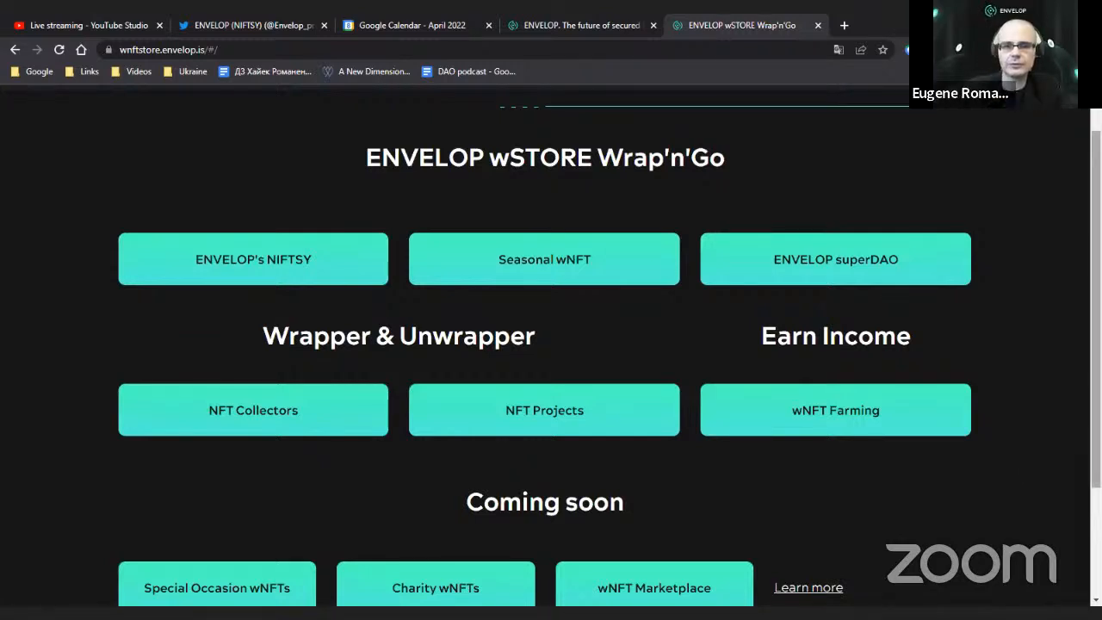
scroll(down, 3)
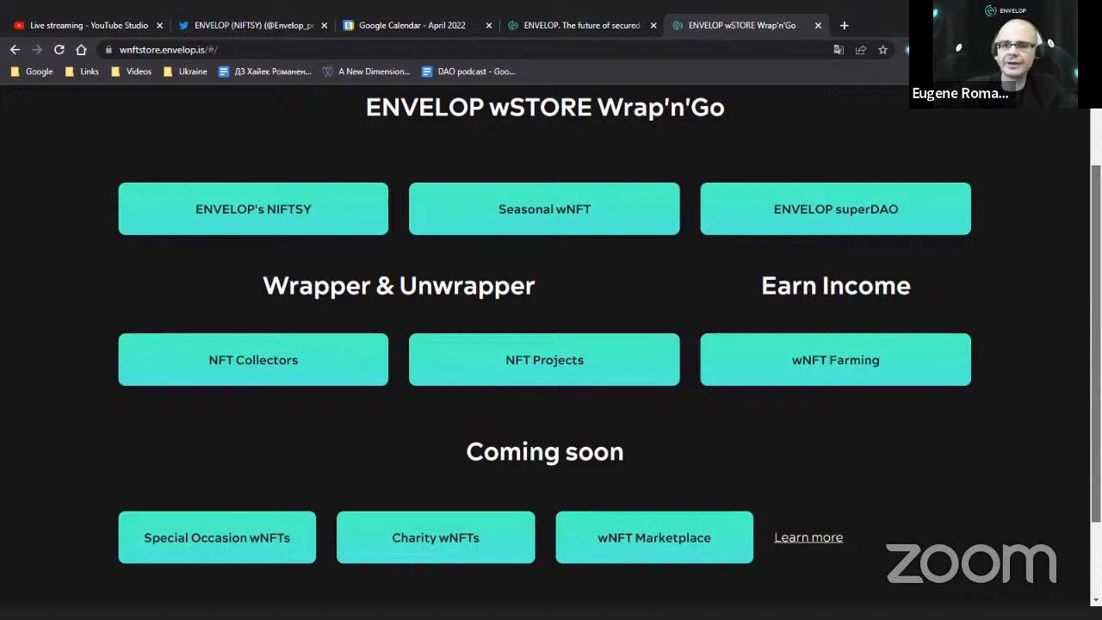
scroll(up, 3)
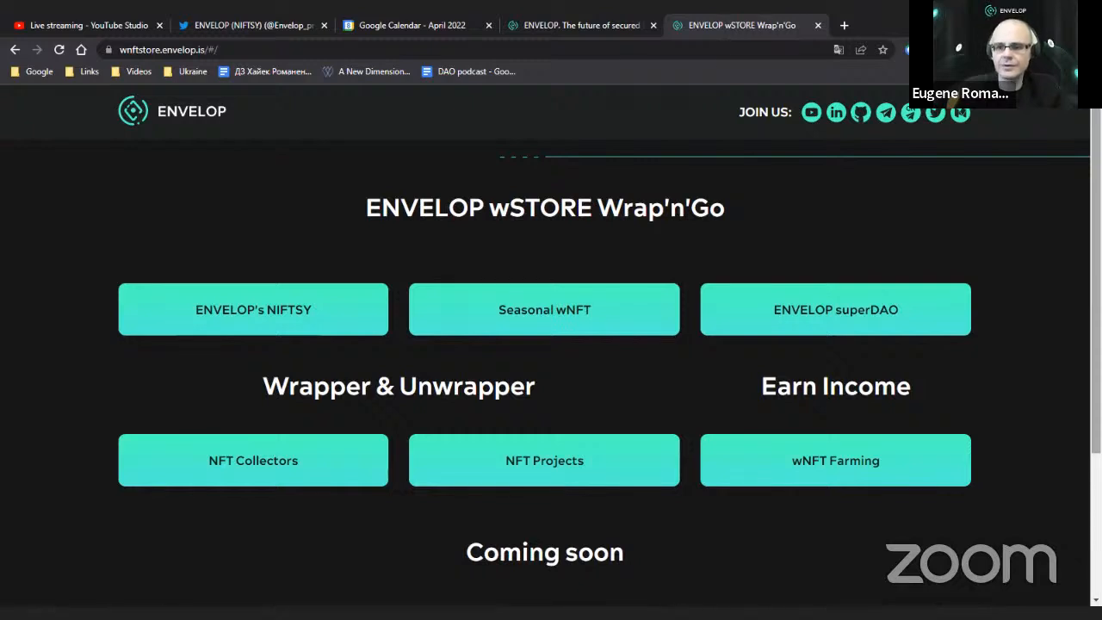
mouse_move(663, 325)
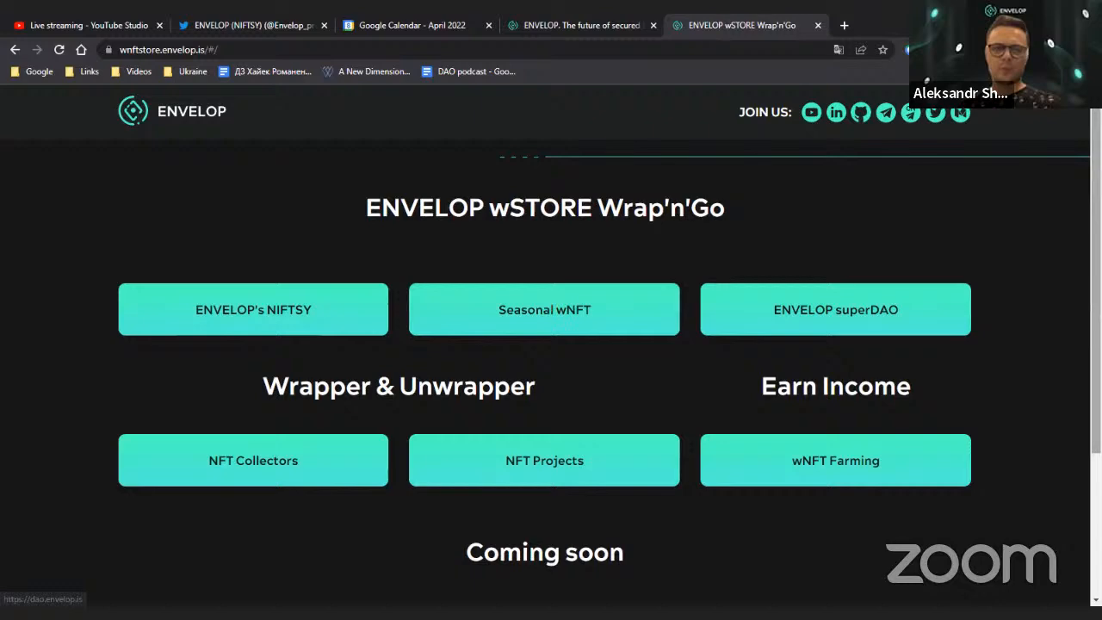
scroll(down, 3)
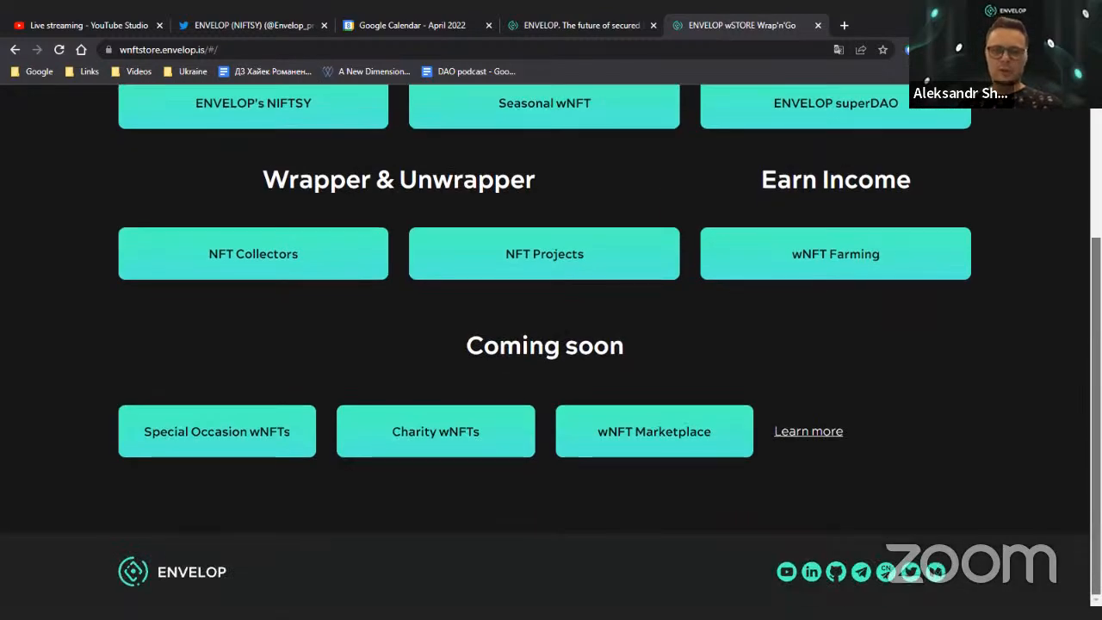
scroll(up, 3)
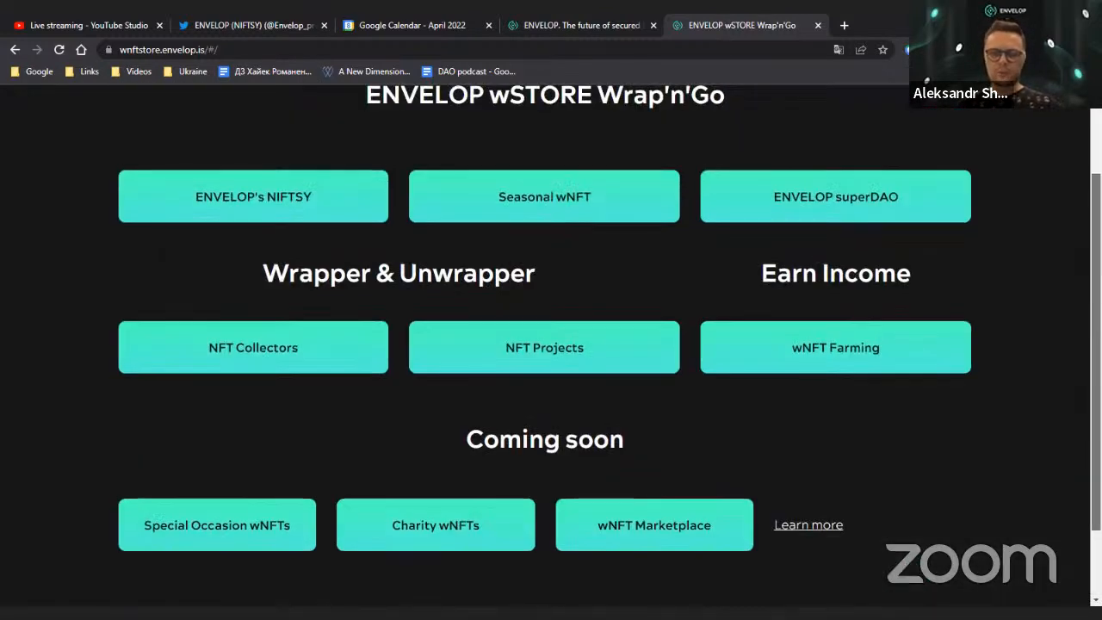
scroll(up, 3)
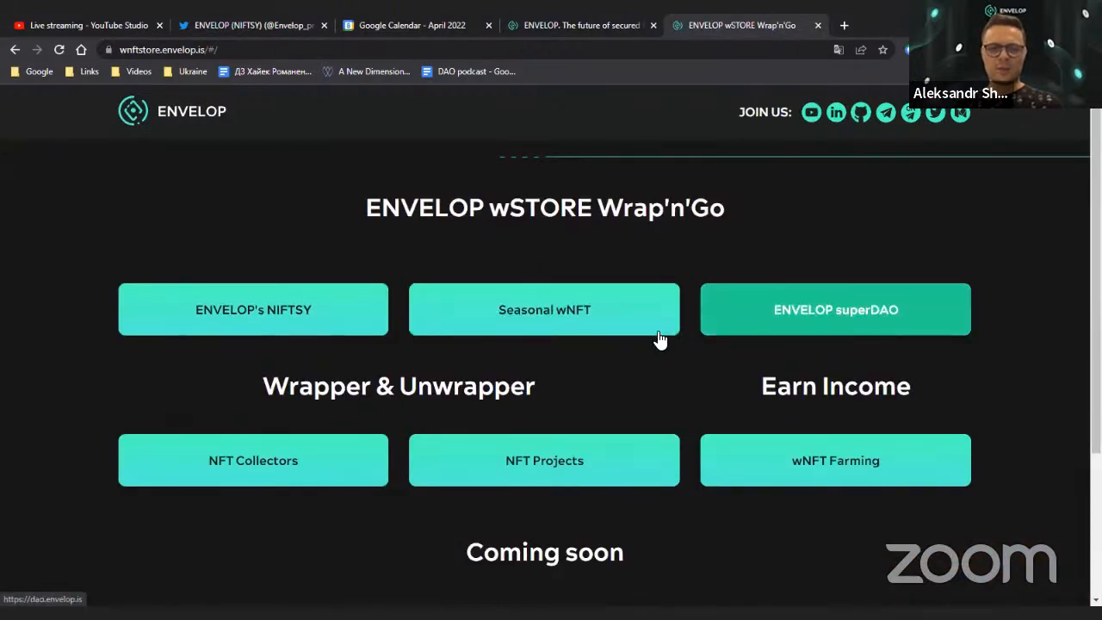
scroll(down, 3)
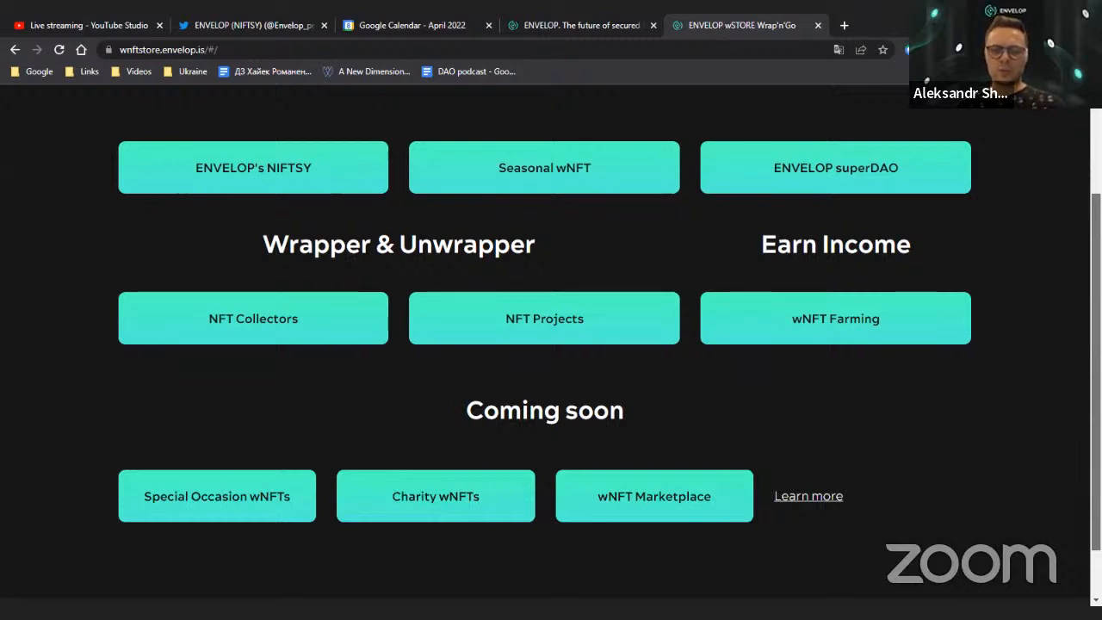
scroll(down, 3)
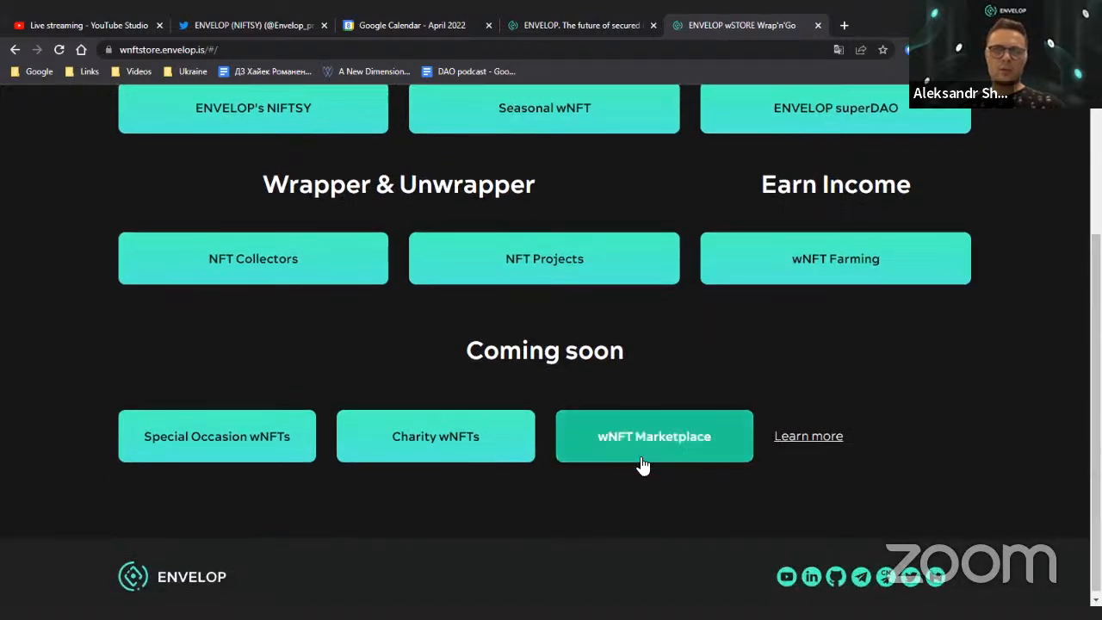
scroll(up, 3)
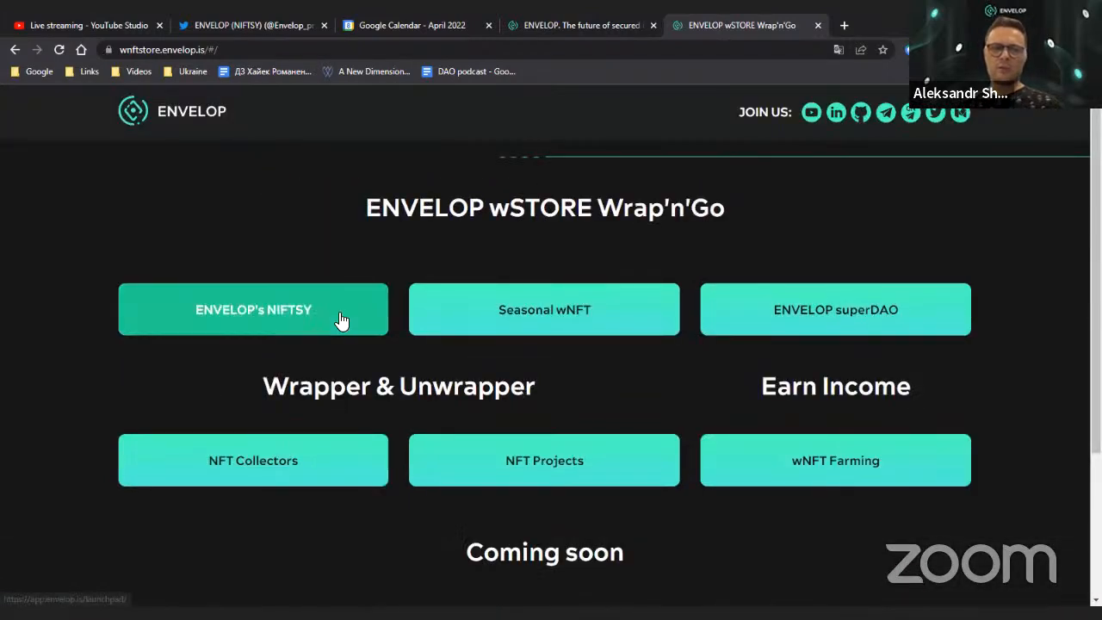
mouse_move(278, 324)
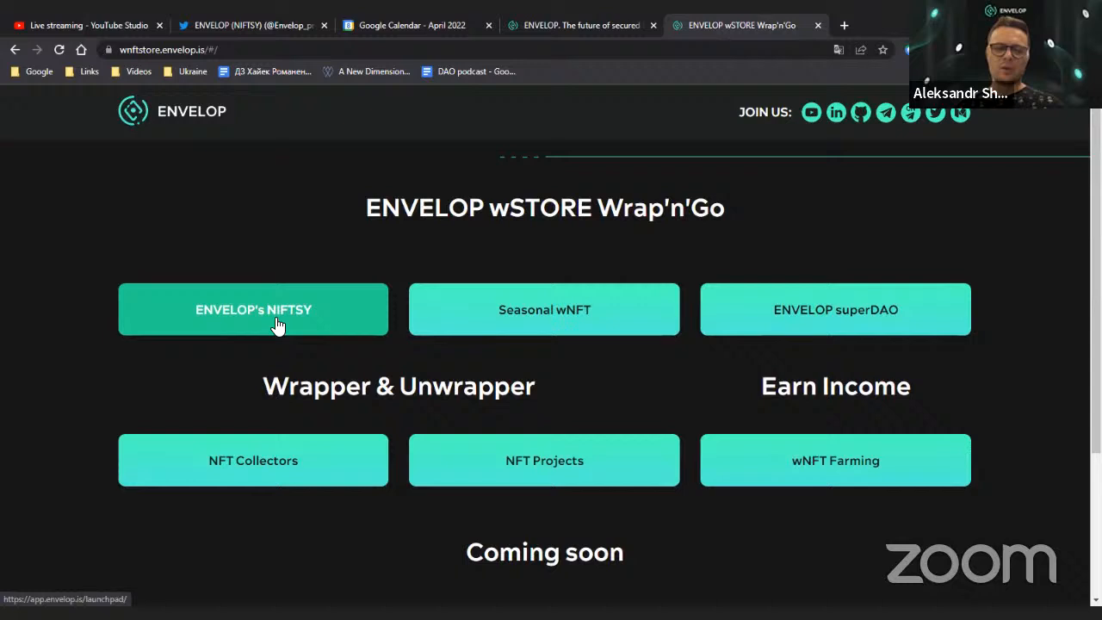
click(253, 310)
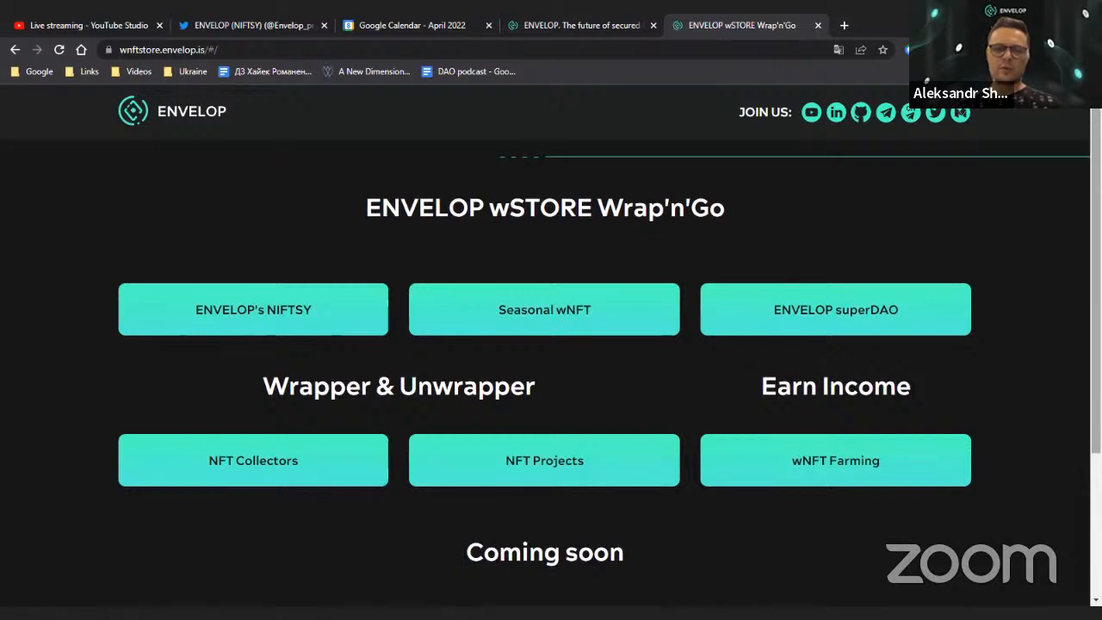
scroll(down, 3)
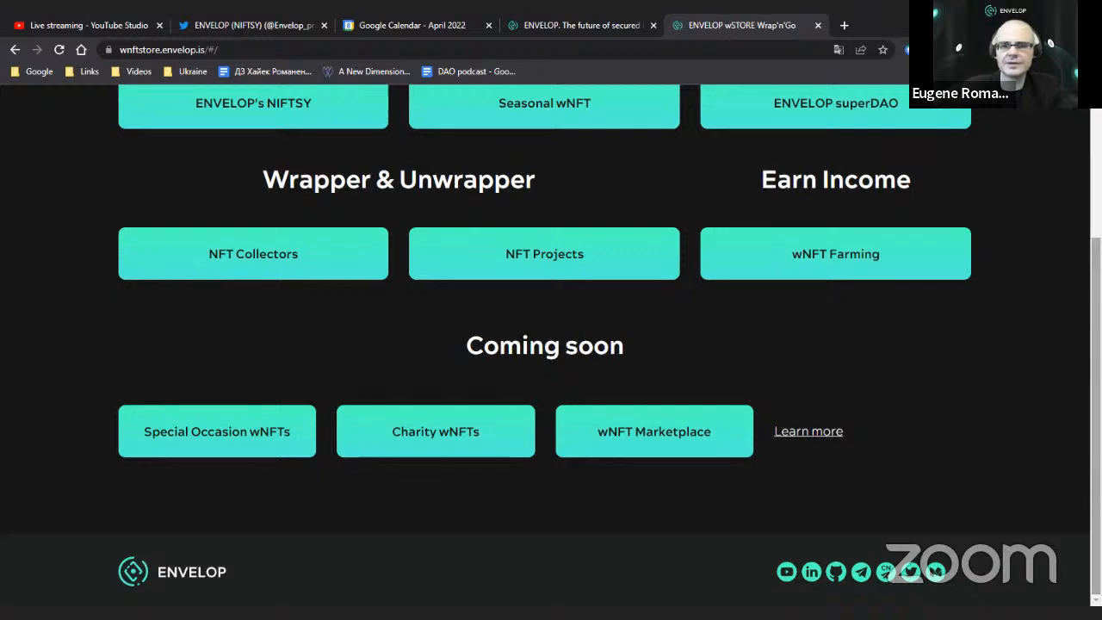
Scroll the wSTORE page, check the YouTube Studio stream dashboard, then switch to April 2022 Calendar.
scroll(up, 3)
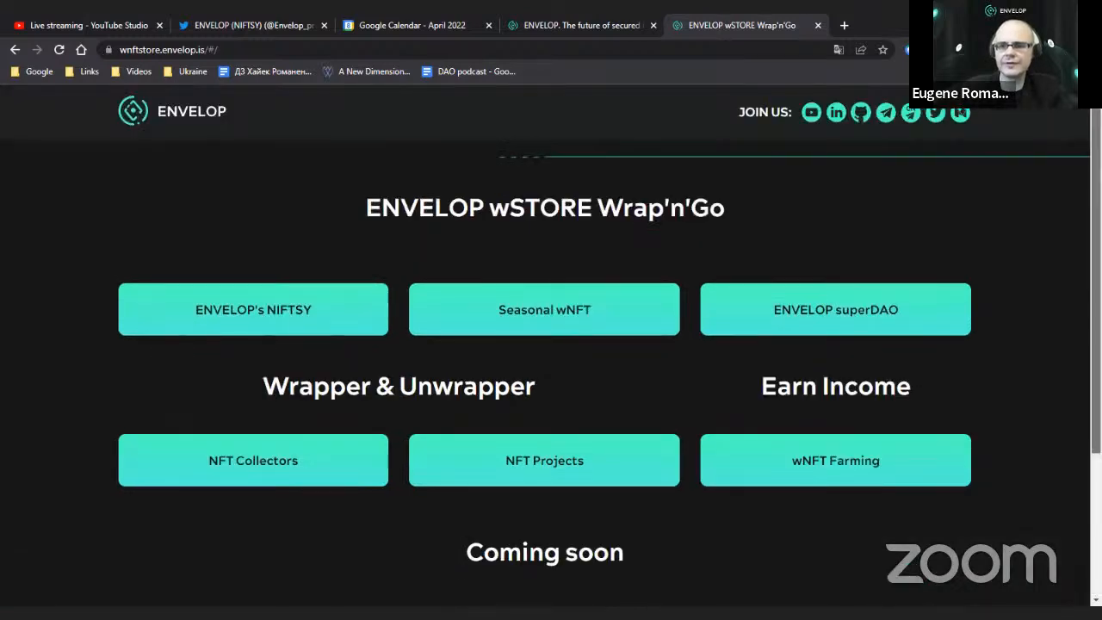
scroll(down, 3)
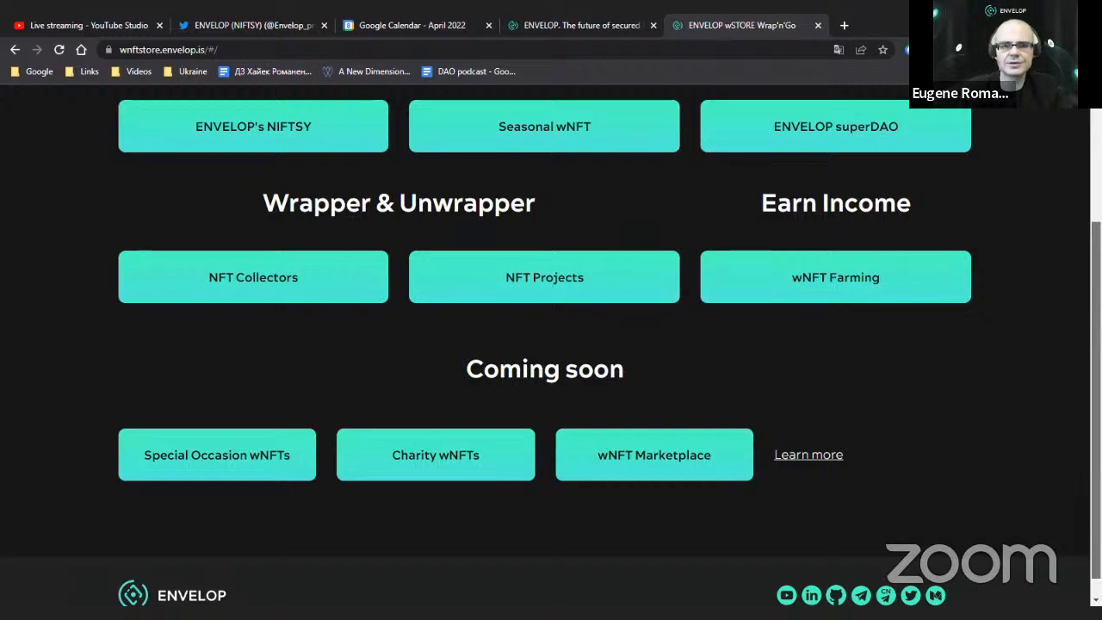
scroll(up, 3)
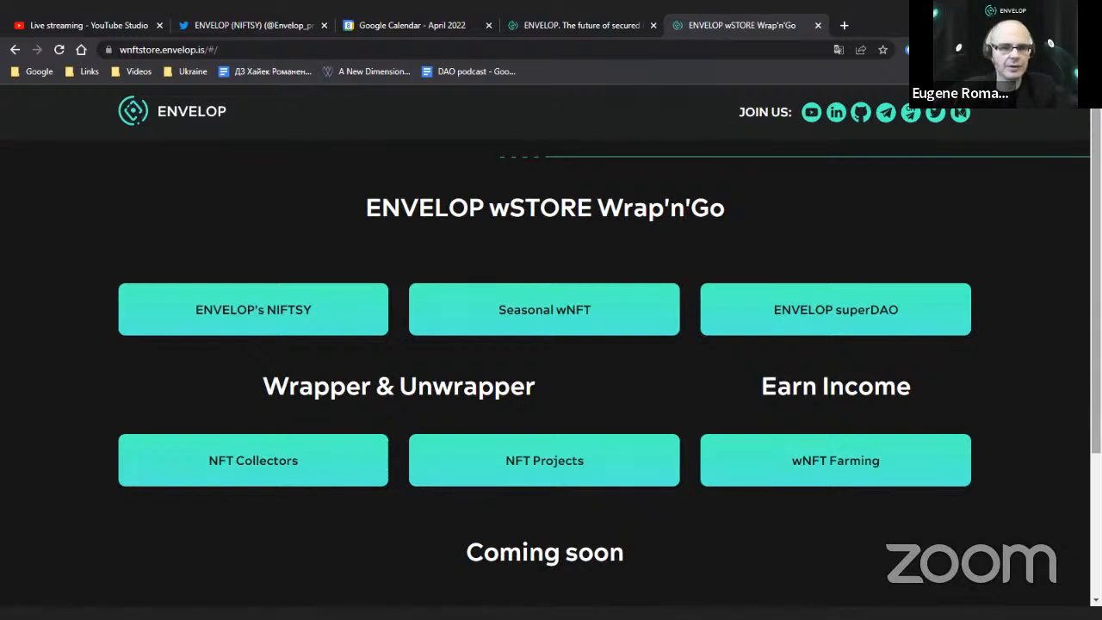
mouse_move(354, 20)
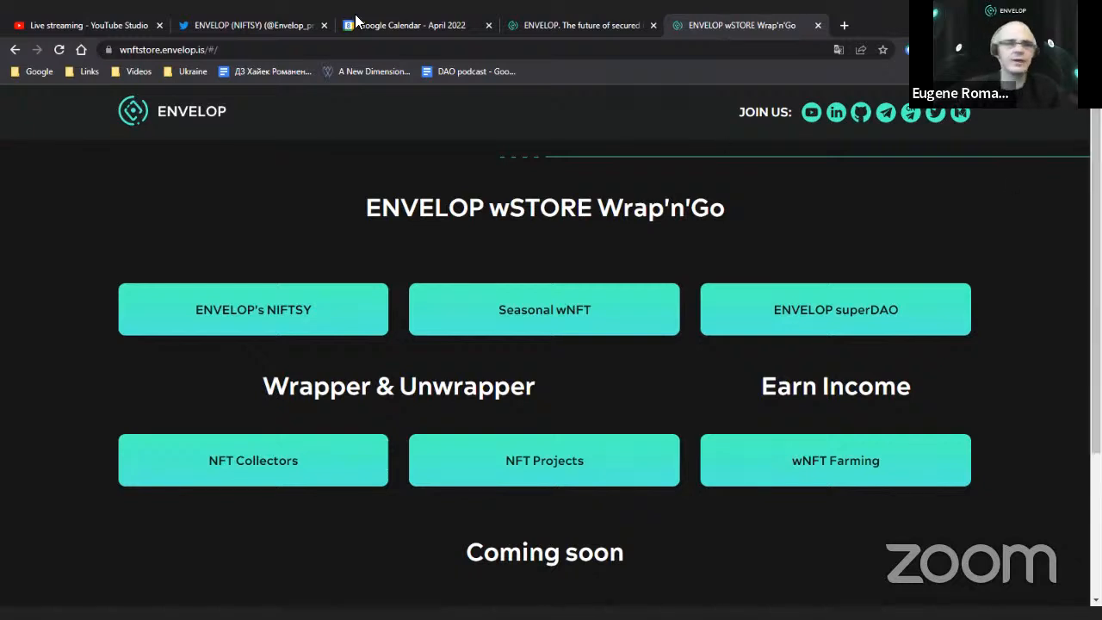
click(95, 24)
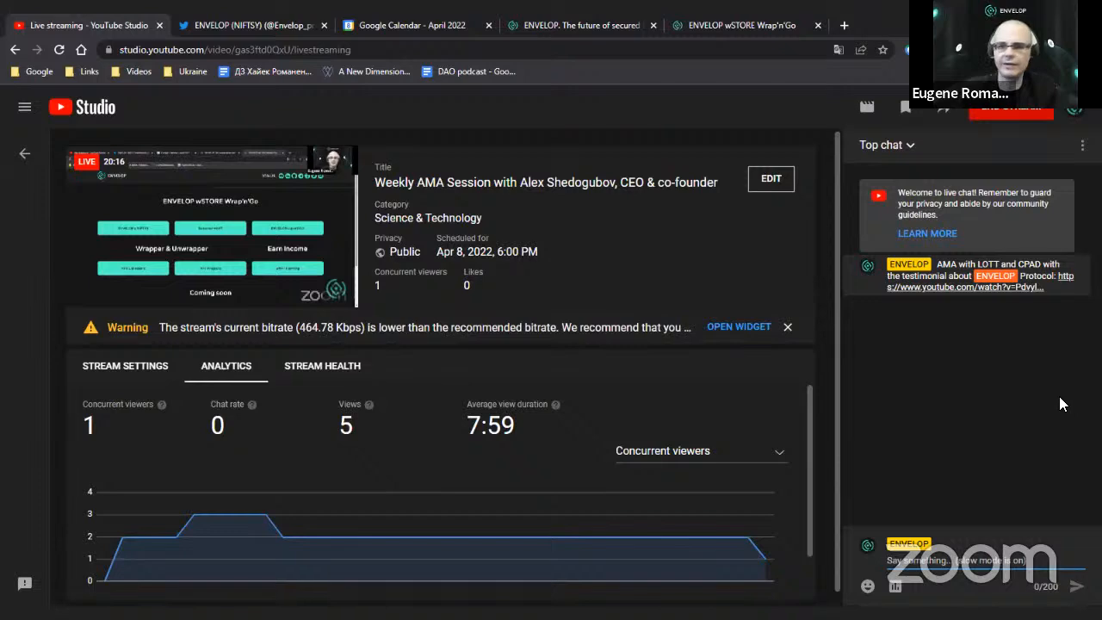
mouse_move(1042, 410)
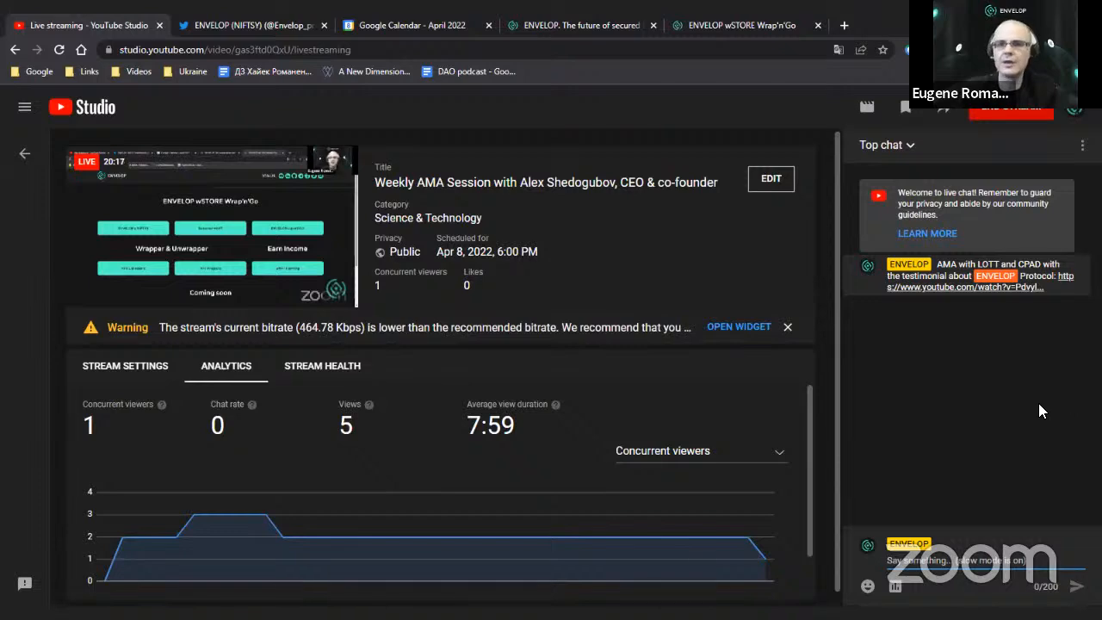
click(405, 24)
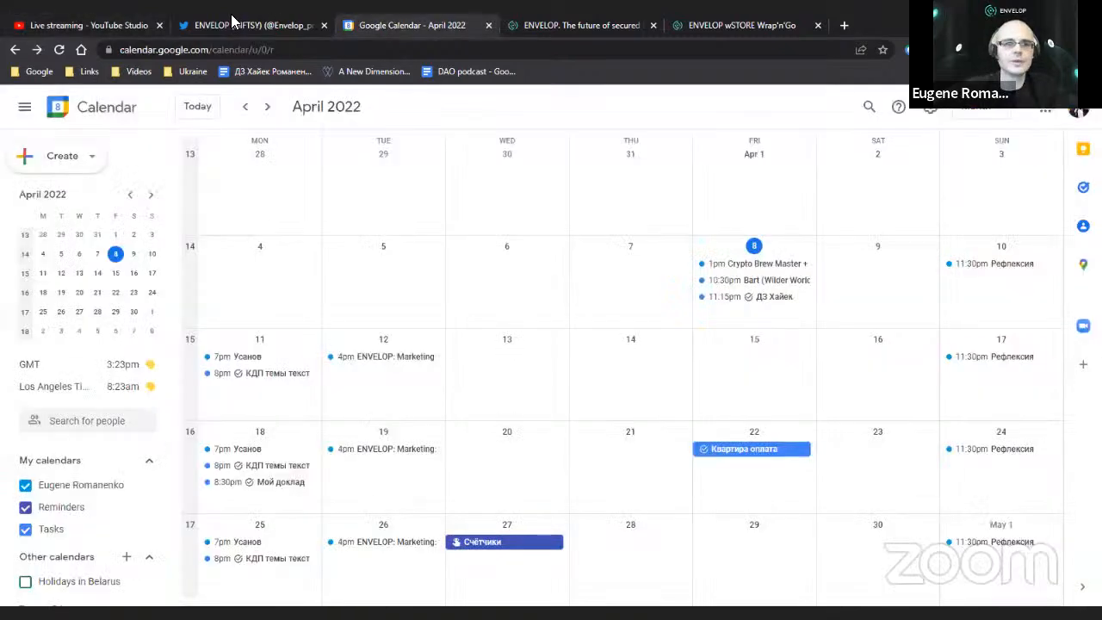
Switch to the ENVELOP (NIFTSY) Twitter tab showing the Ballies x Crypto.com drop tweet.
click(250, 25)
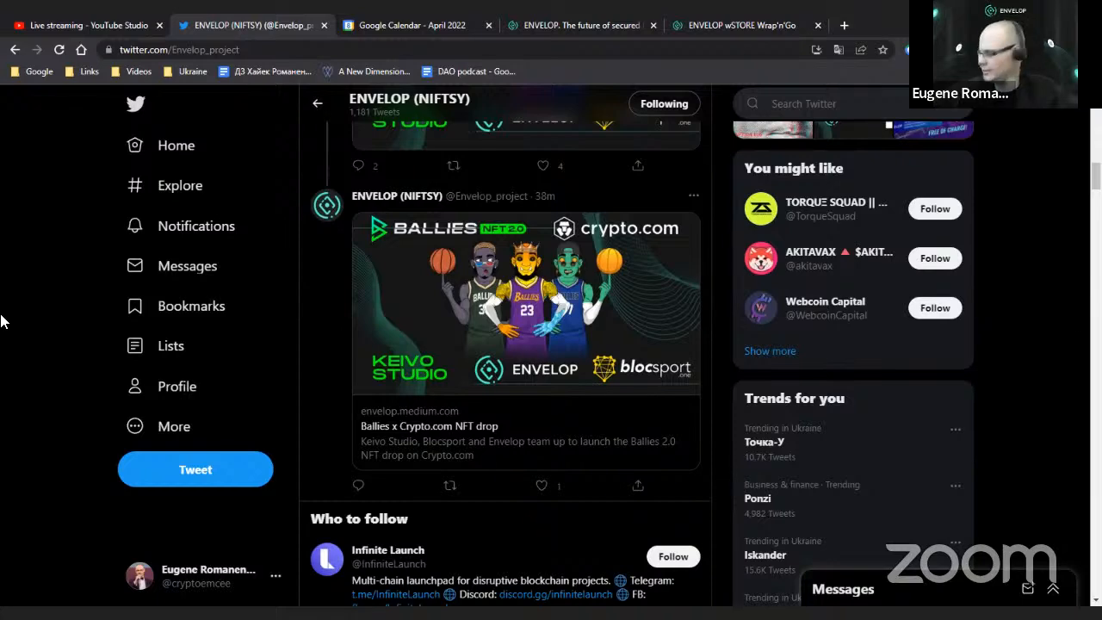
mouse_move(841, 50)
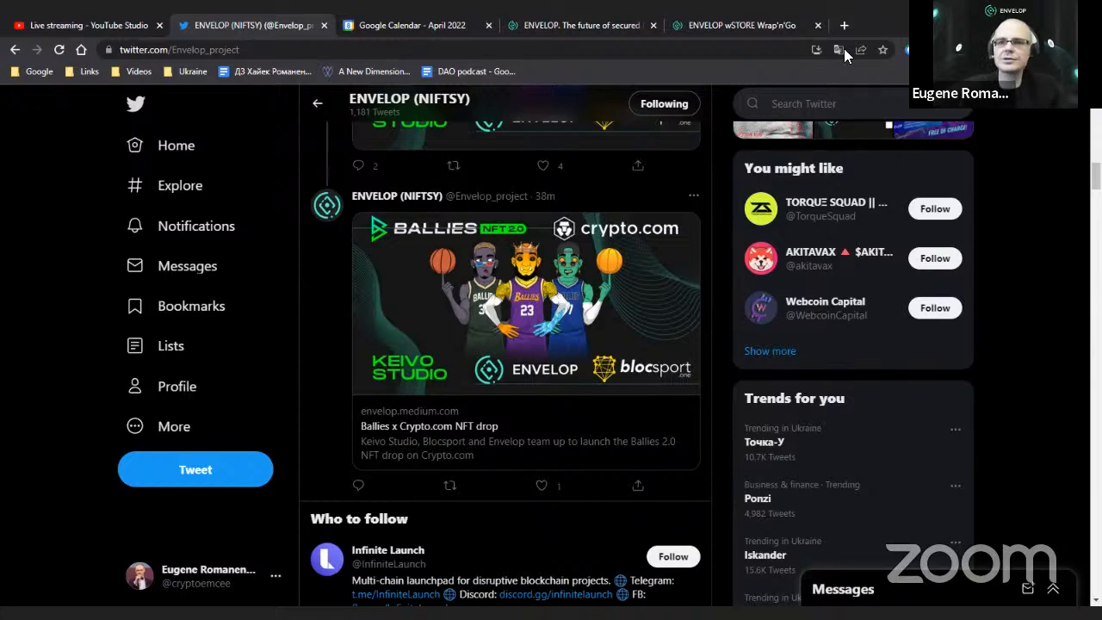